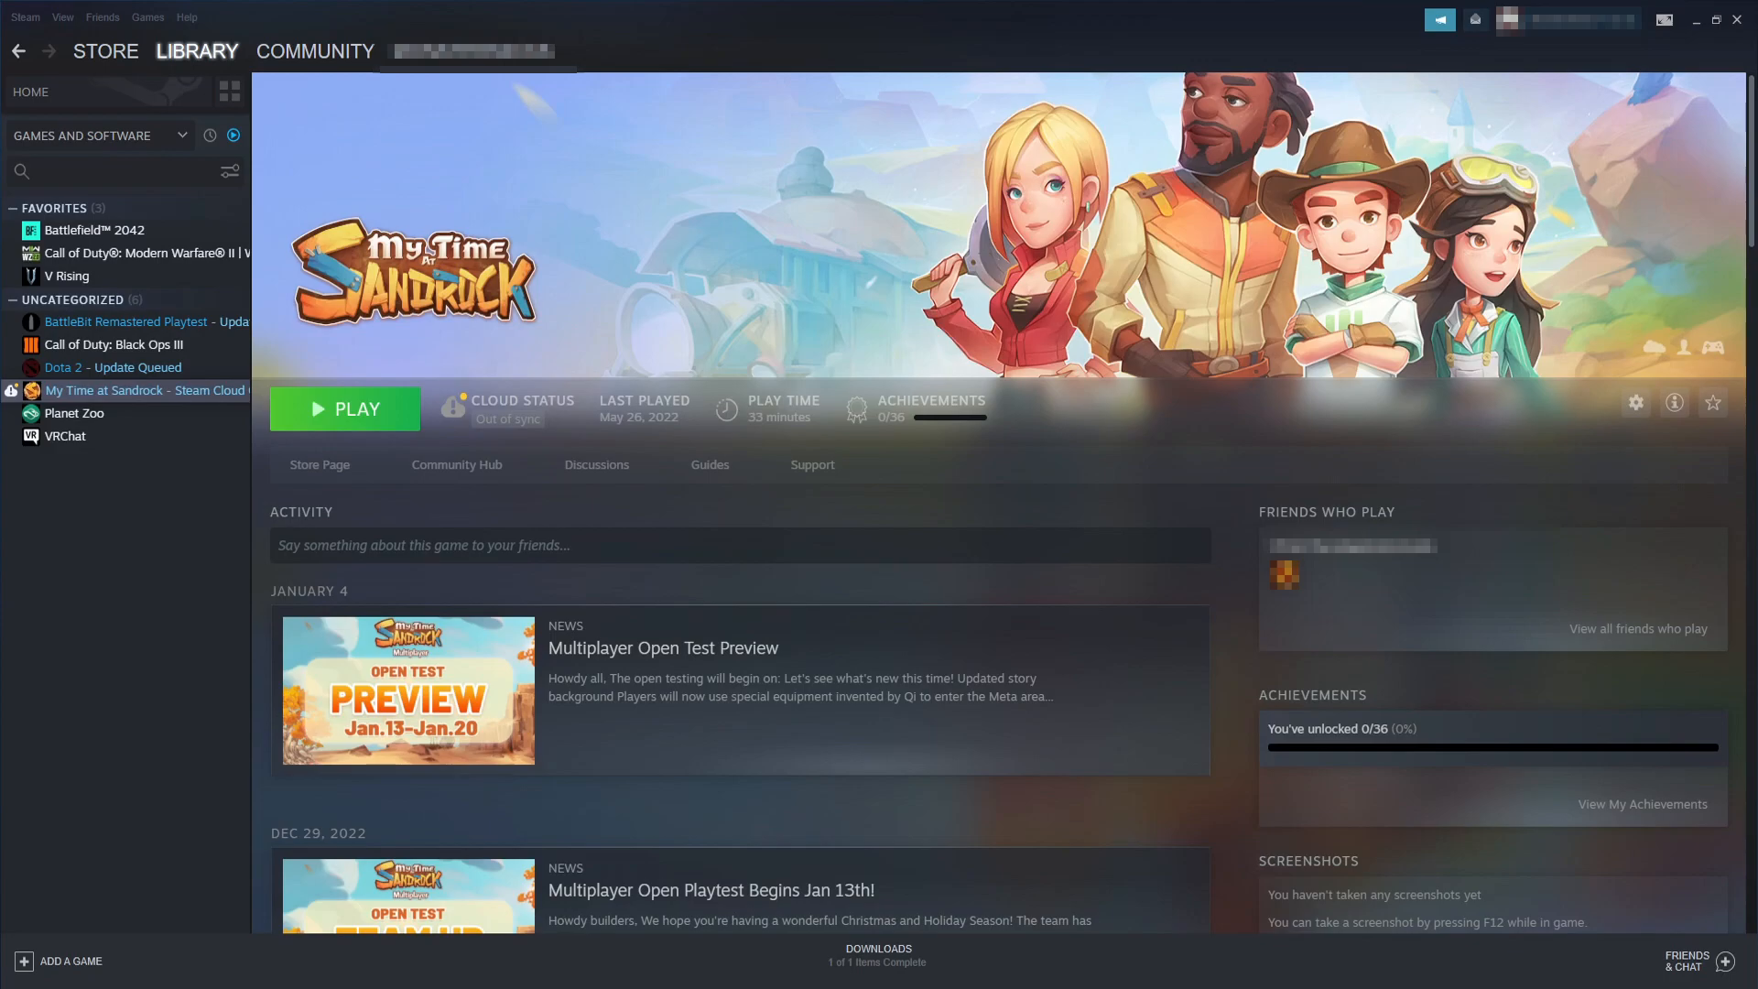
mouse_move(508, 394)
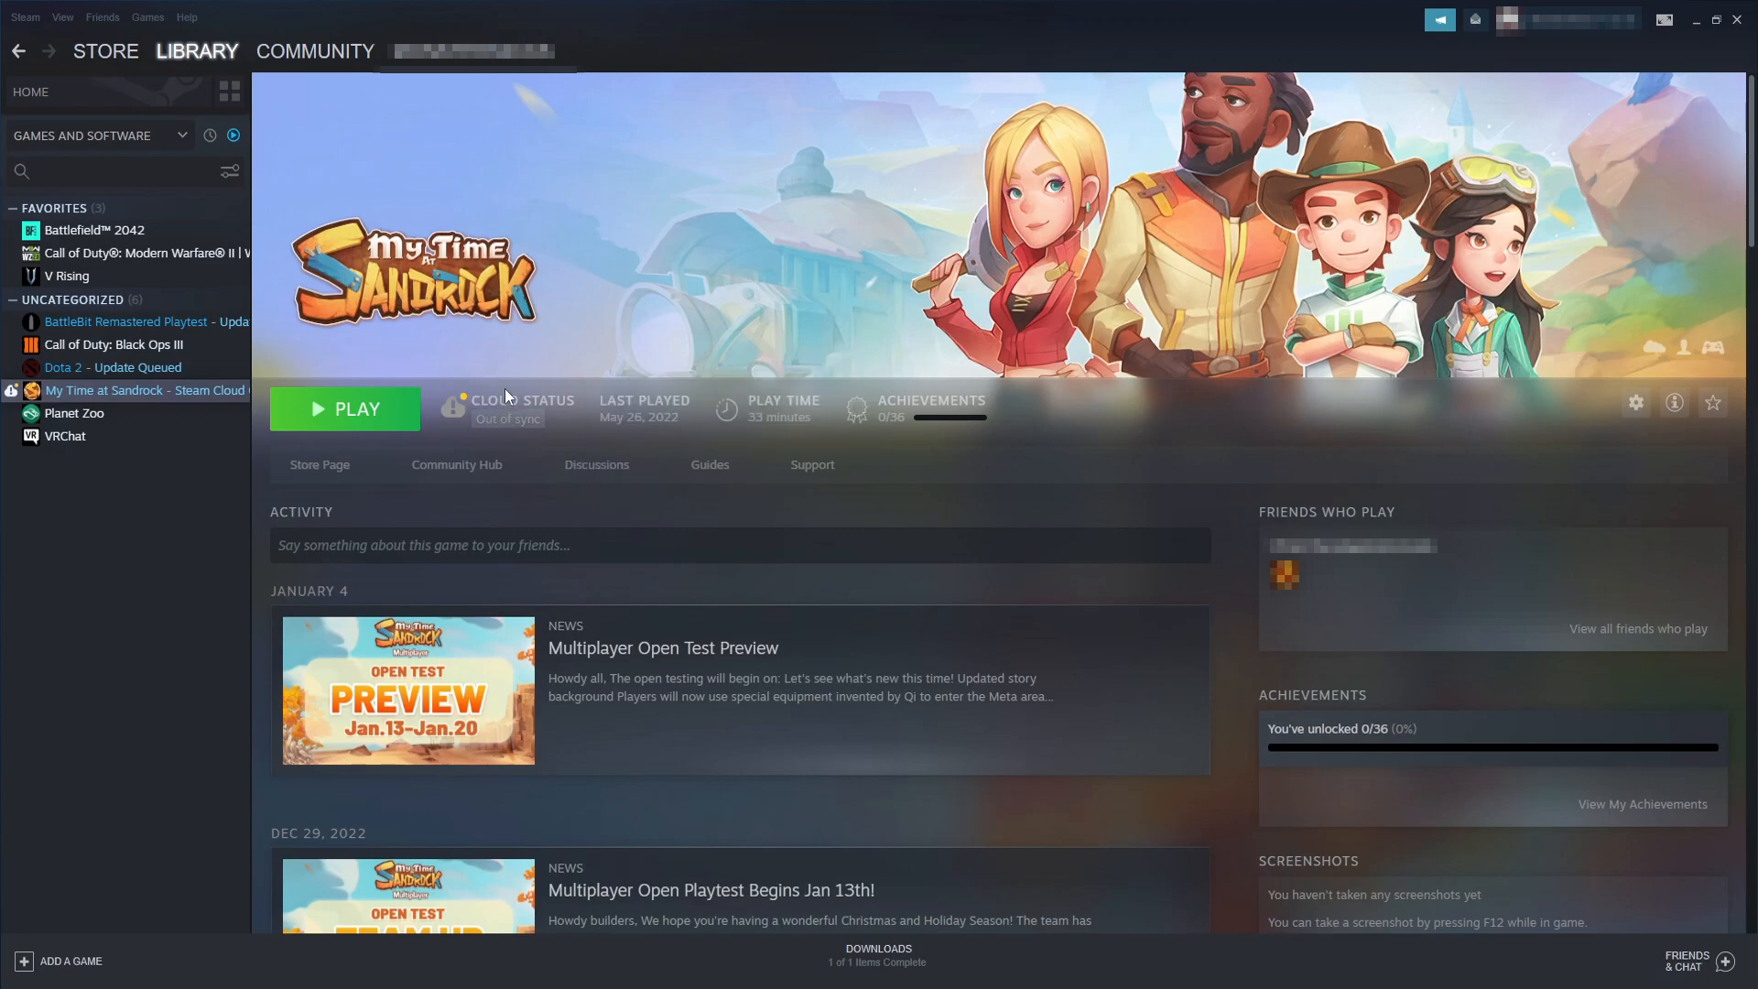
mouse_move(507, 418)
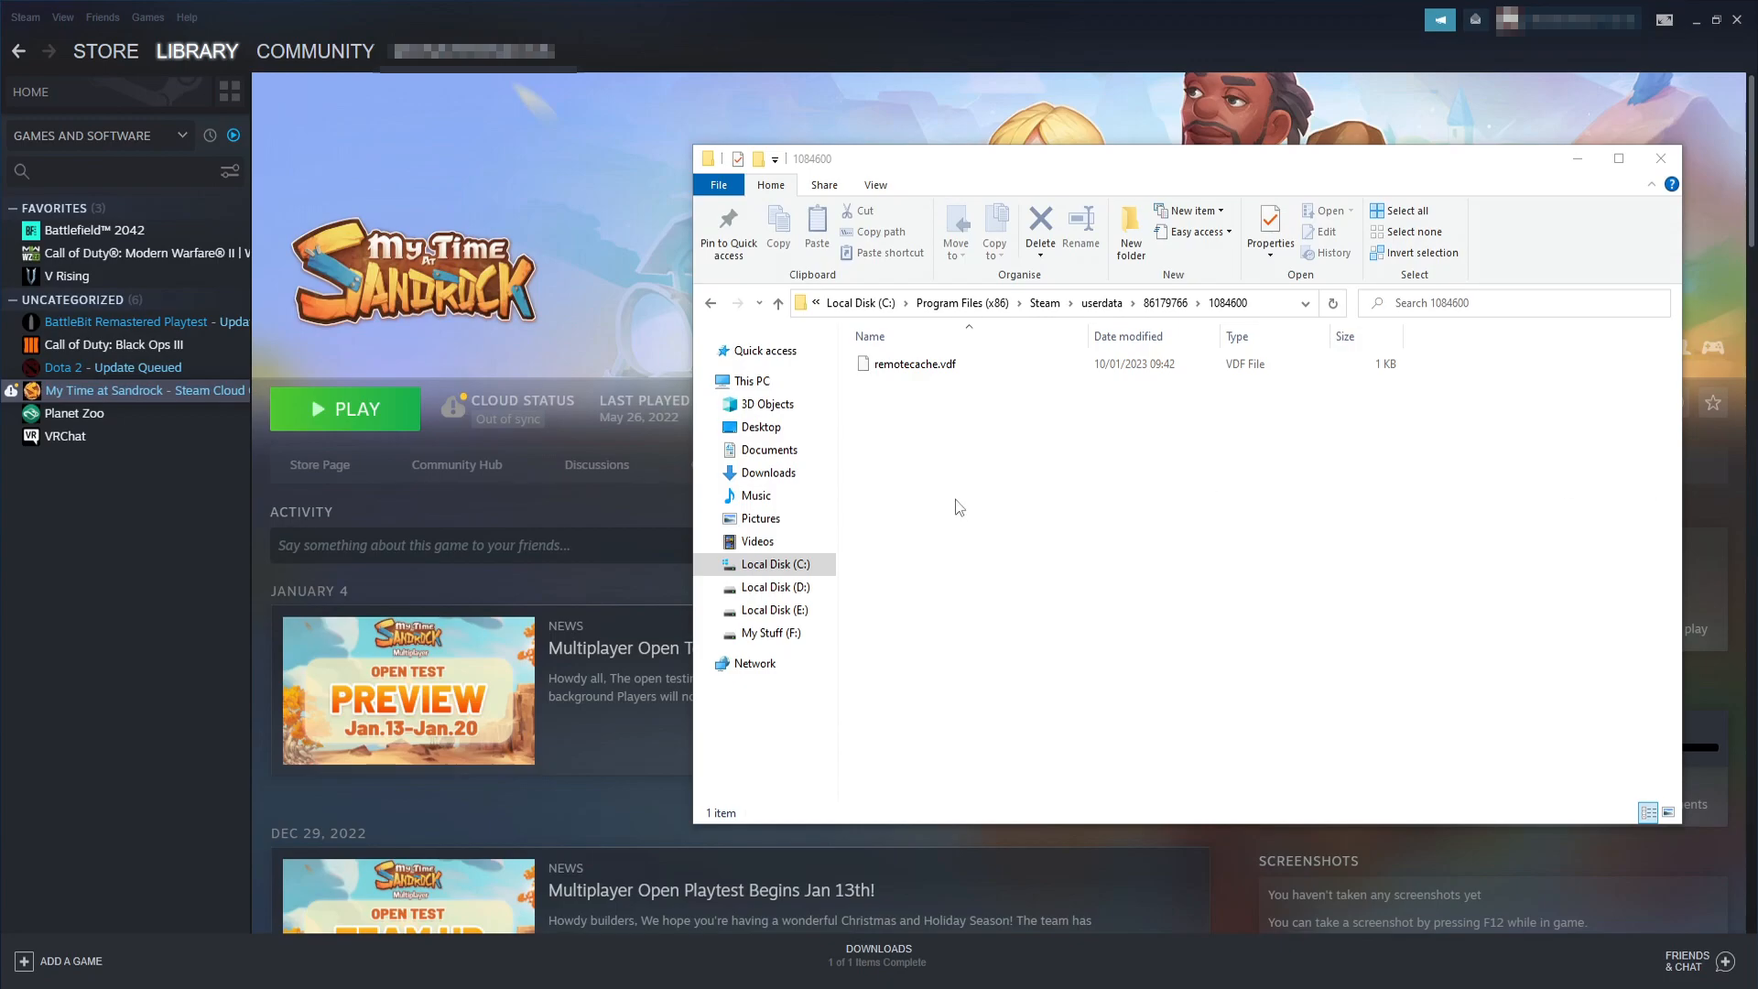
mouse_move(1006, 544)
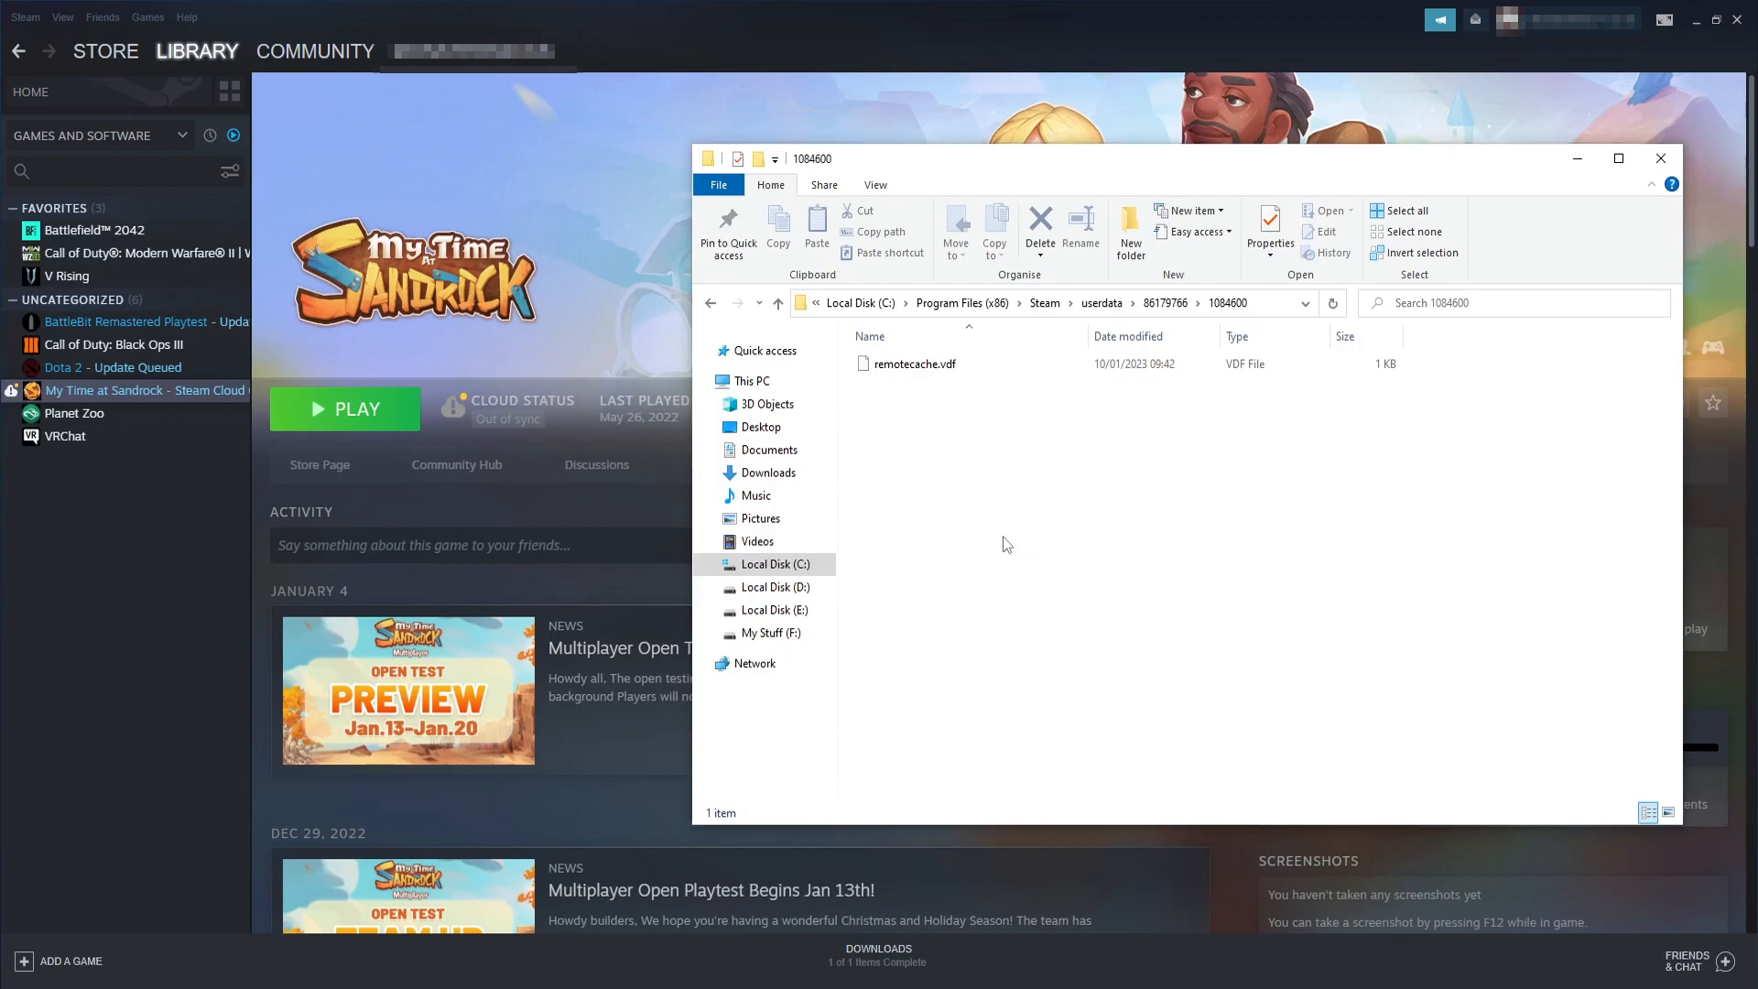
mouse_move(1173, 425)
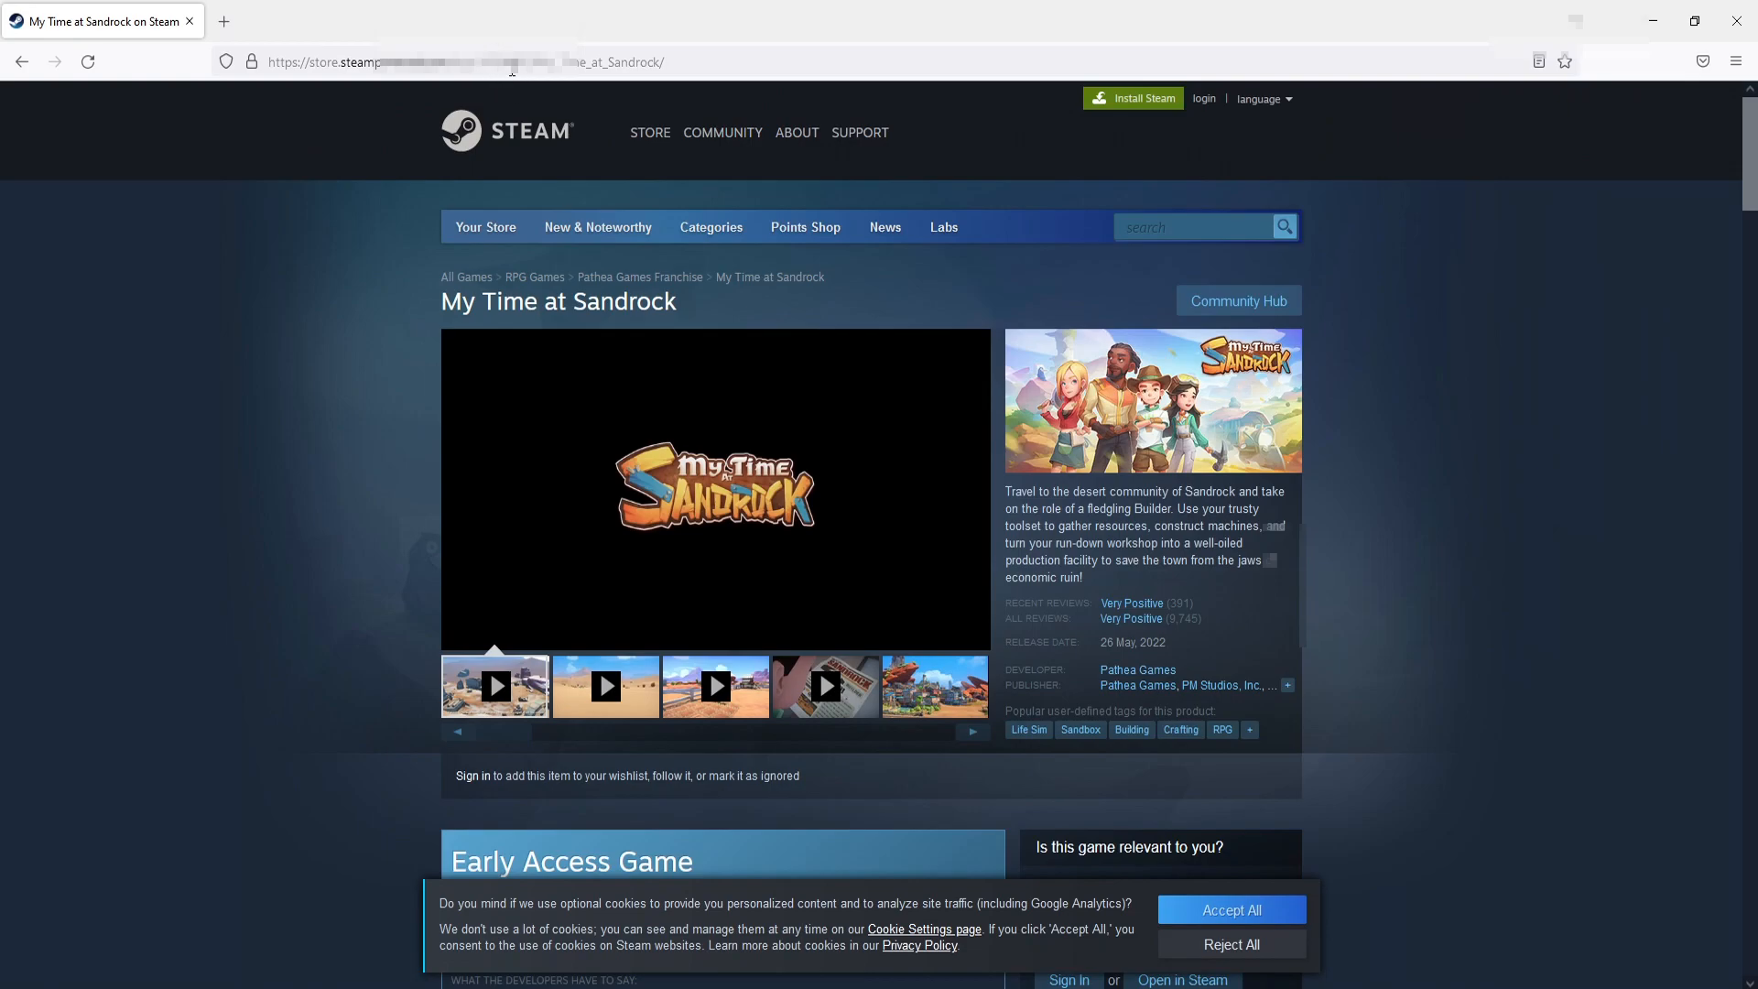
mouse_move(1522, 407)
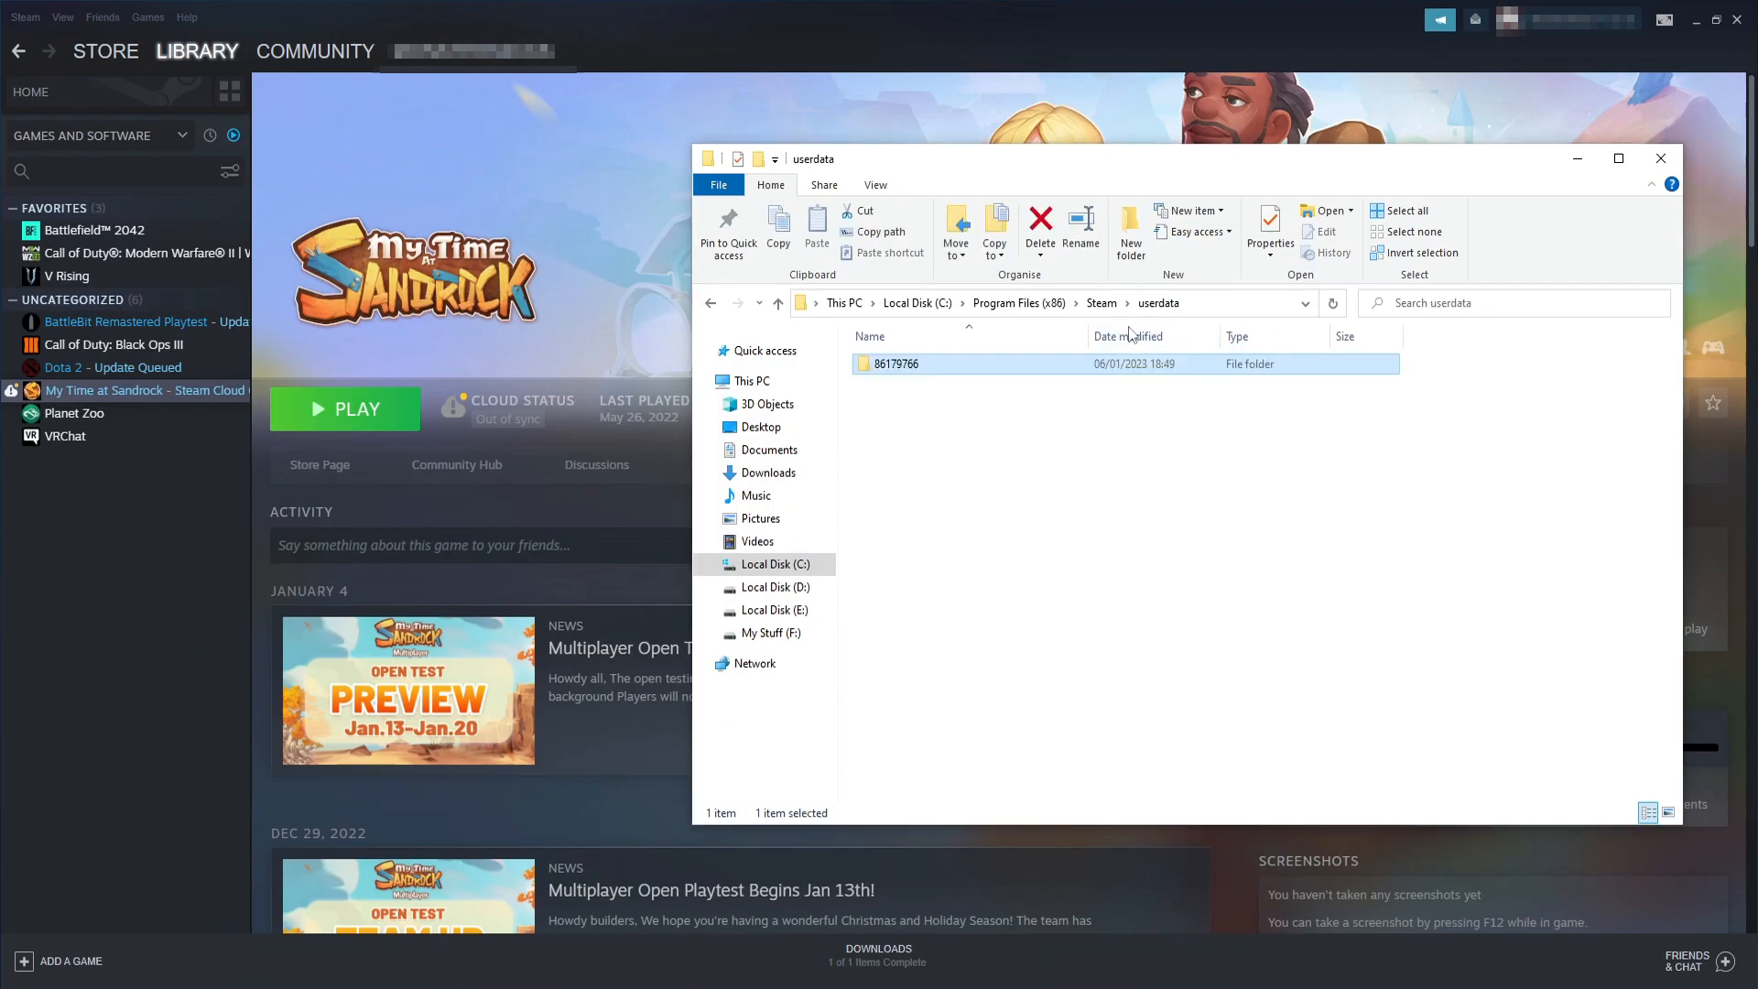
Navigate into the account's userdata folder and reopen the 1084600 game folder holding only remotecache.vdf.
click(983, 467)
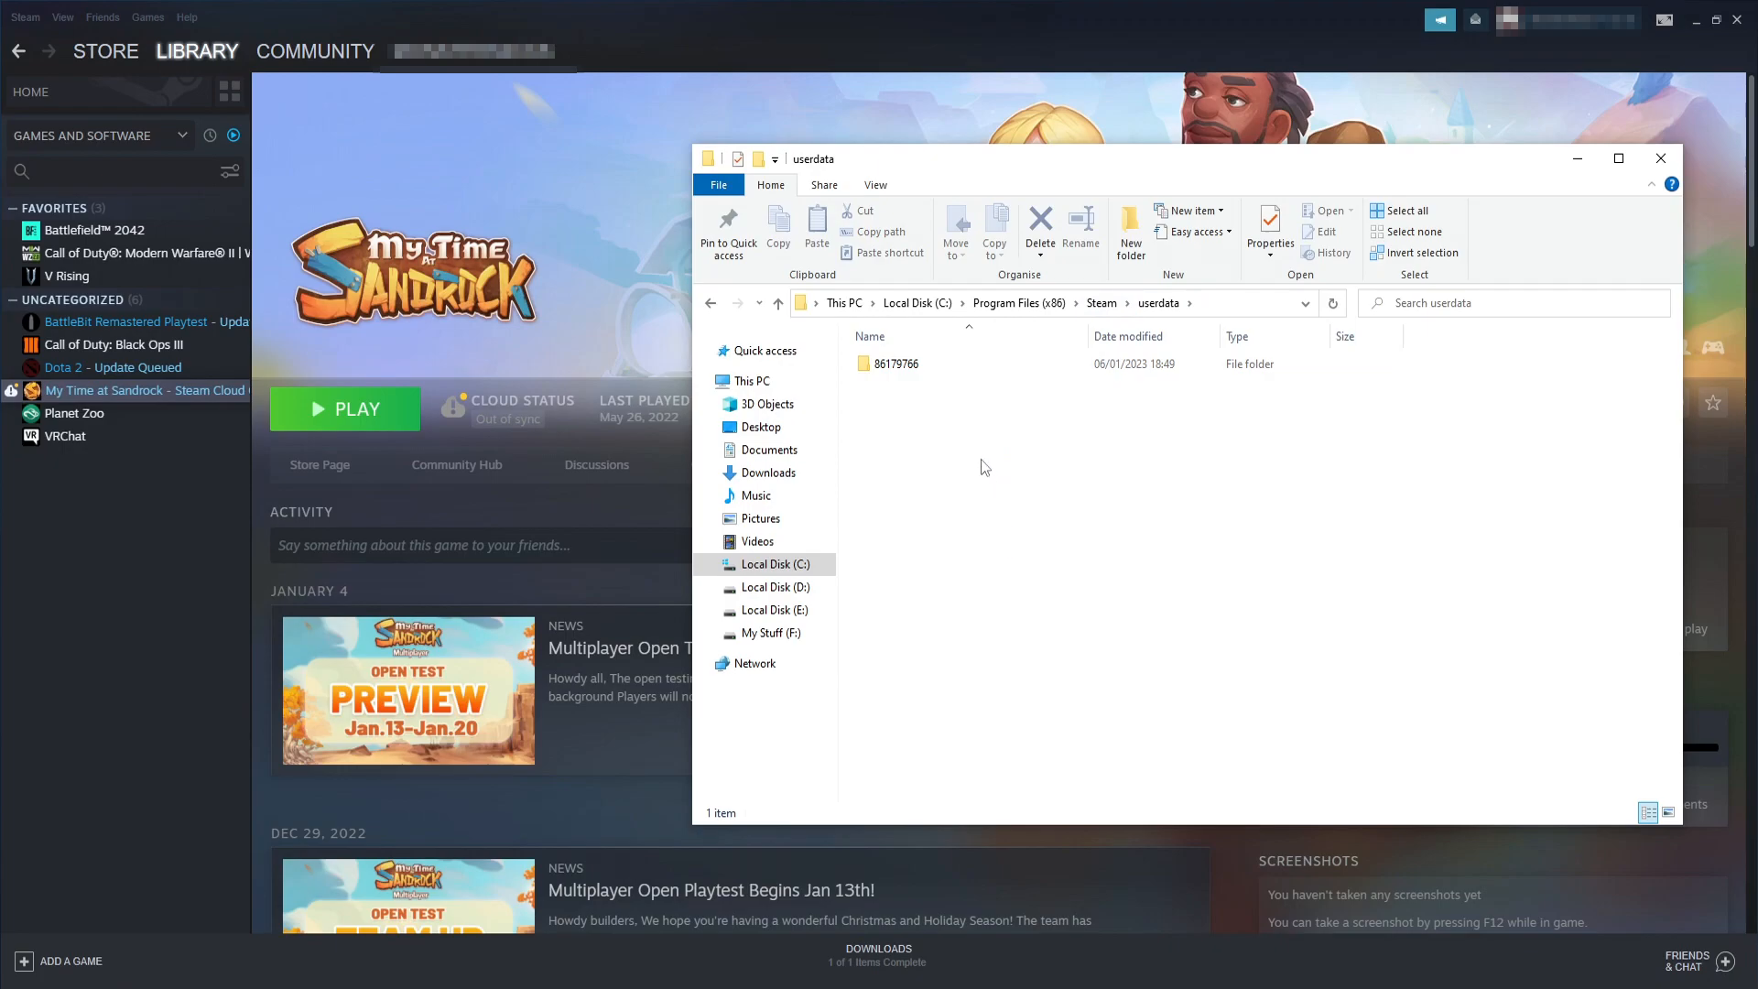
mouse_move(917, 370)
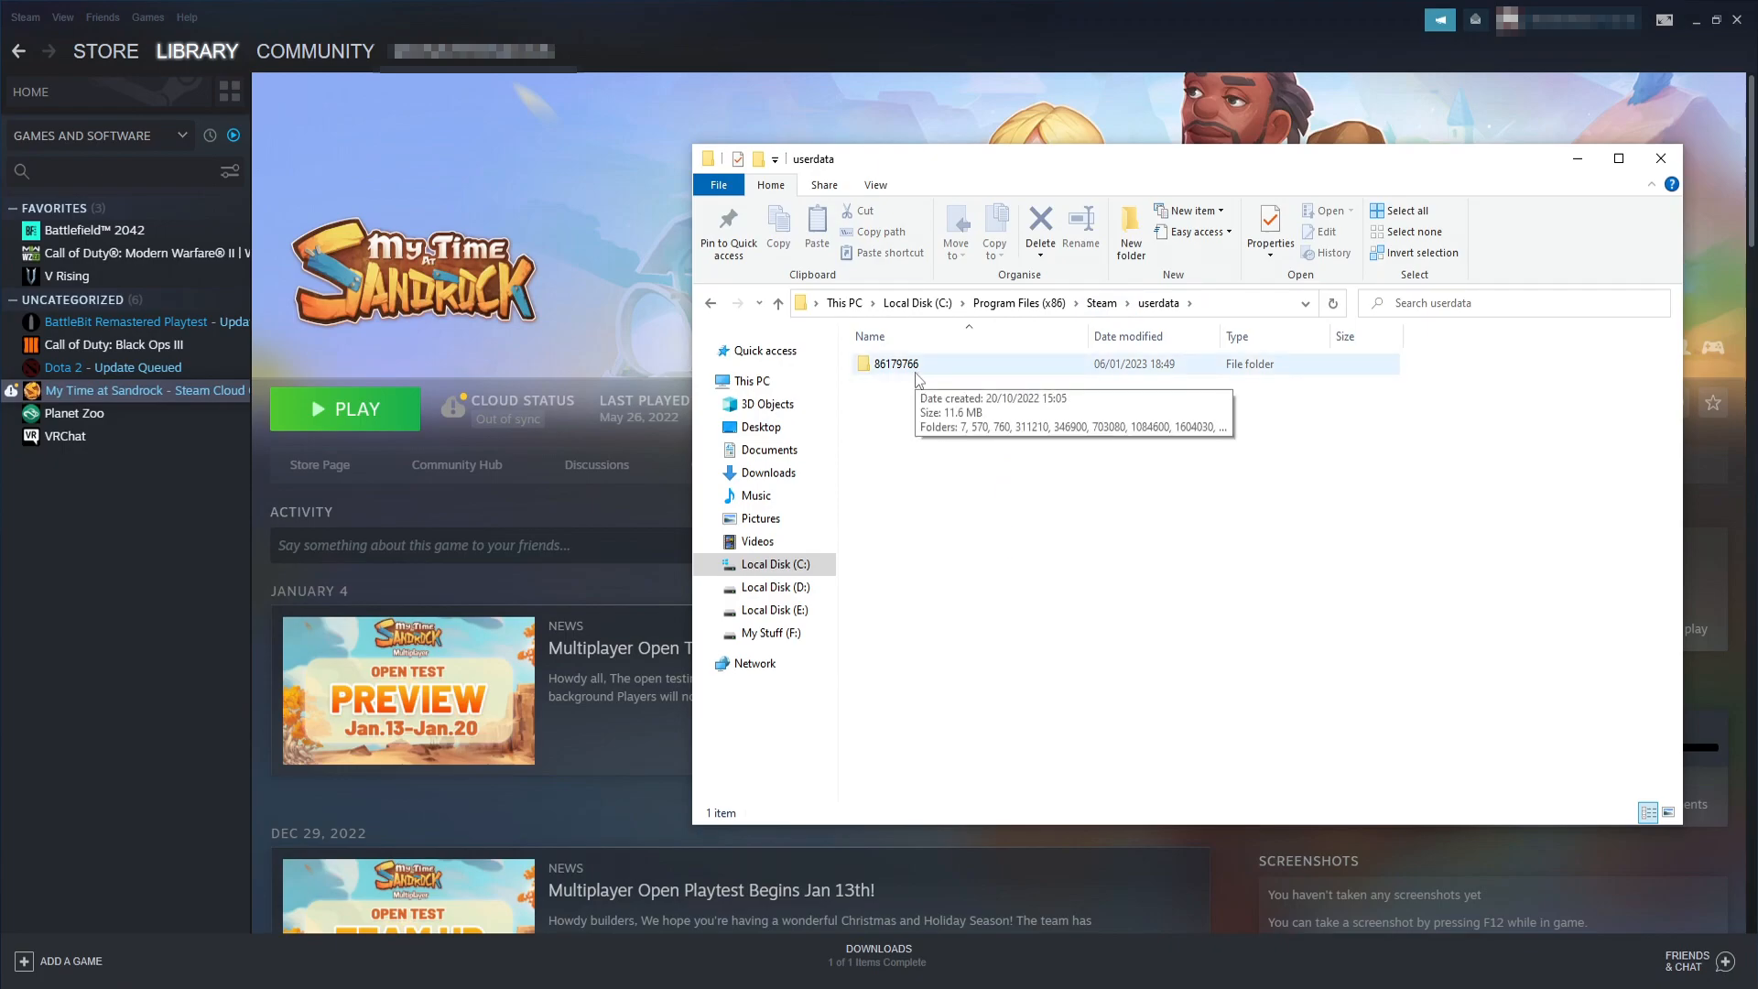
double_click(896, 363)
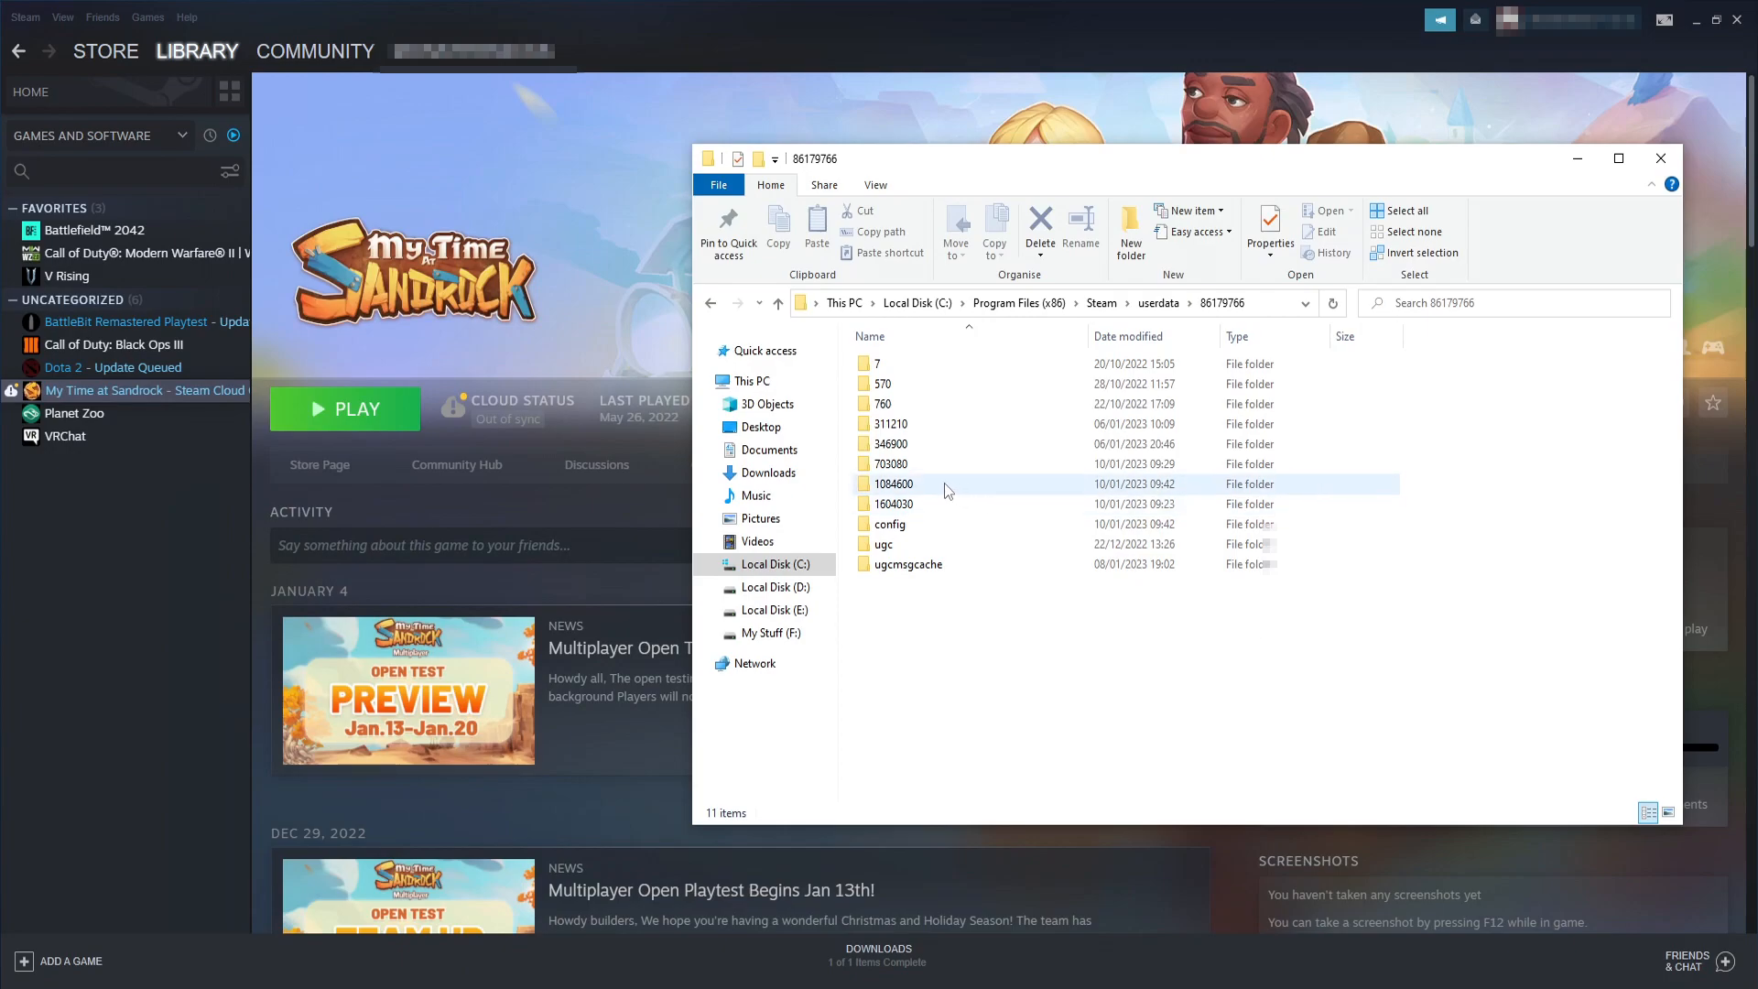
double_click(894, 484)
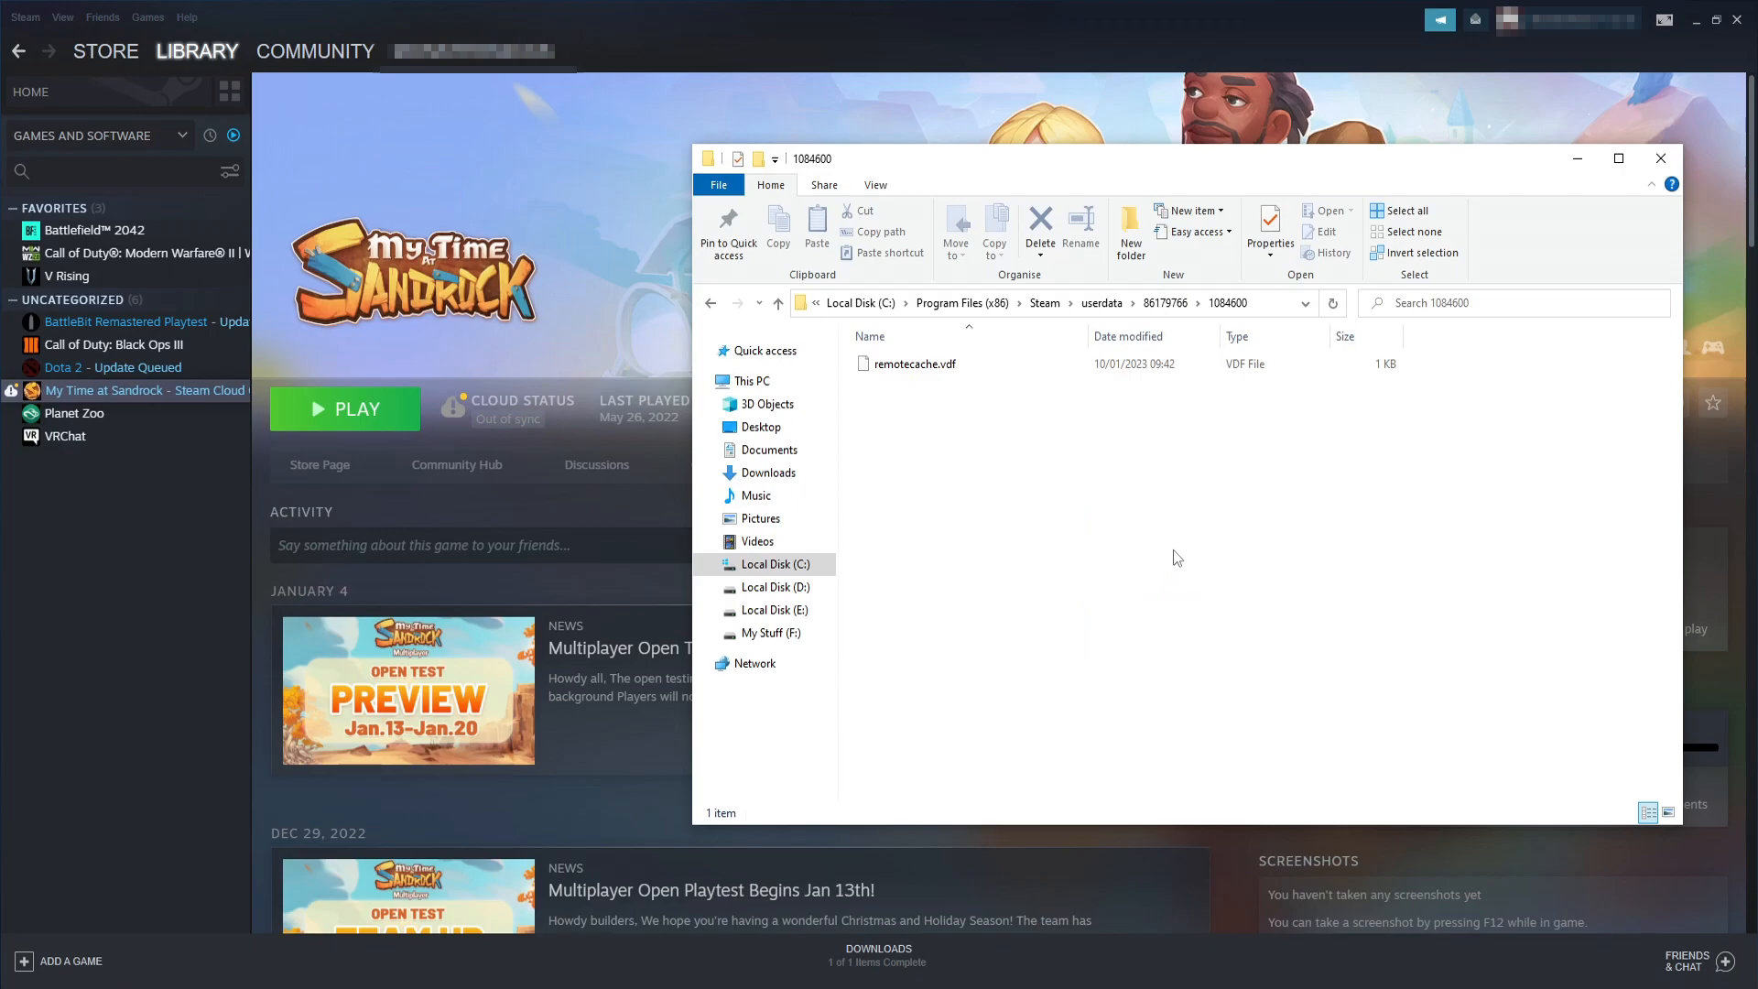
mouse_move(575, 458)
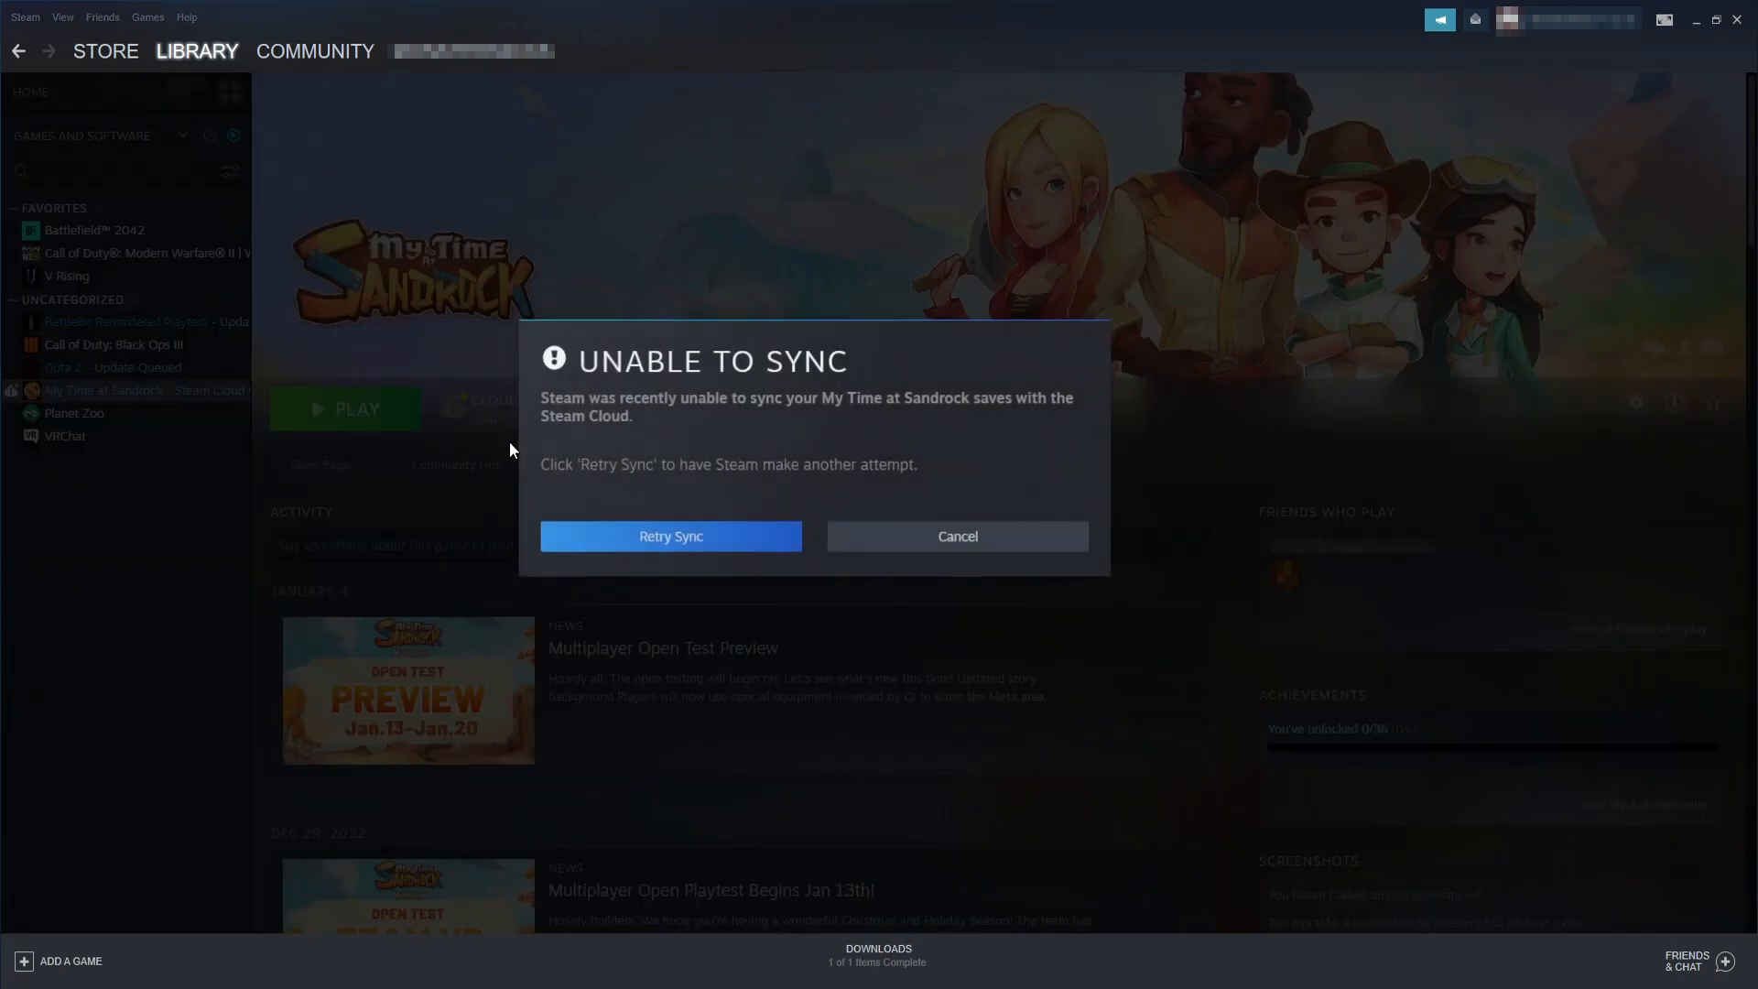
Retry the cloud sync so My Time at Sandrock shows Up to date.
click(670, 537)
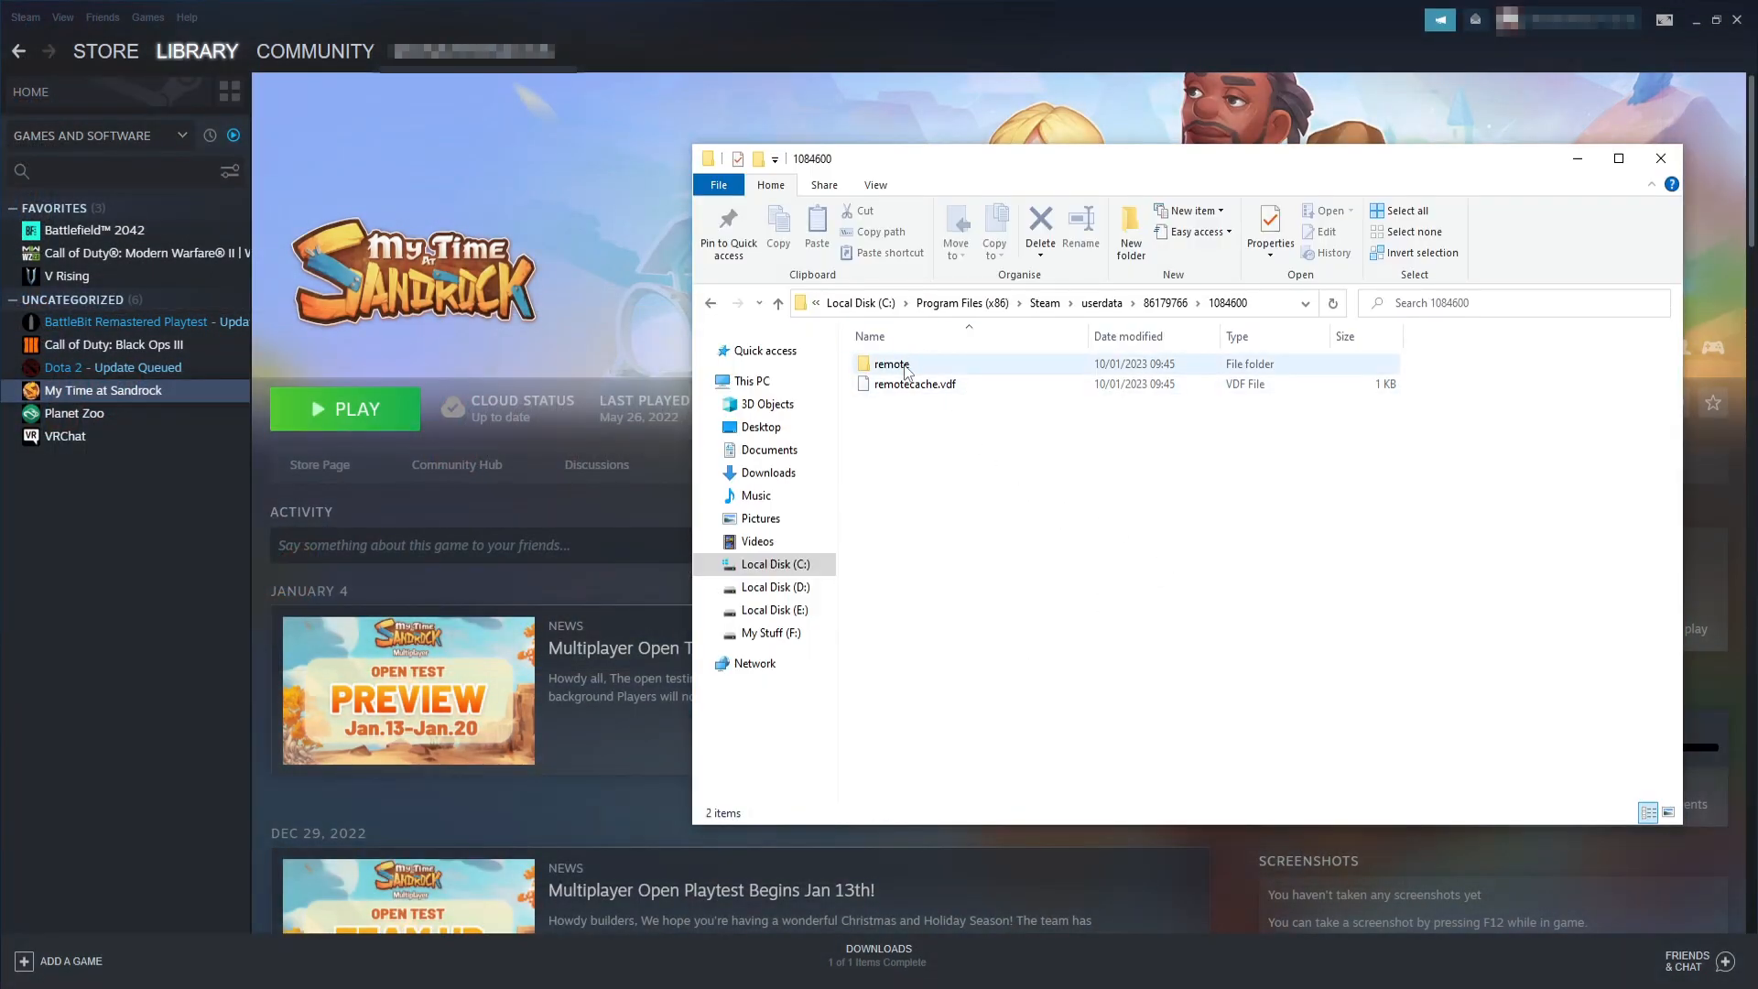
Inspect the remote saves folder, return to 1084600 and delete the remote folder.
double_click(890, 363)
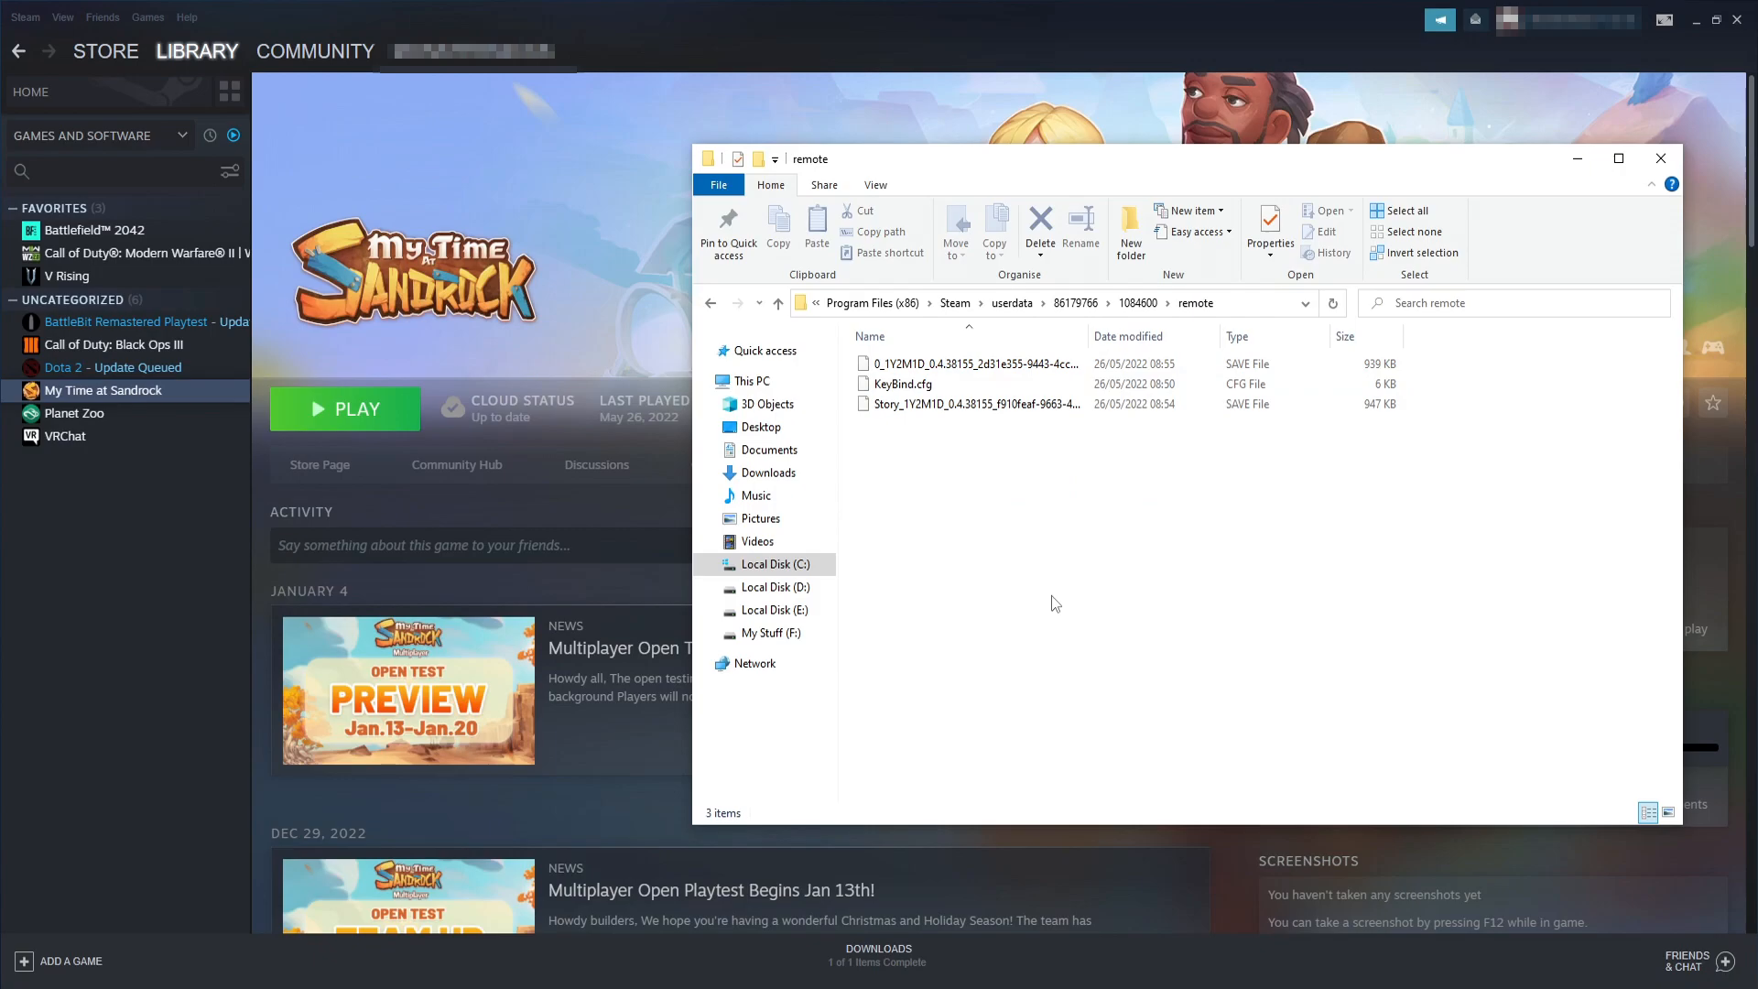
click(775, 302)
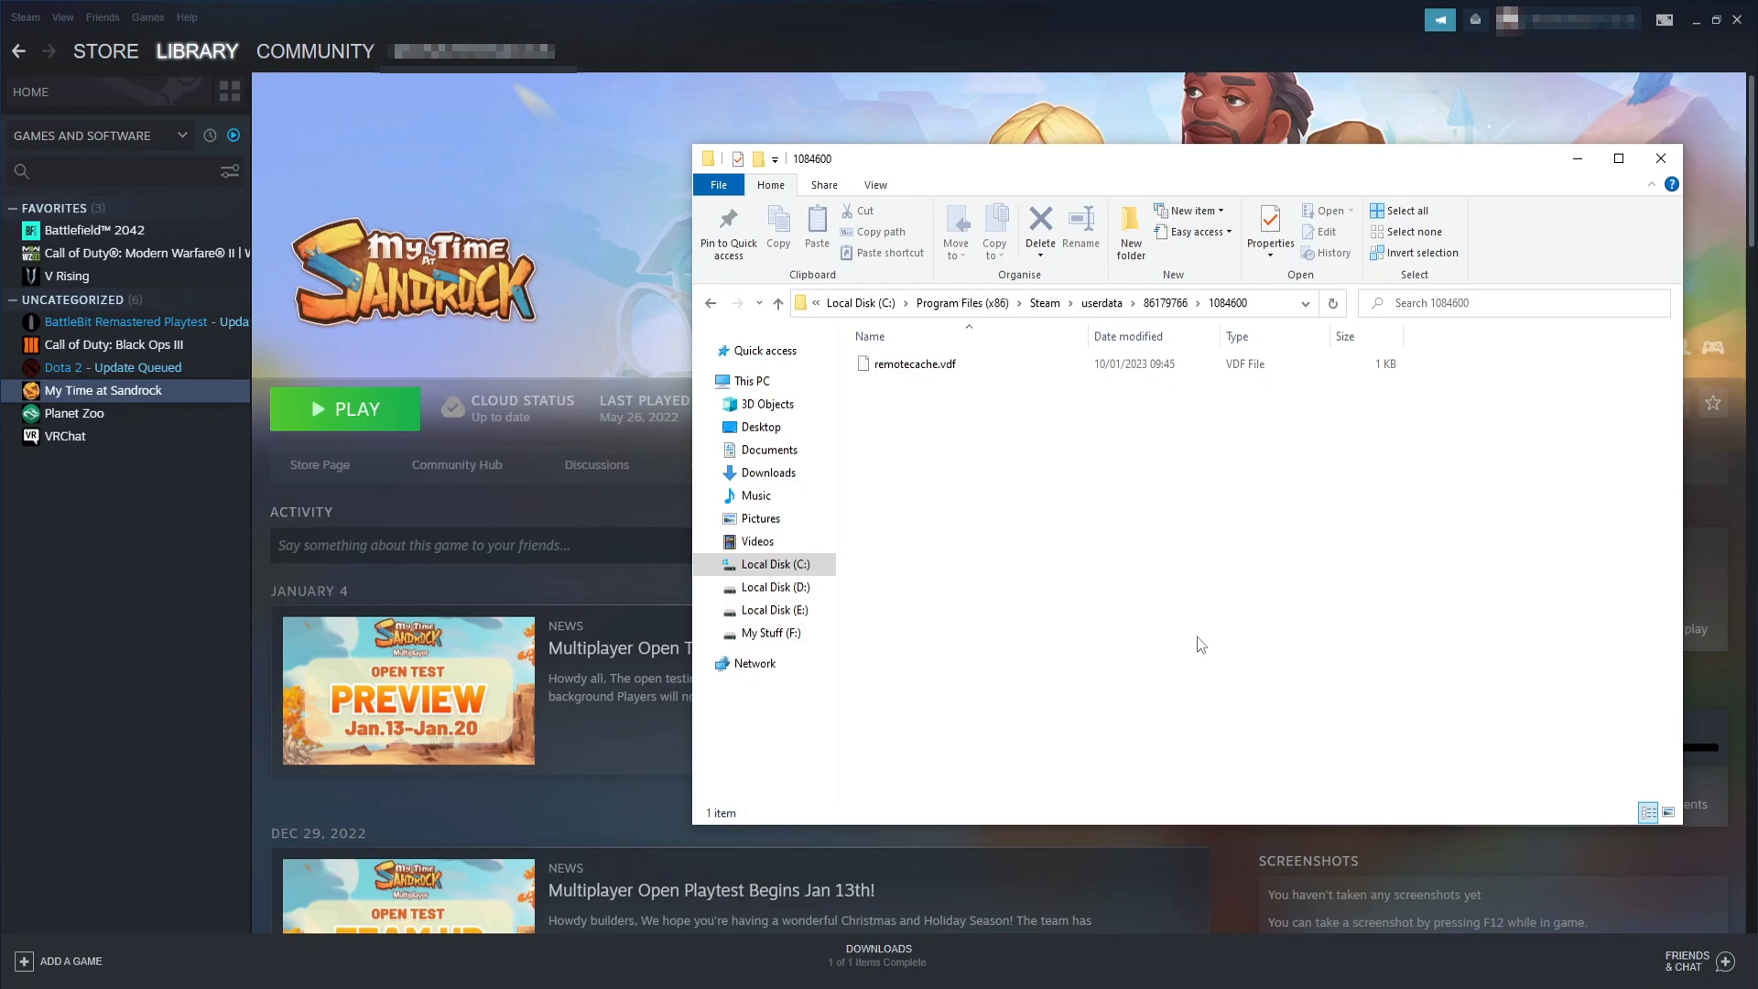
mouse_move(1180, 647)
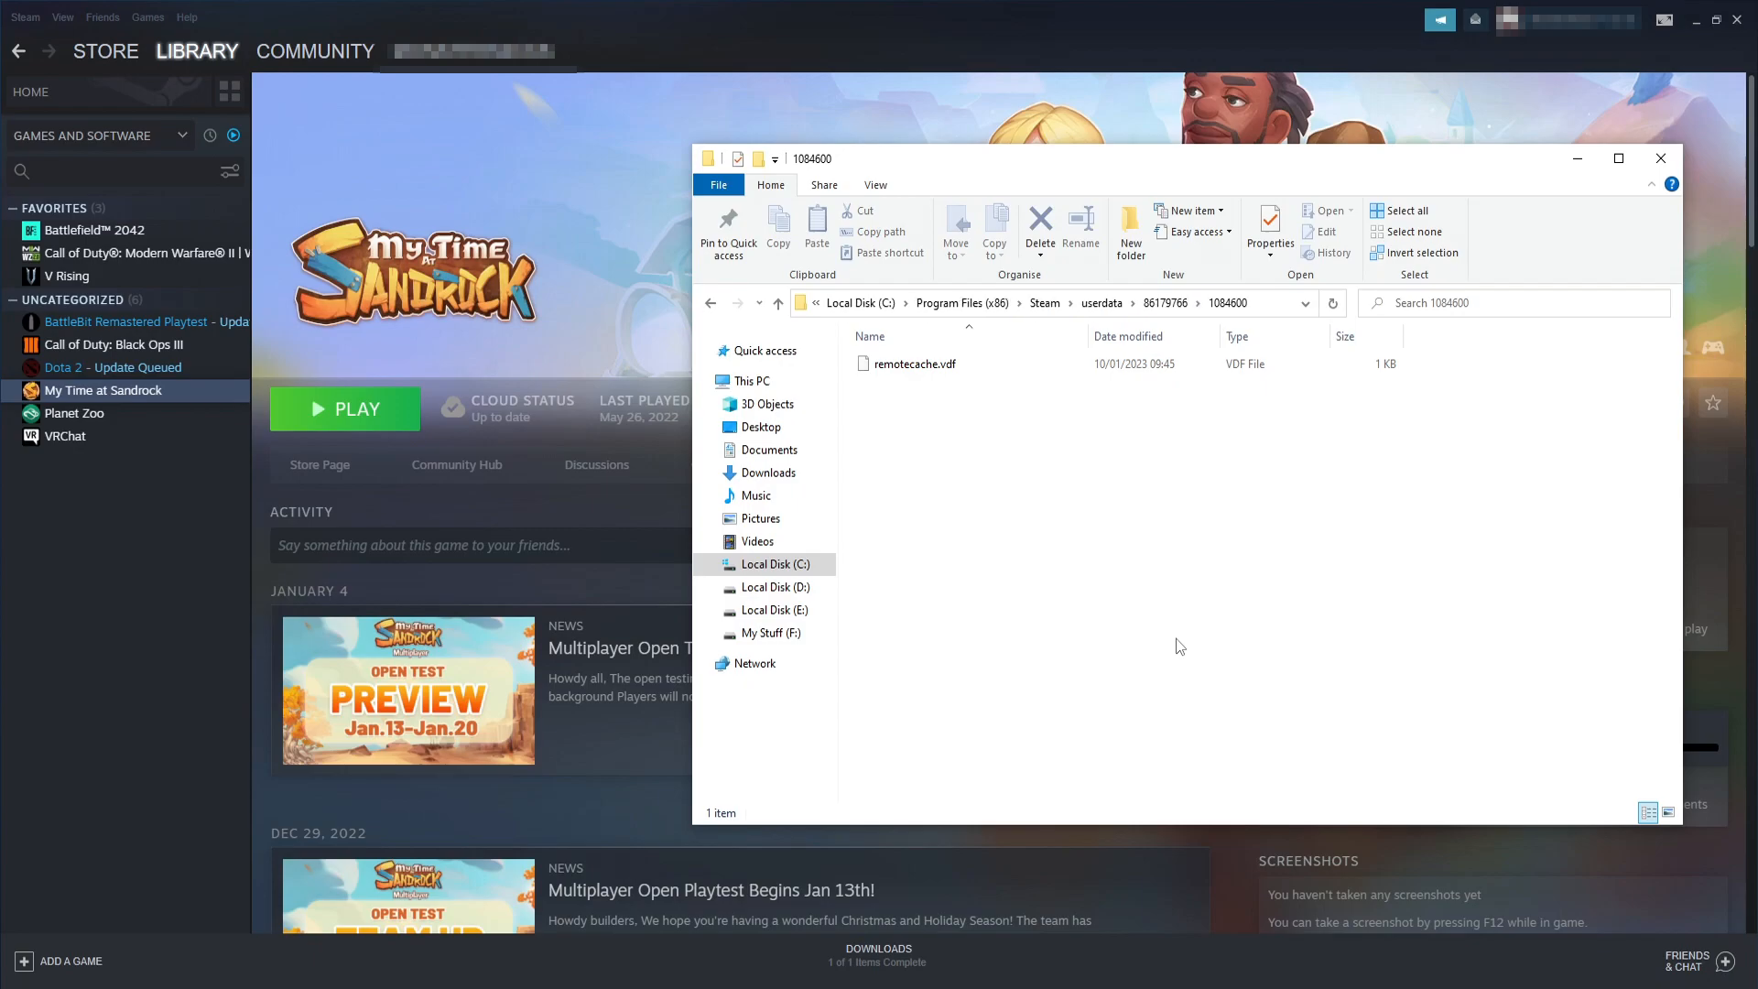
click(1661, 157)
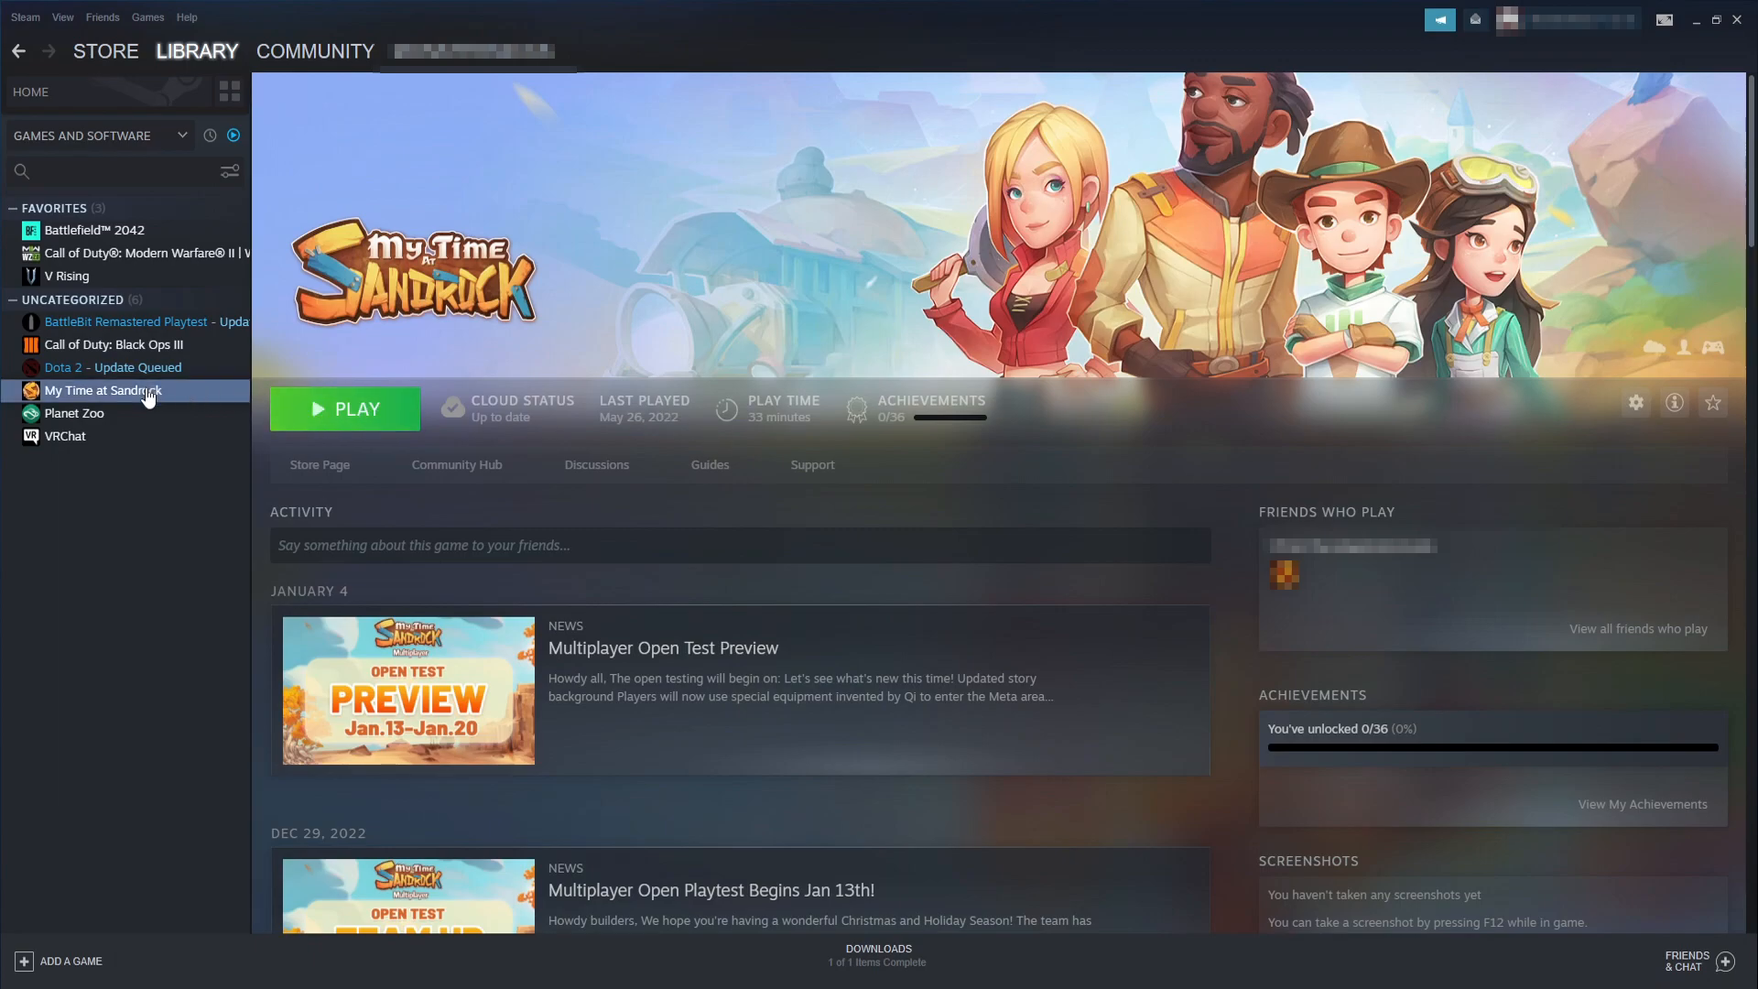
Turn off 'Keep games saves in the Steam Cloud' for My Time at Sandrock in its Properties.
click(1635, 403)
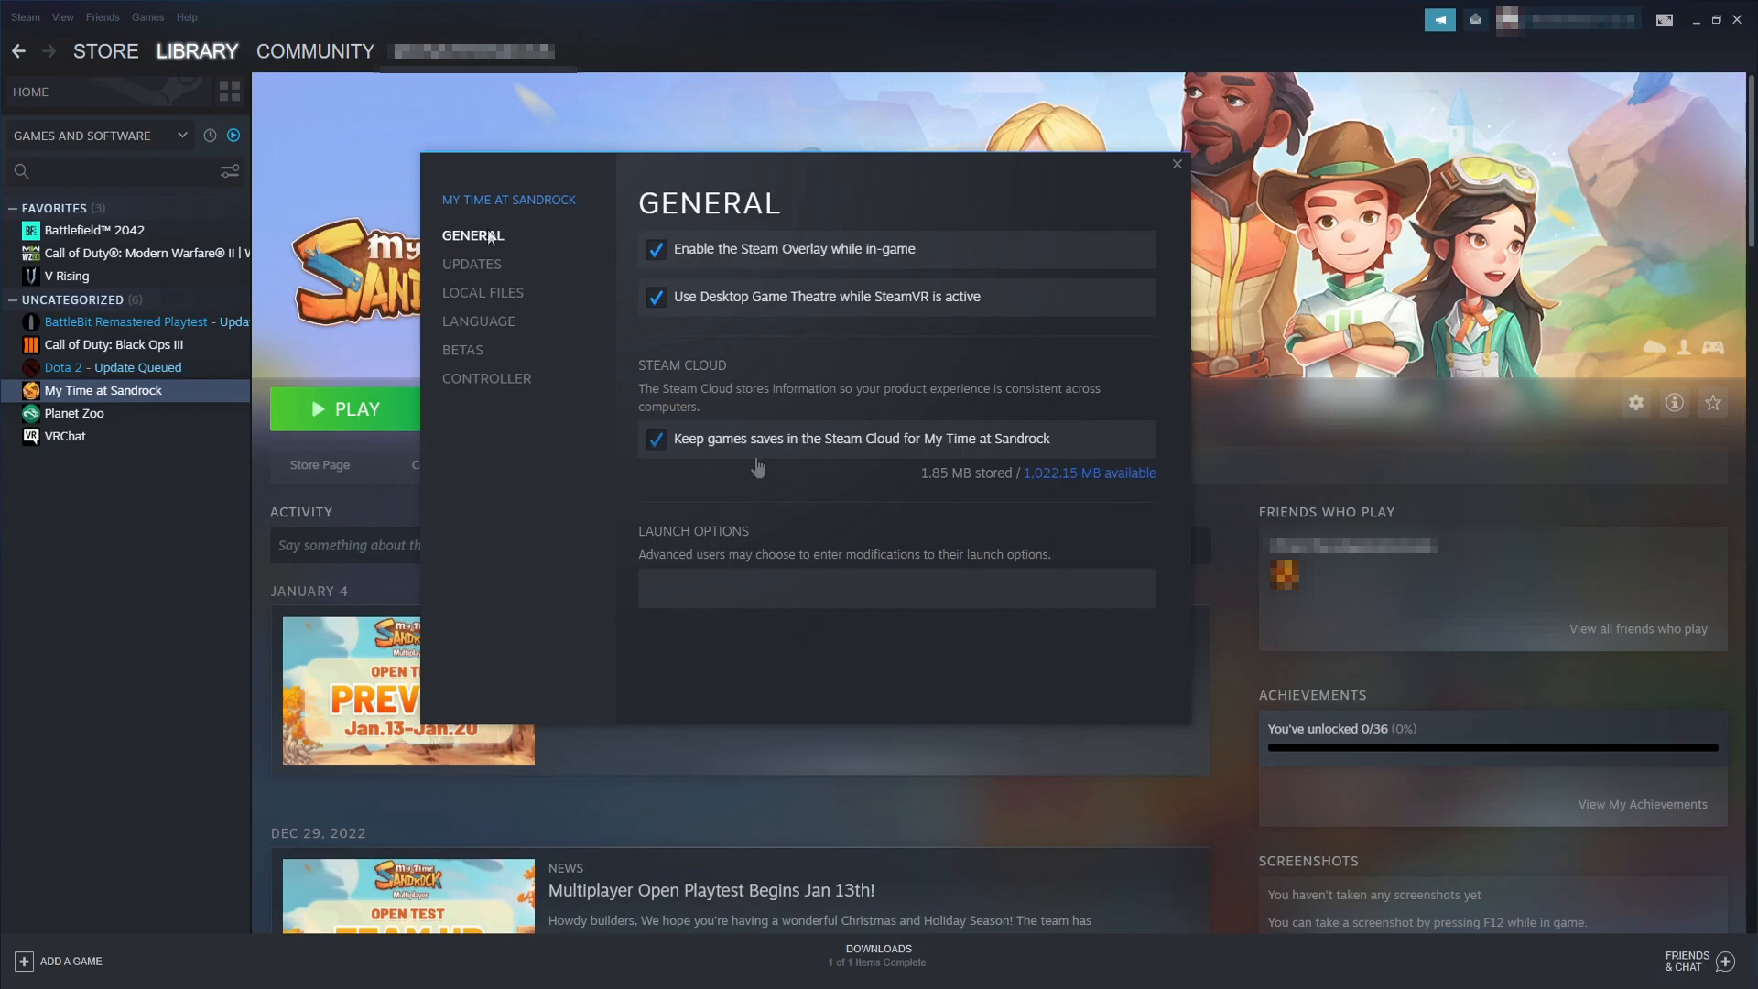
click(656, 438)
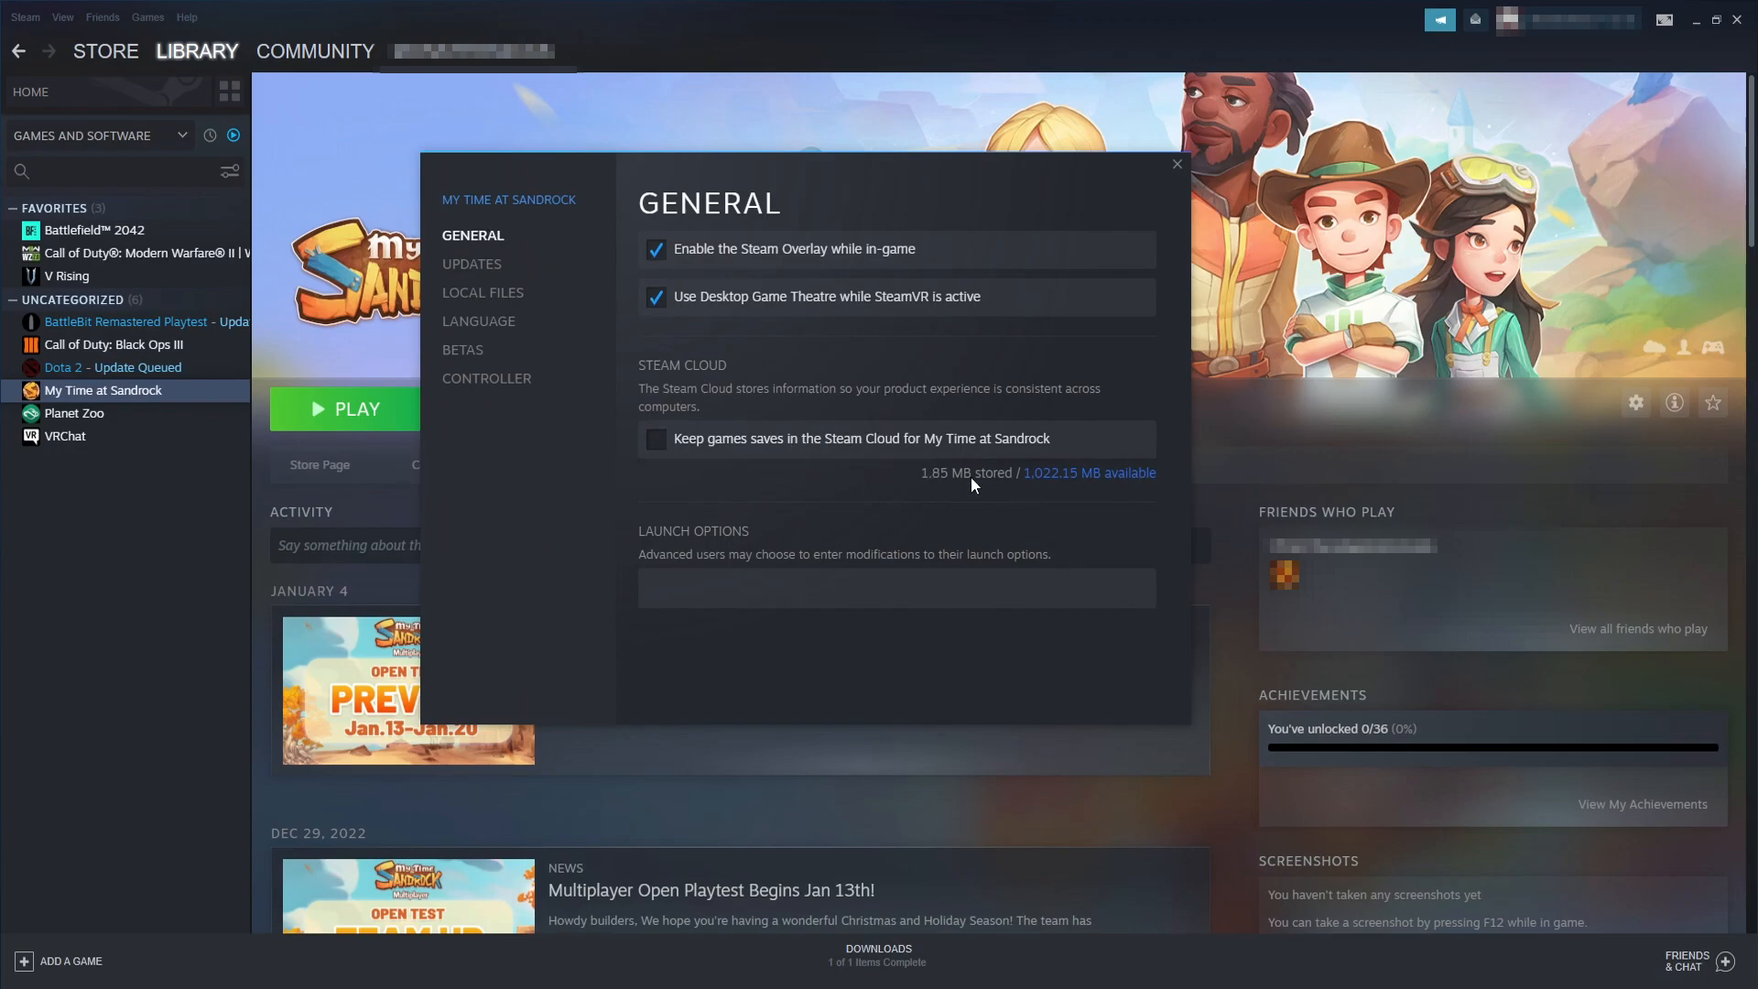
click(1176, 163)
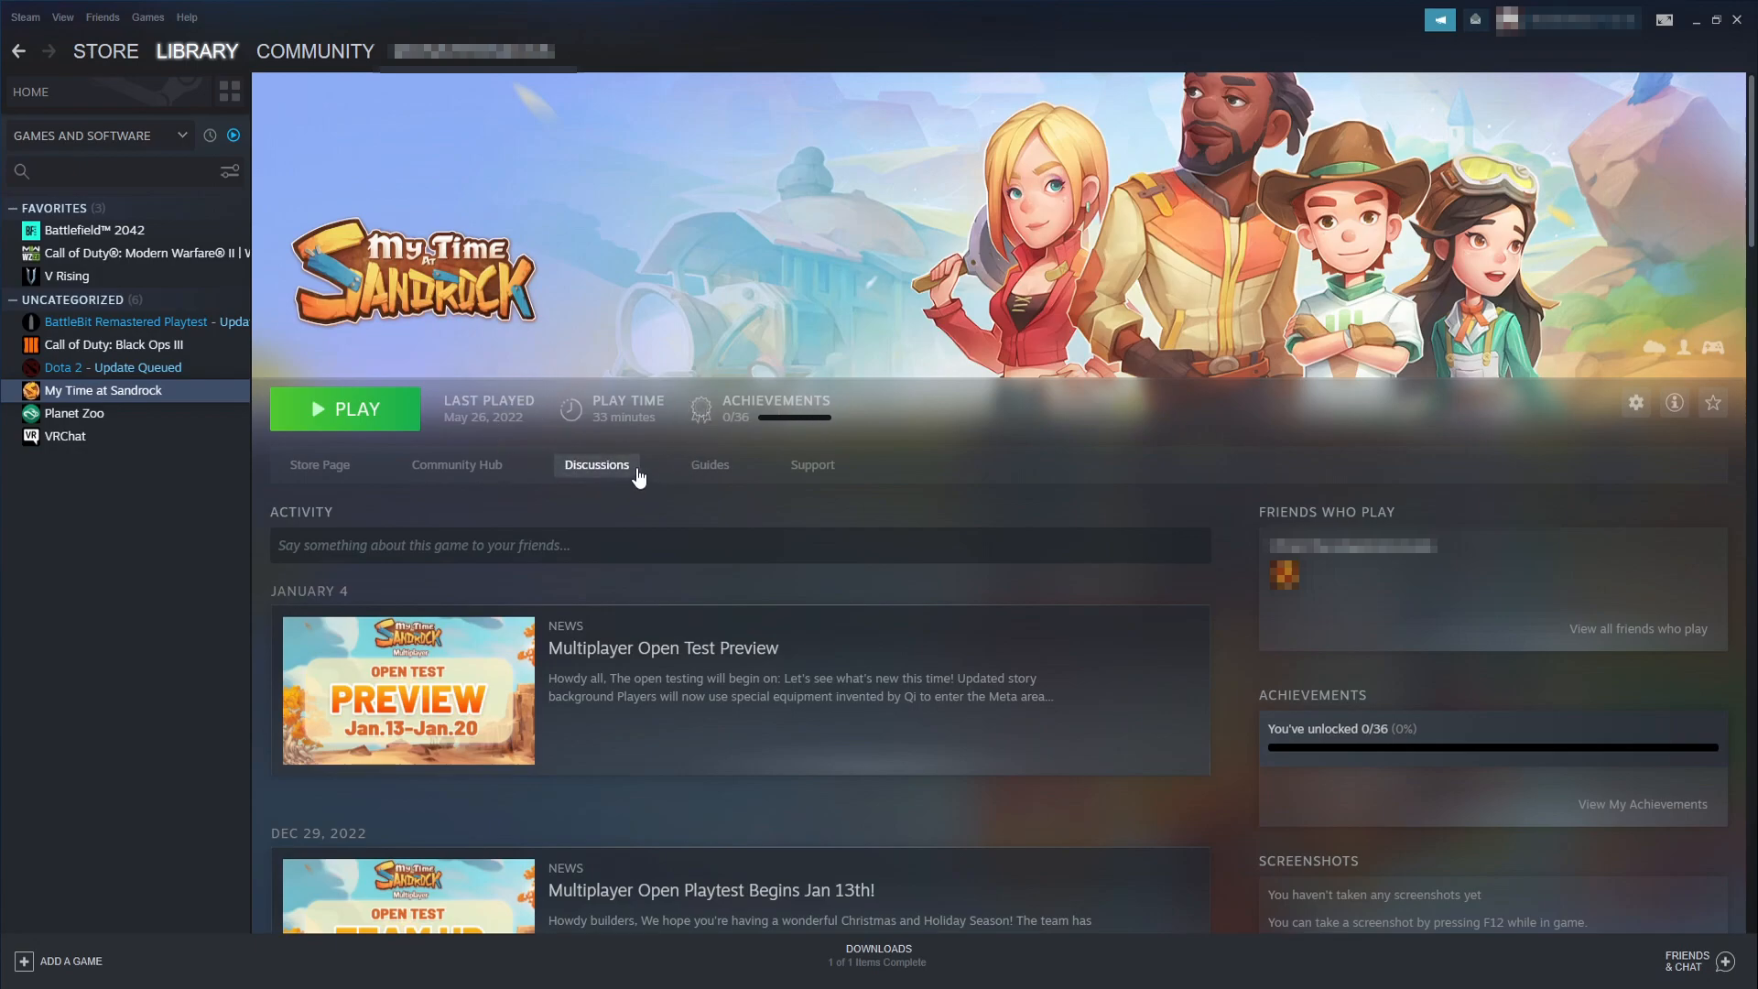
Reopen Sandrock's Properties and turn Steam Cloud saves back on.
right_click(102, 390)
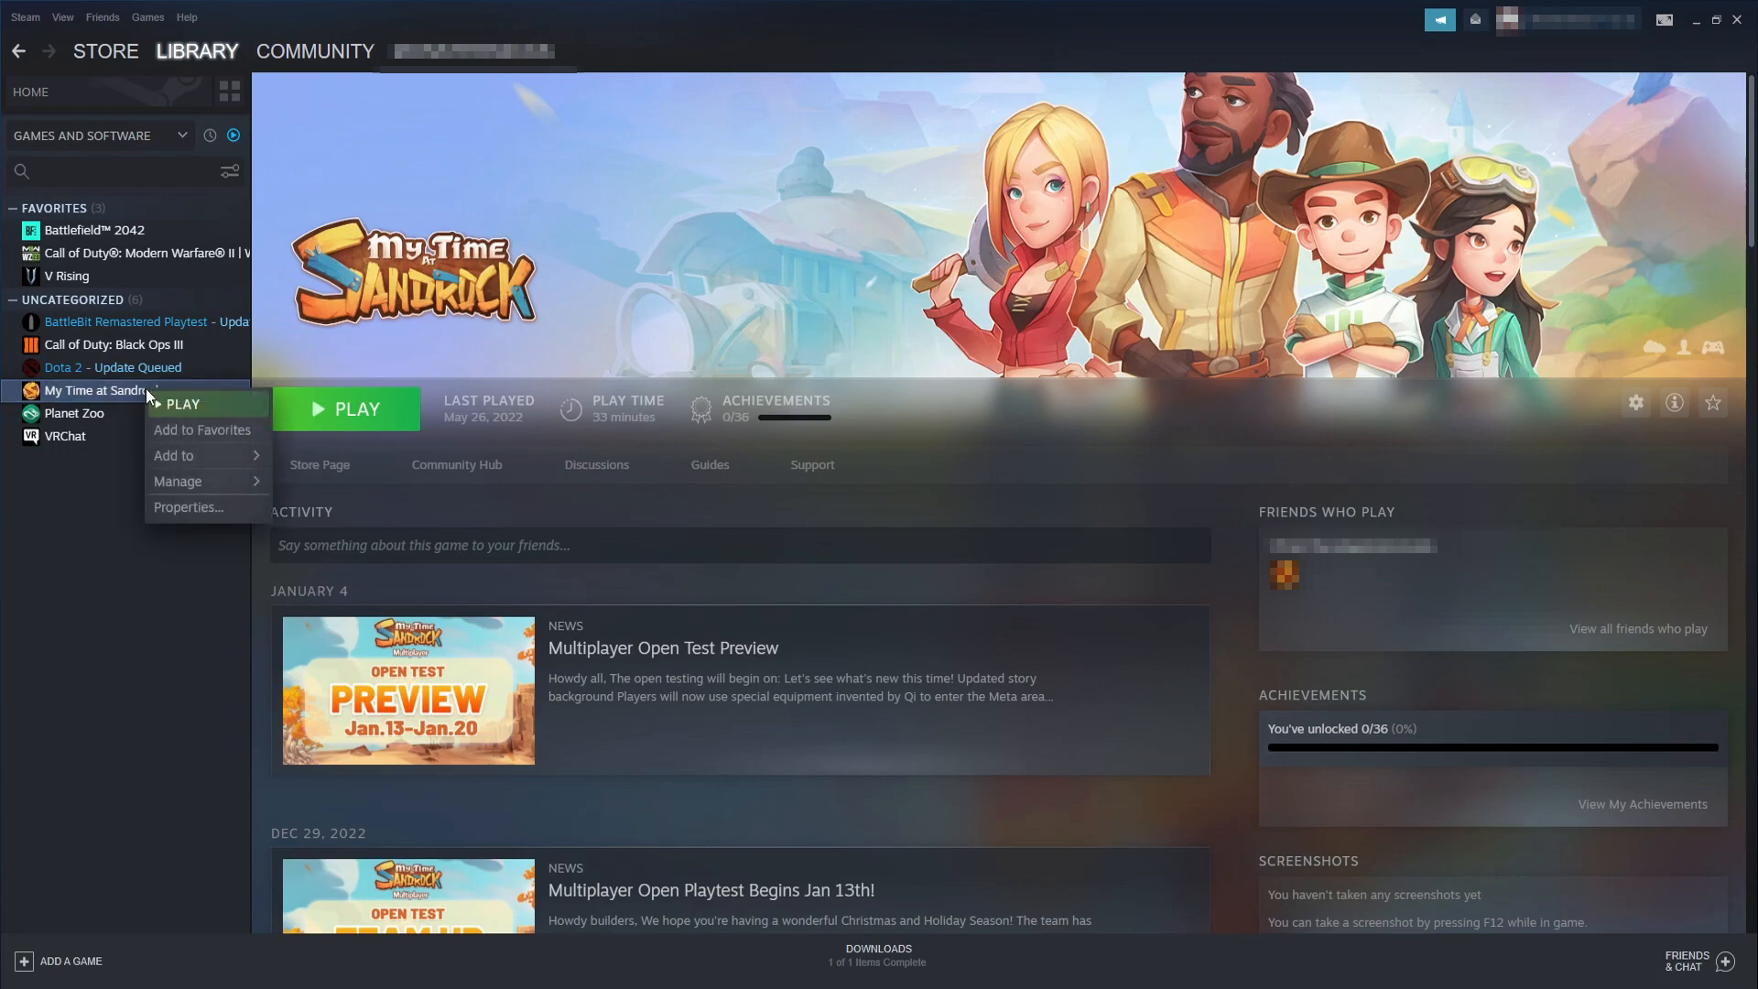
click(189, 507)
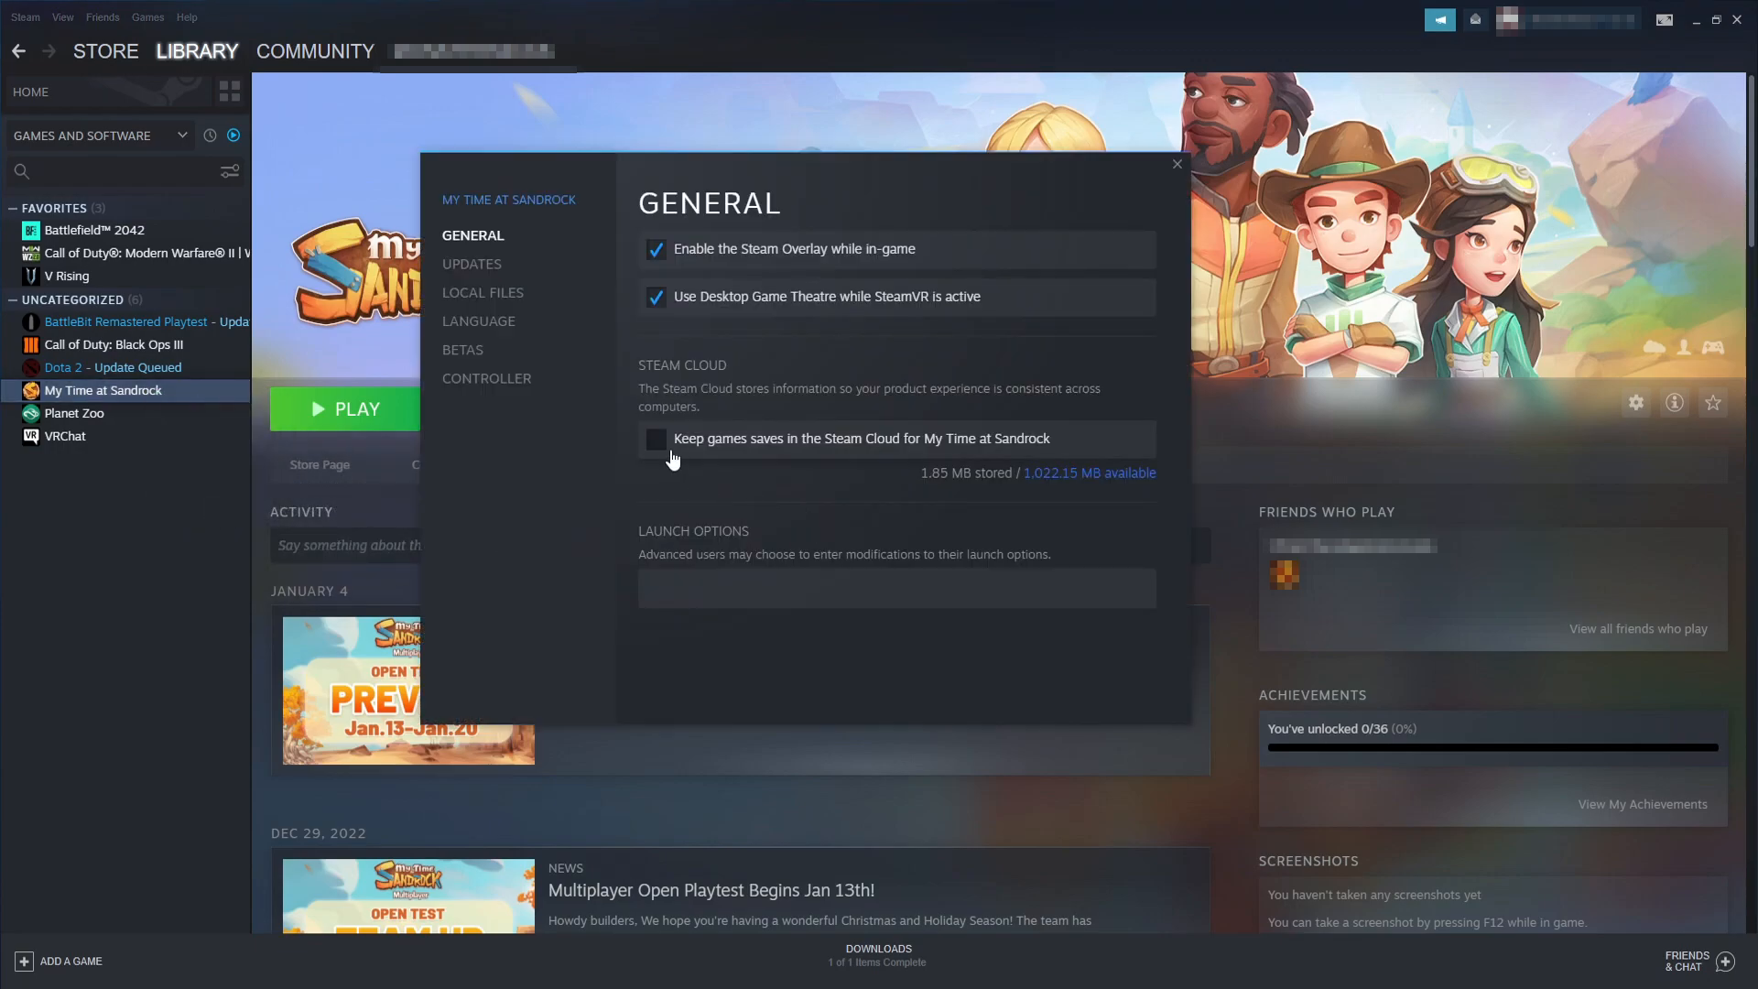
click(1175, 163)
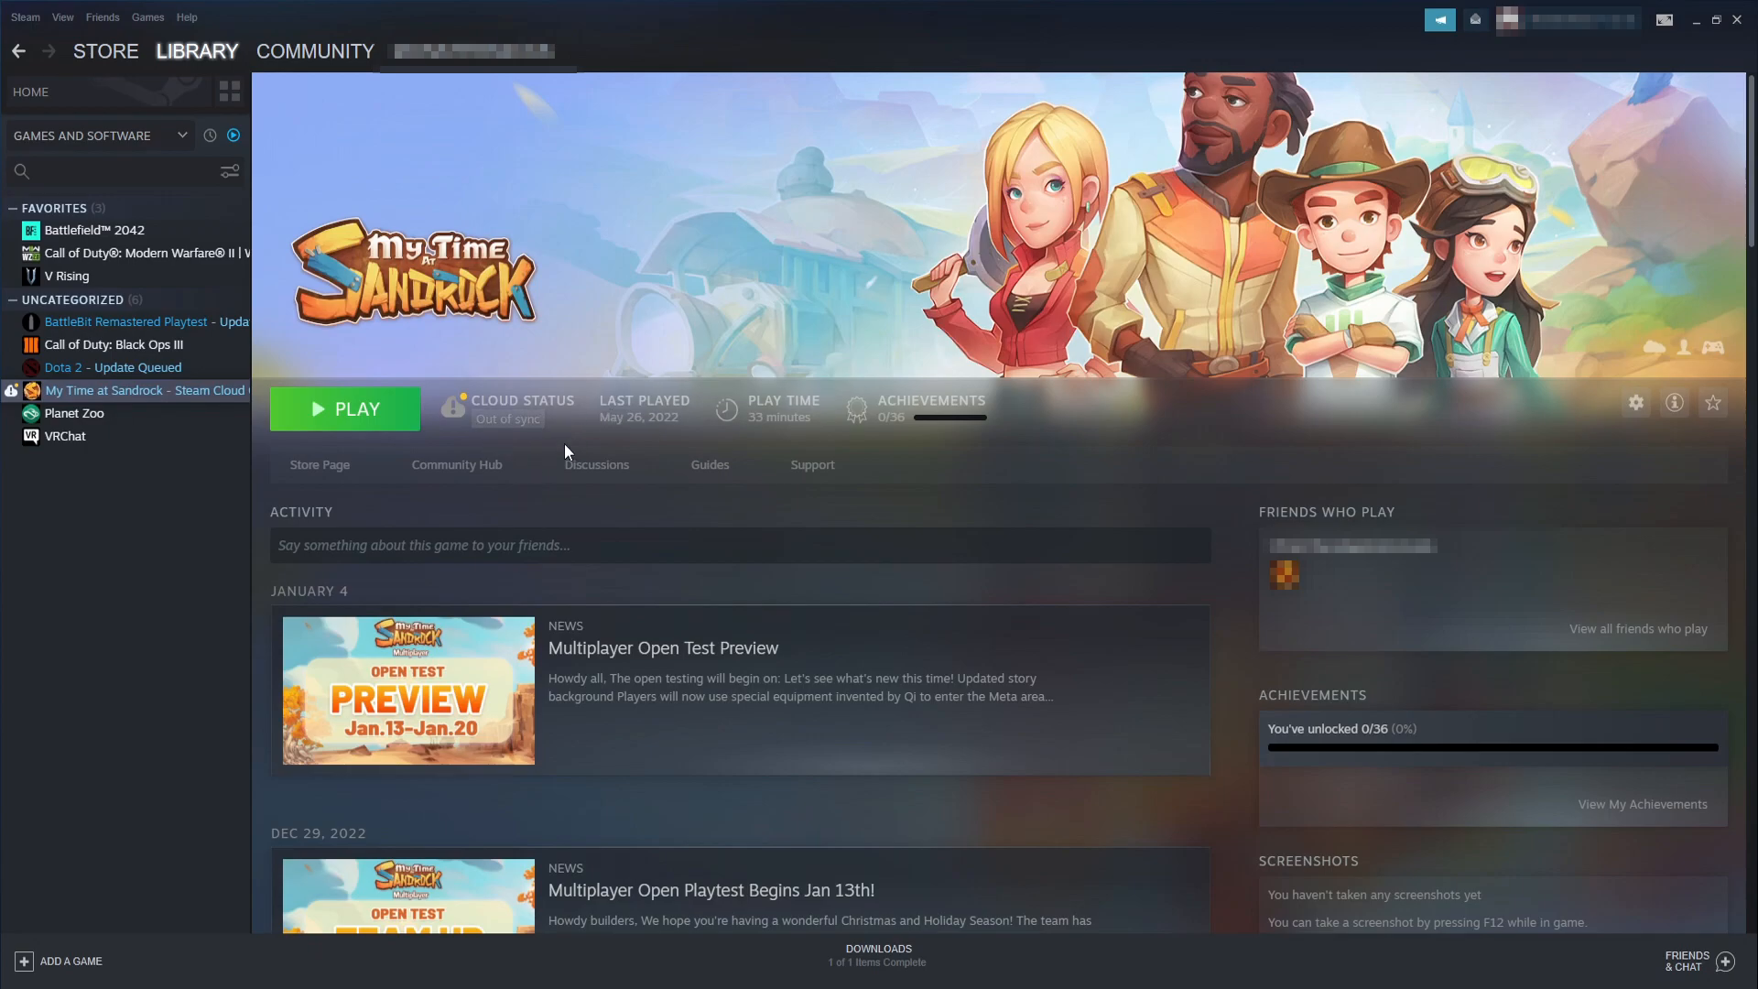
mouse_move(507, 418)
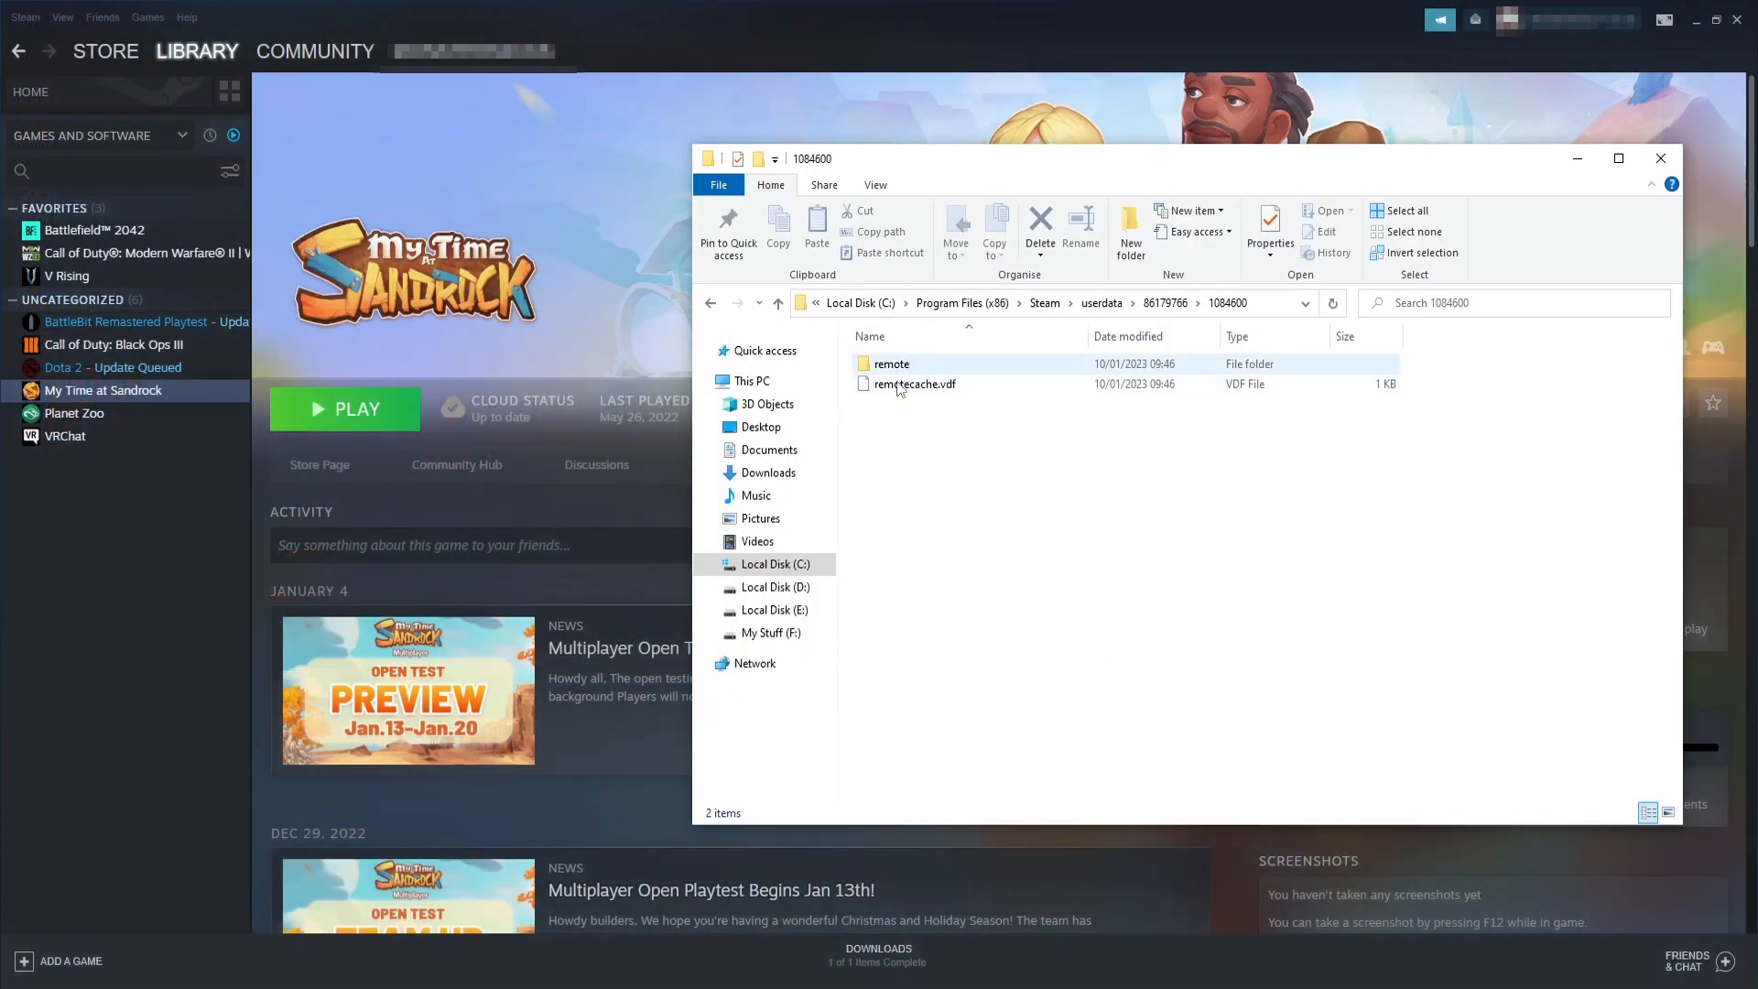
Check that the remote saves folder has reappeared inside 1084600.
double_click(890, 363)
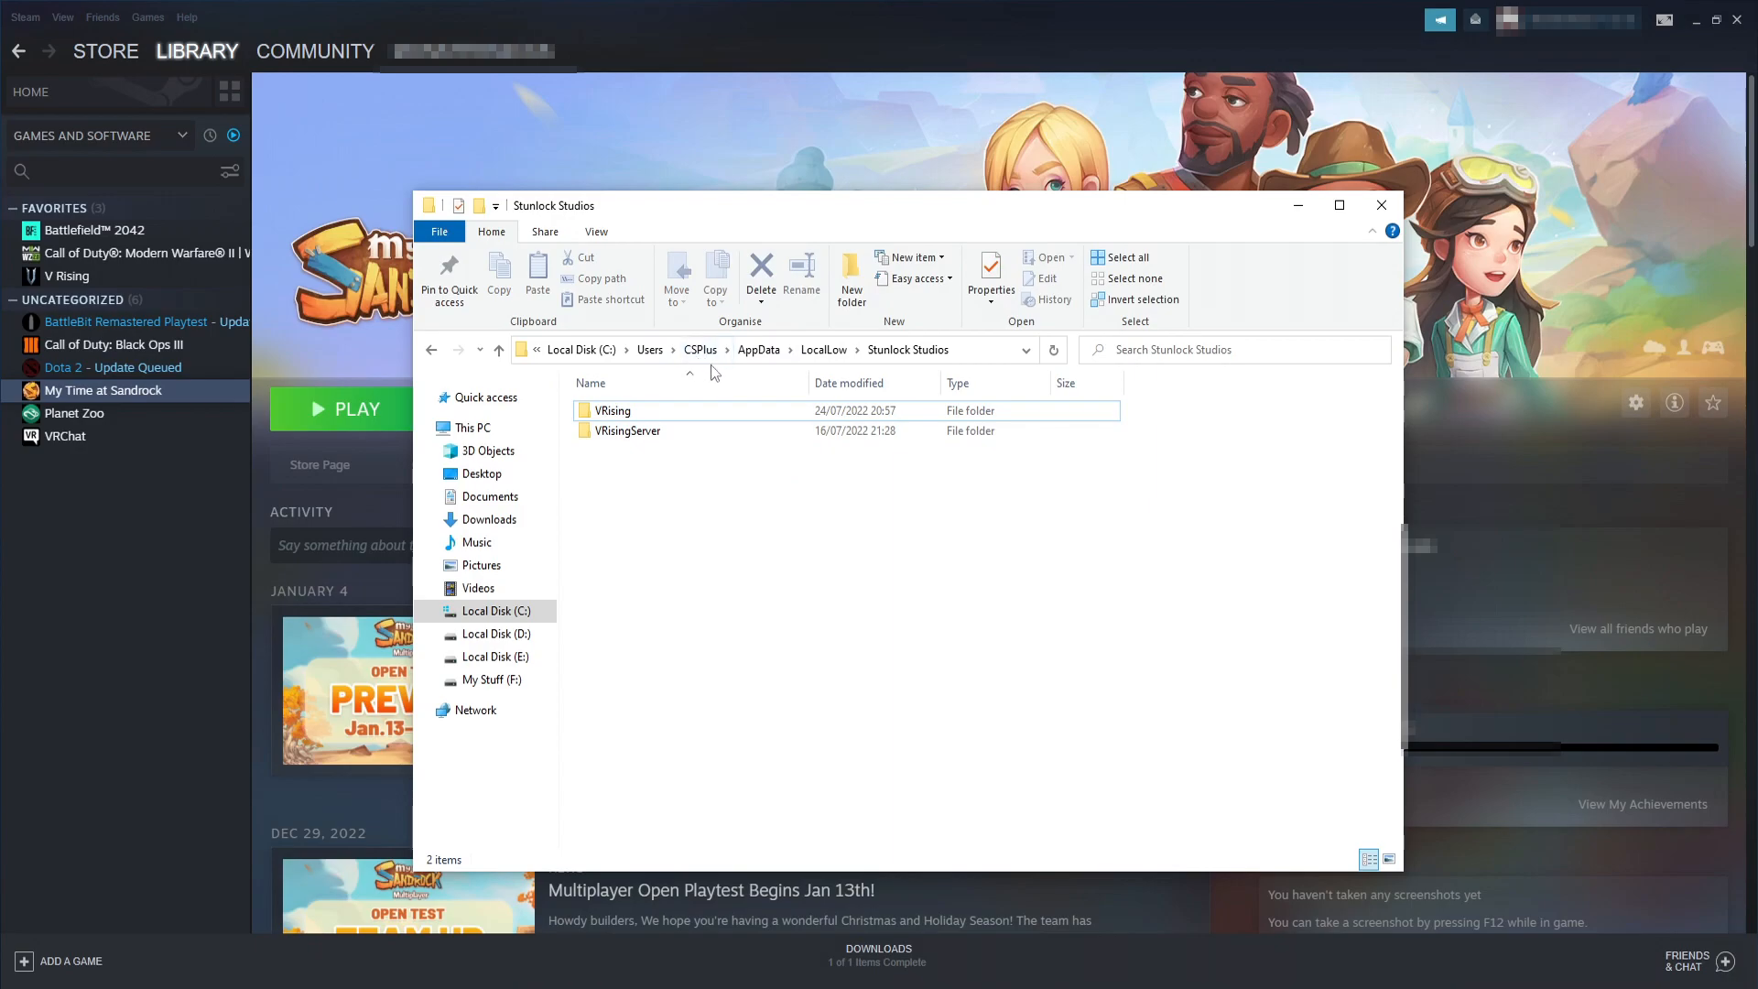
mouse_move(852, 370)
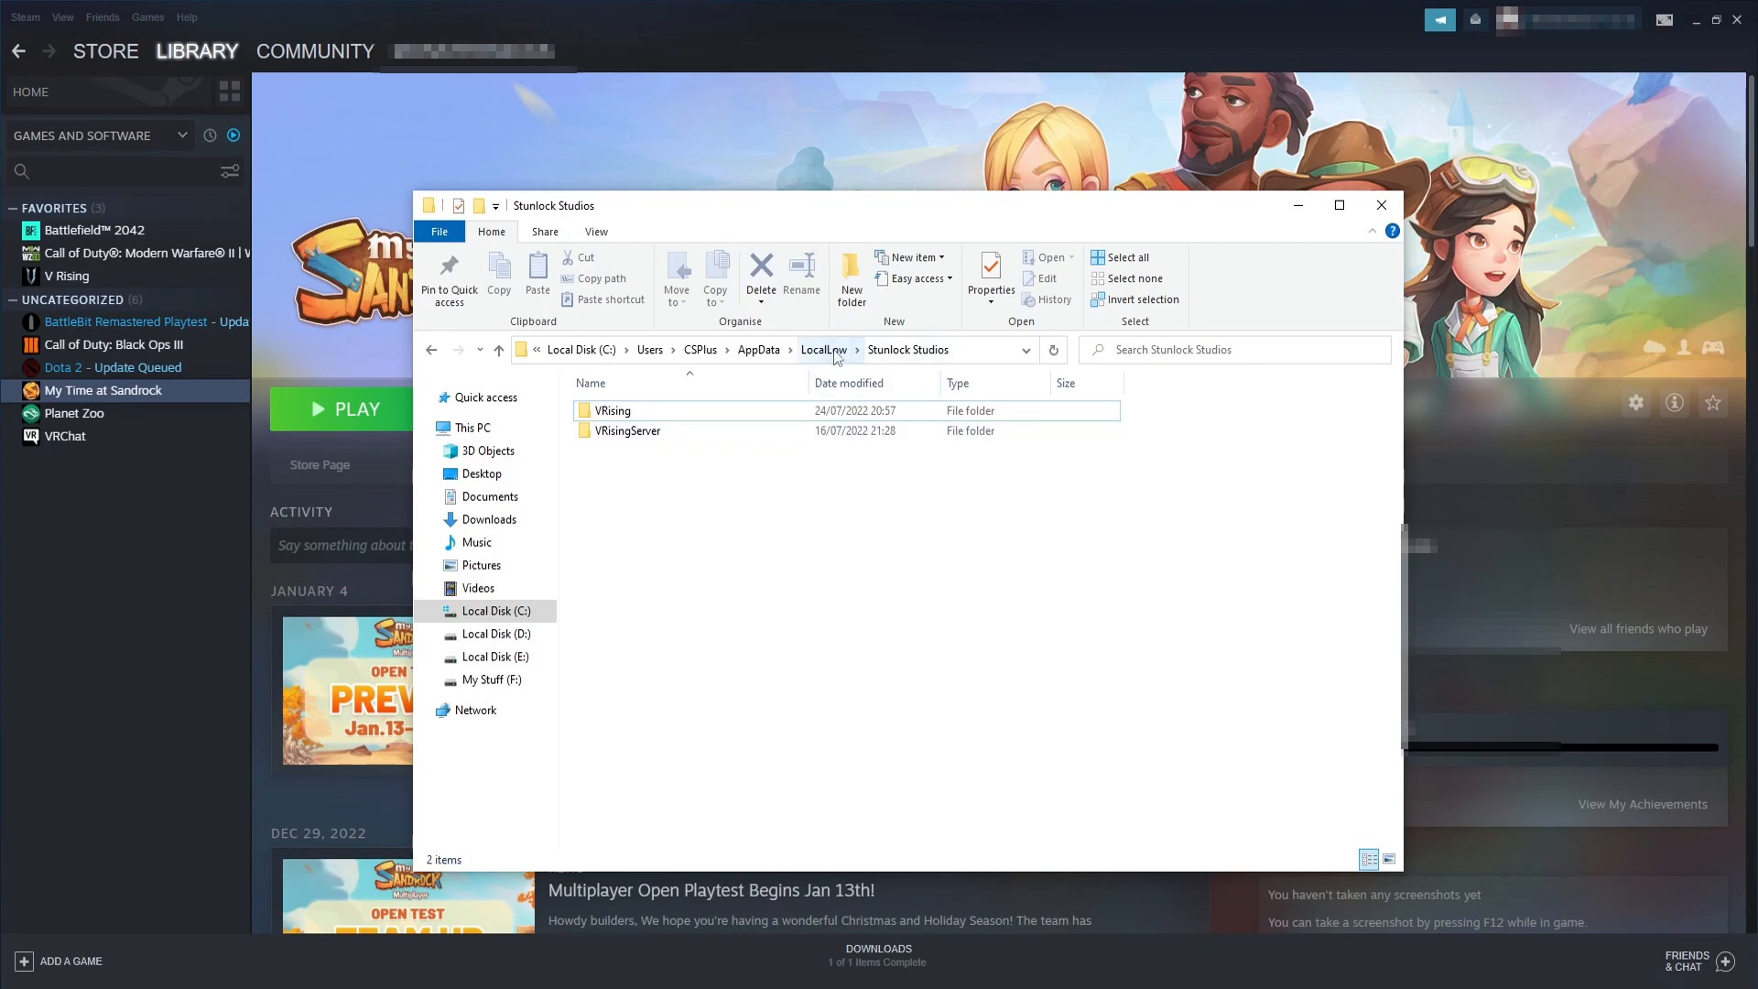
In Stunlock Studios' LocalLow folder, rename VRising to VRisingbk as a backup.
click(823, 348)
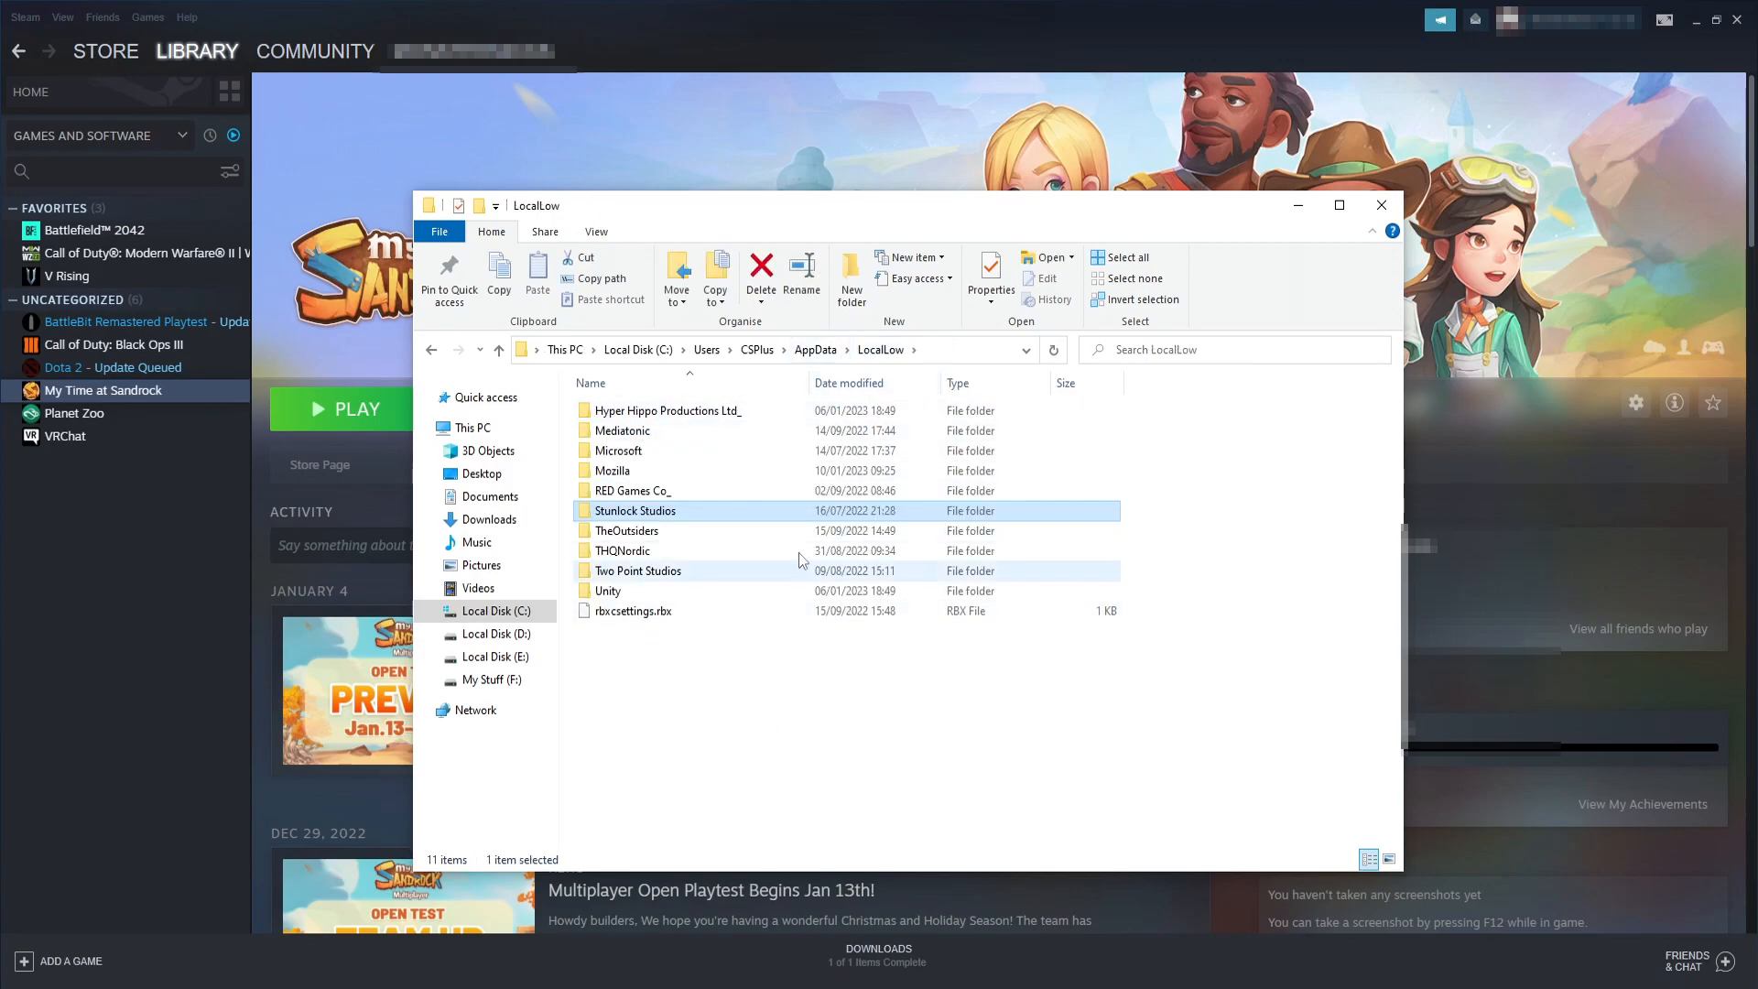
double_click(636, 511)
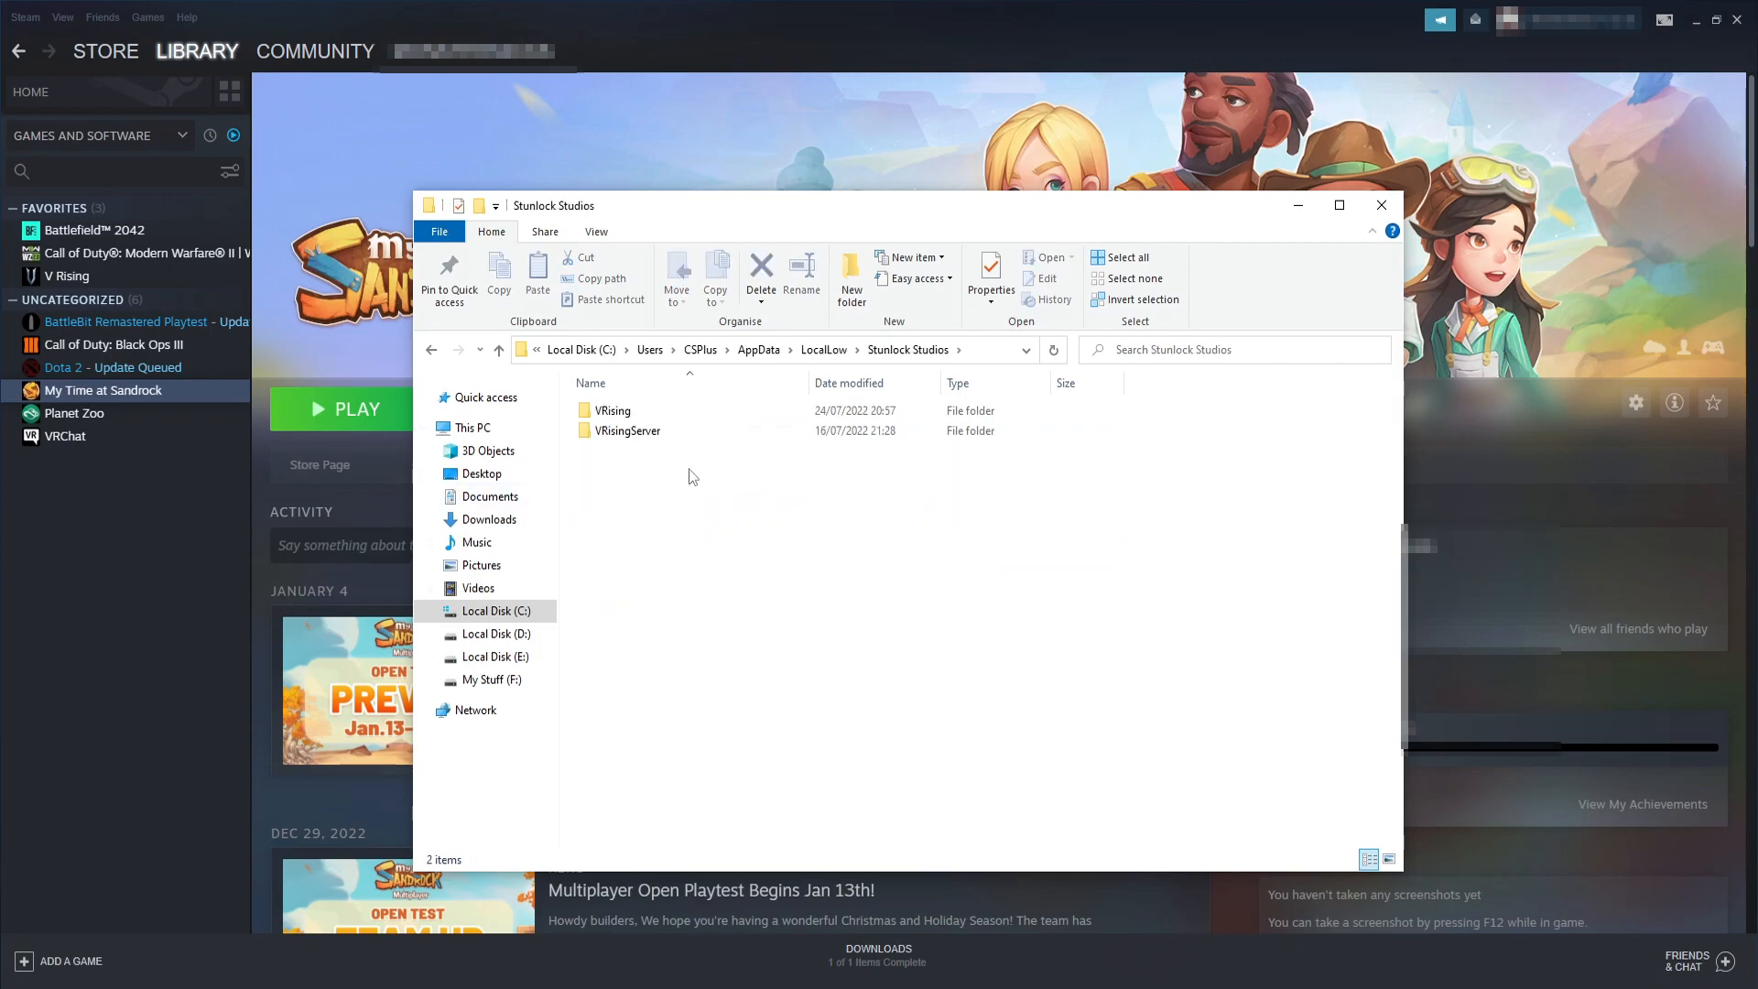
click(801, 275)
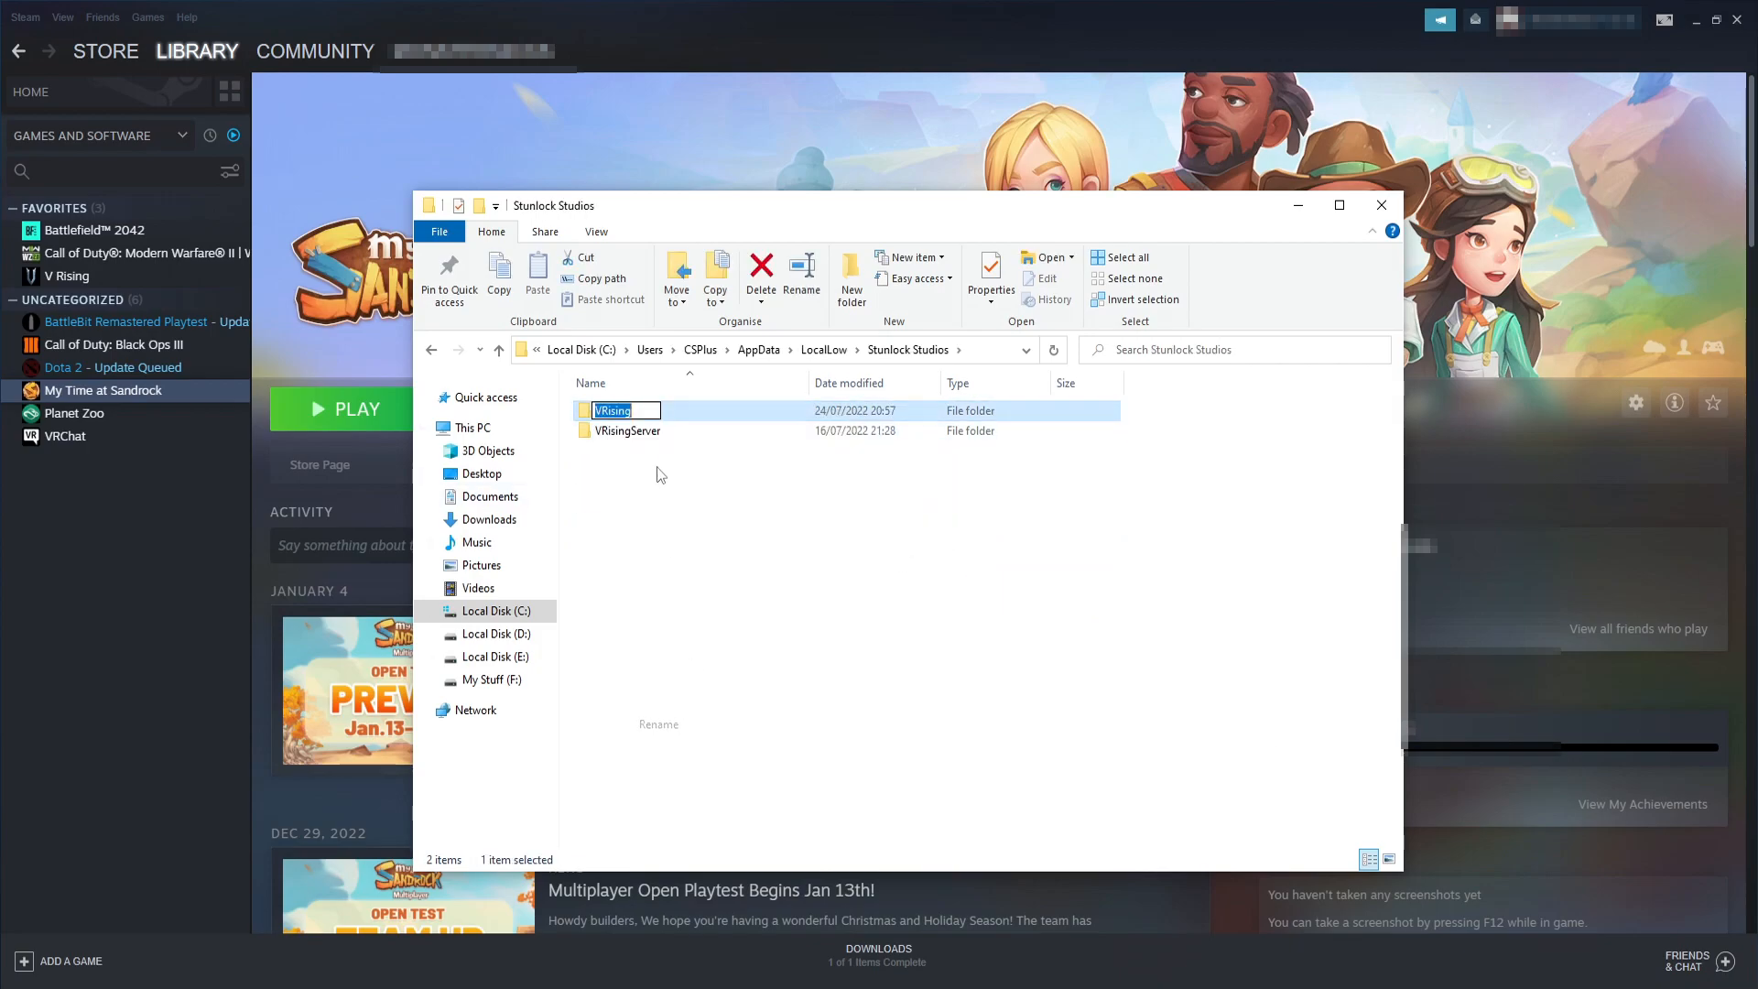
text(bk)
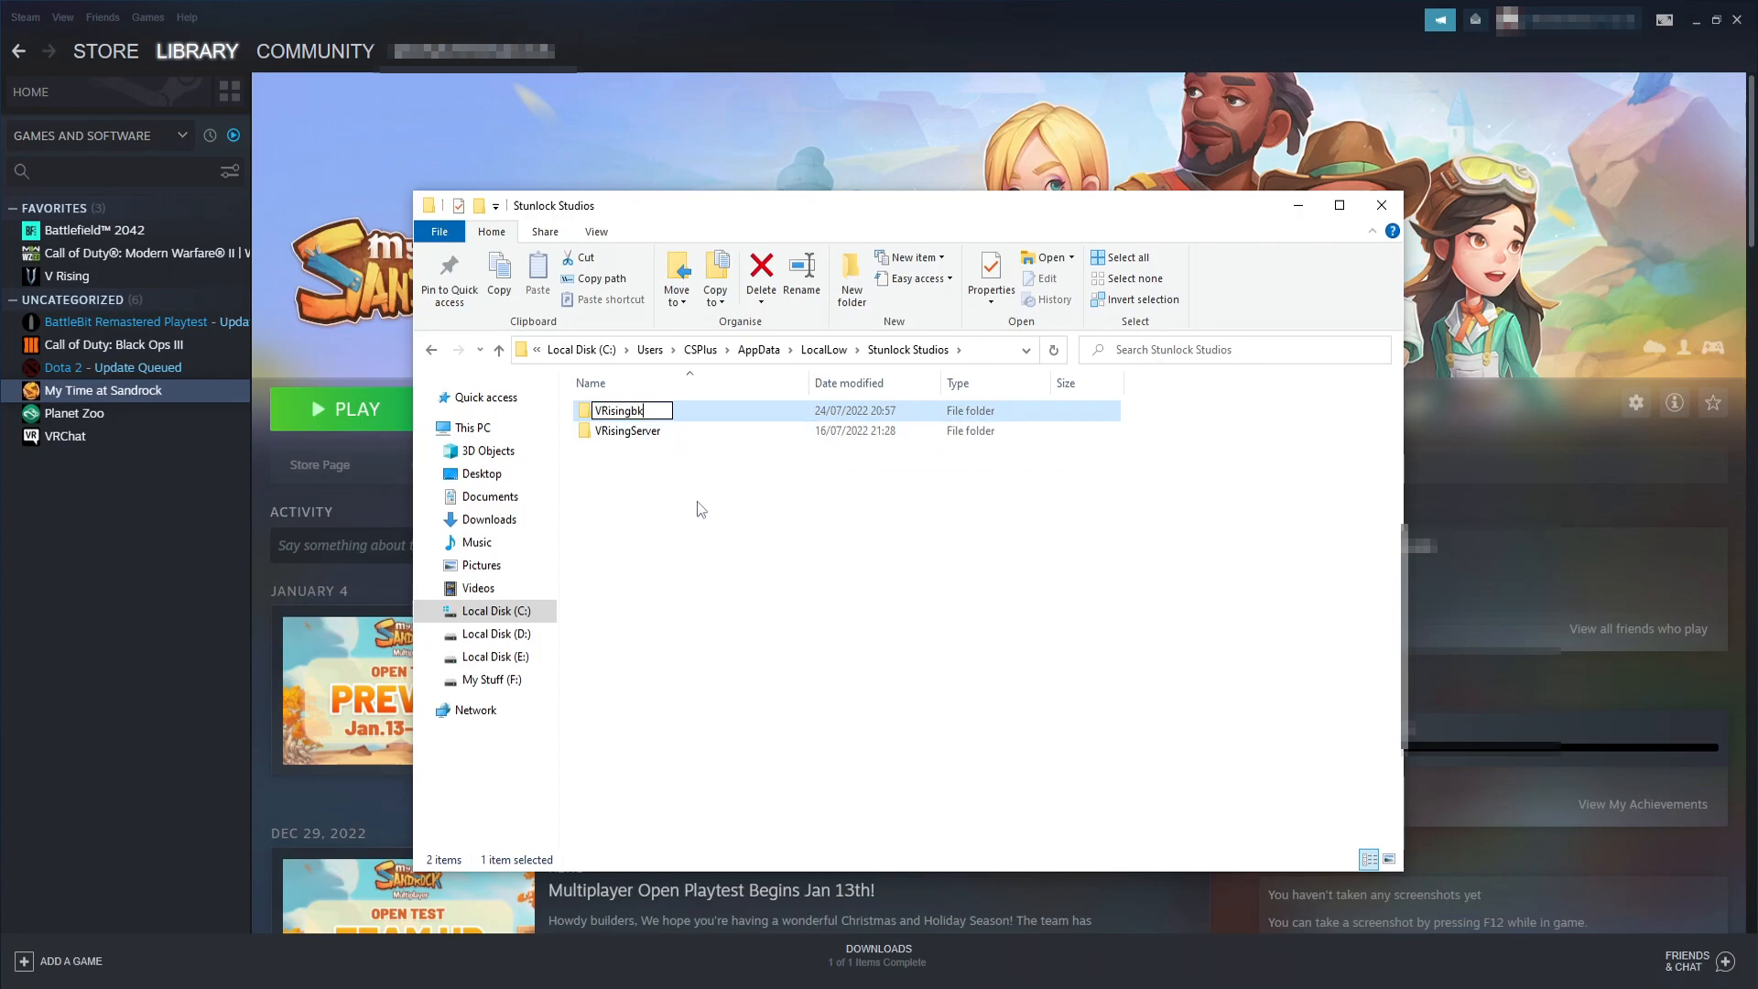
click(686, 461)
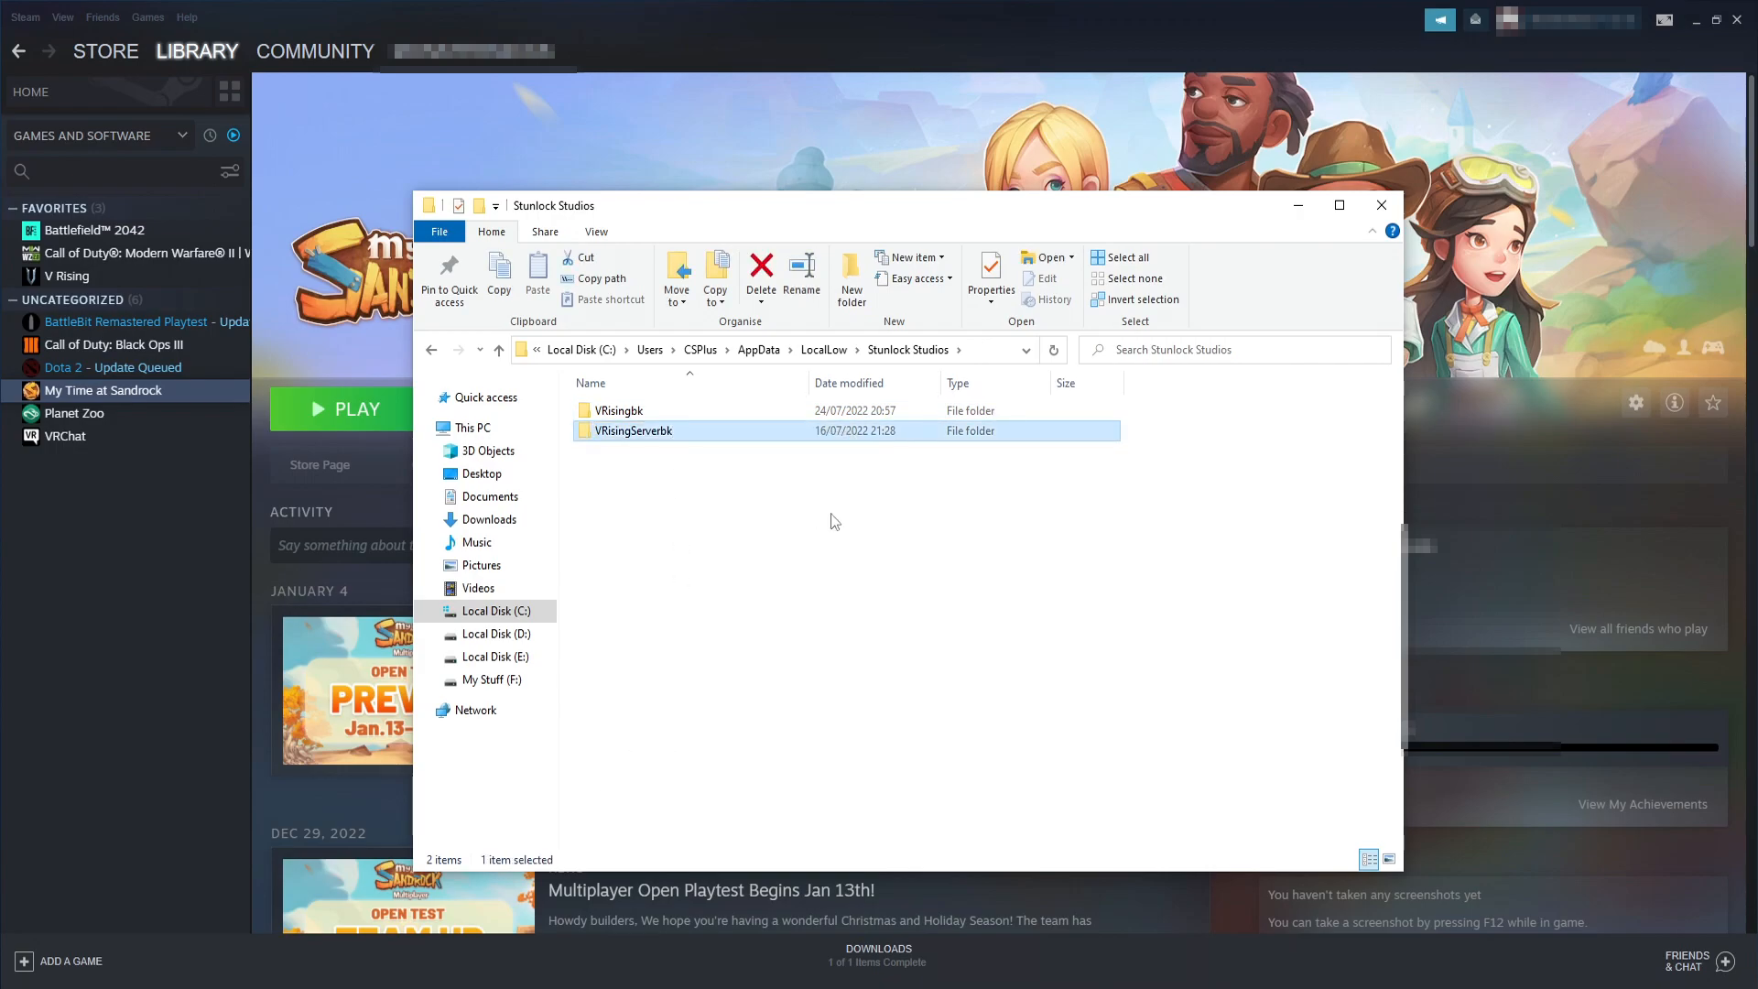
Bring Steam to the front and show V Rising's library page.
click(1381, 205)
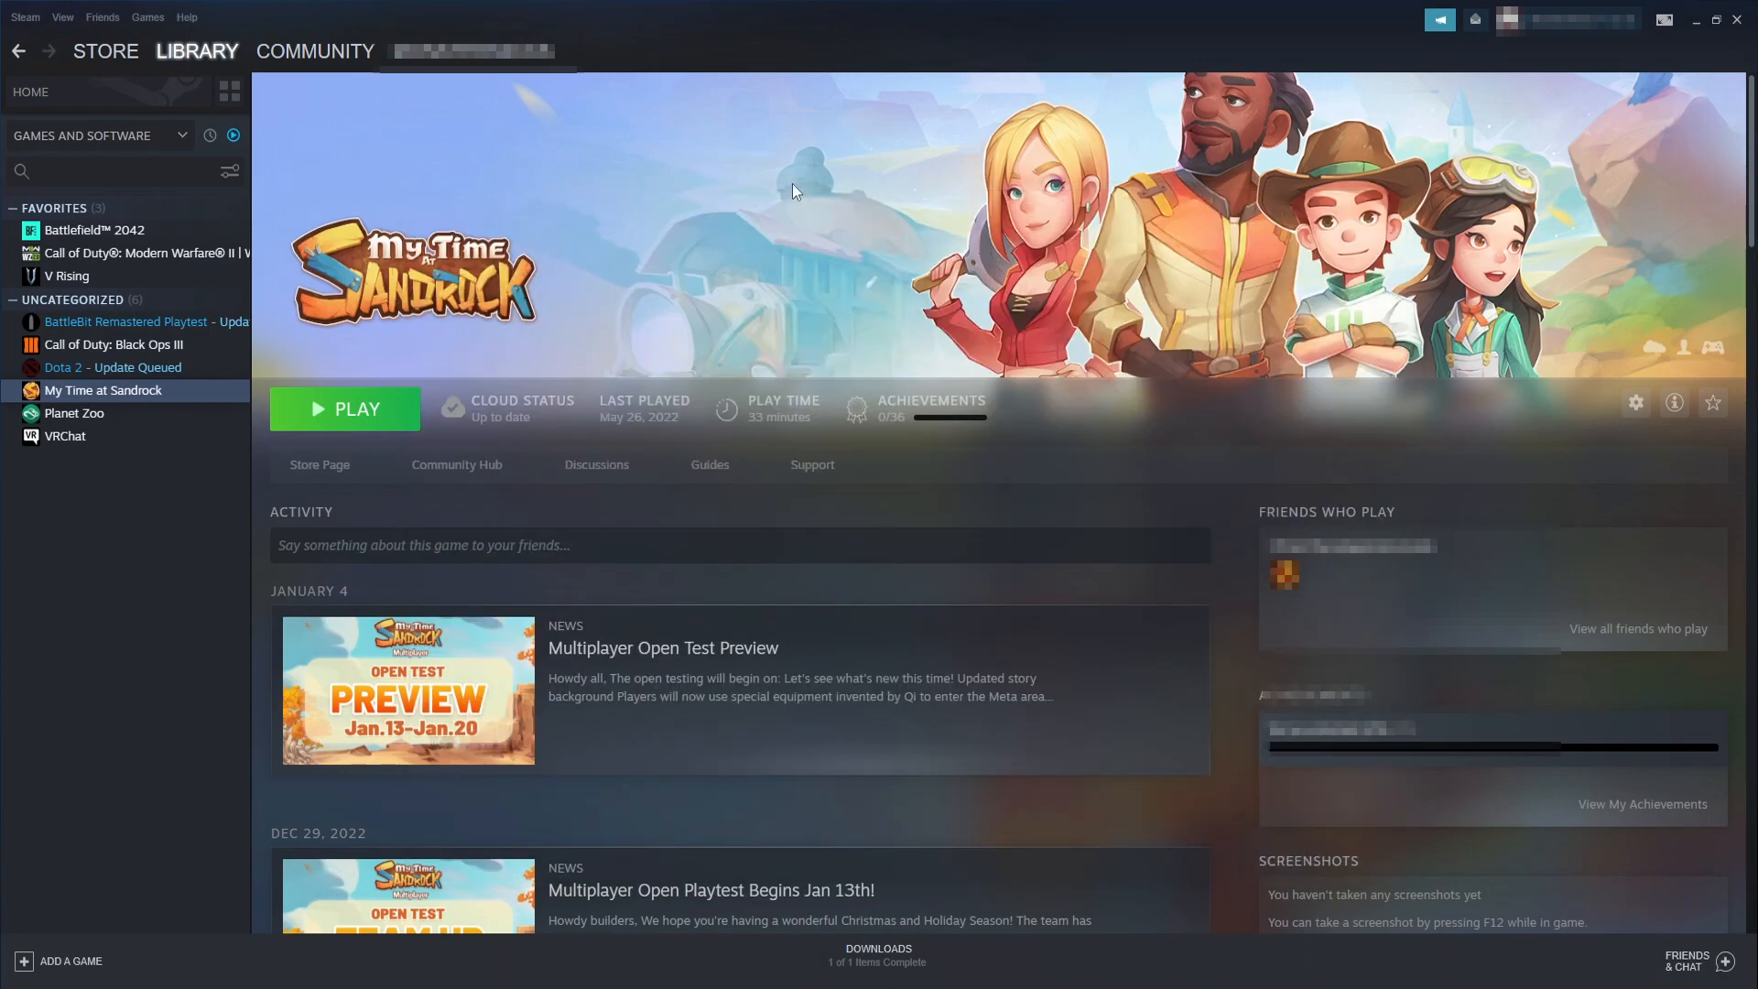
click(68, 277)
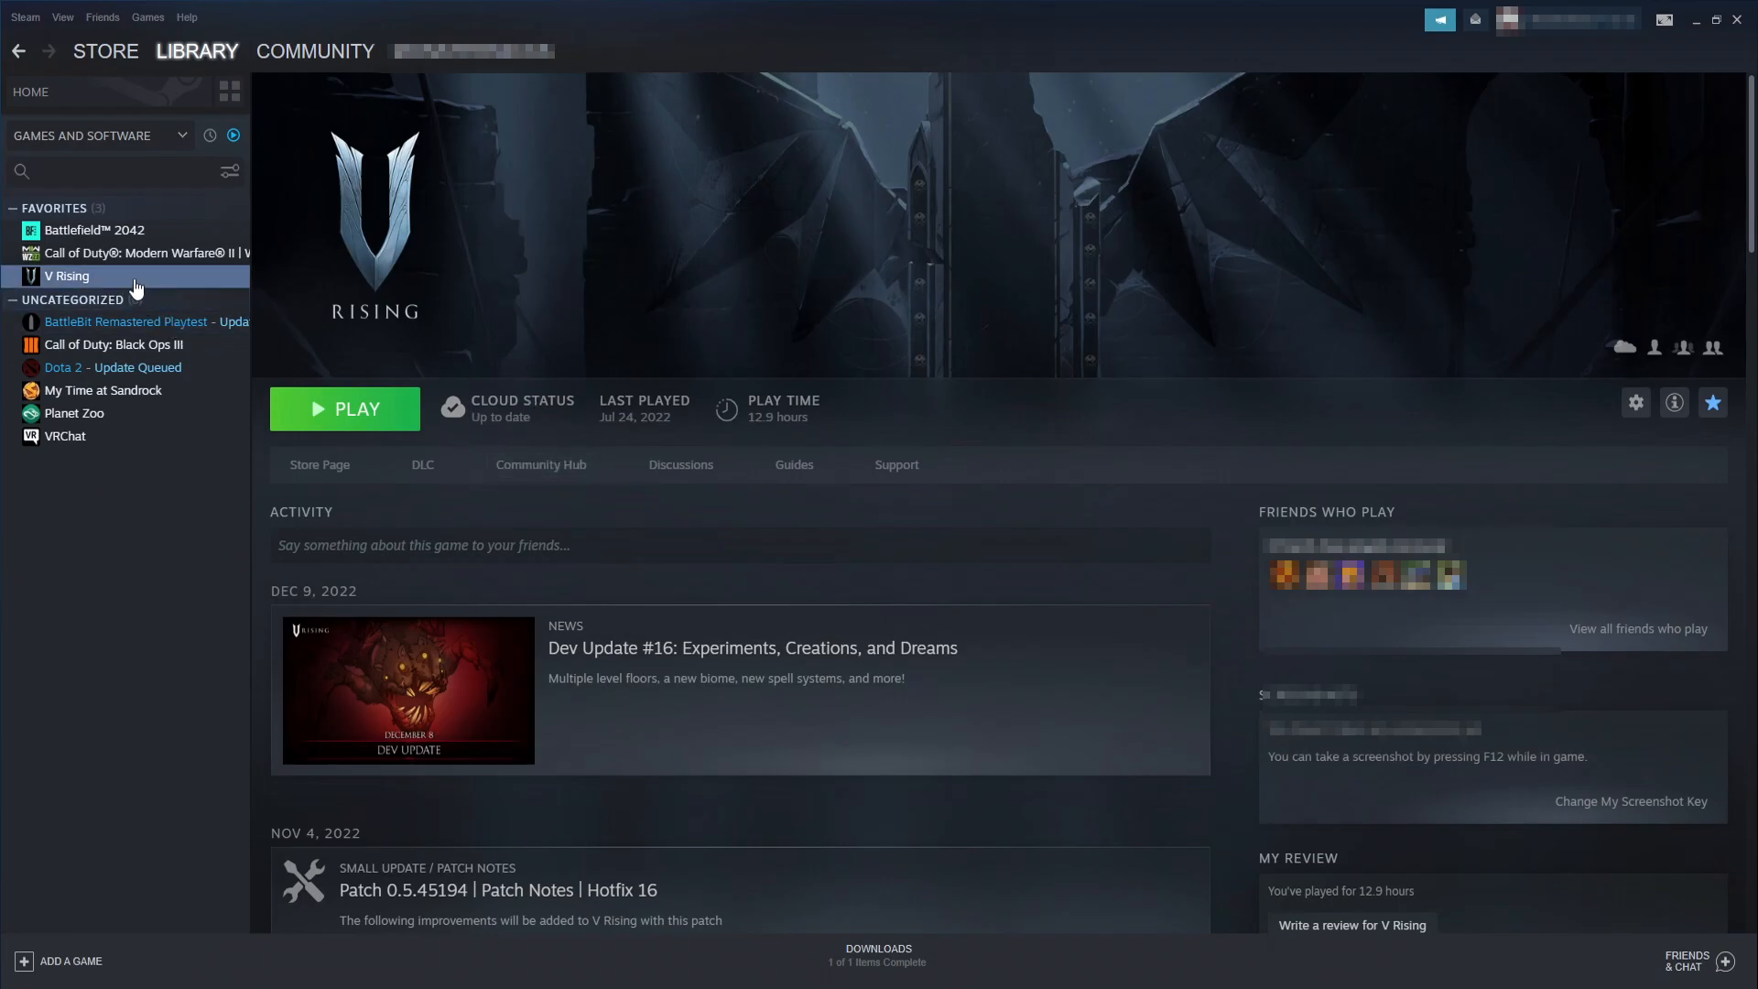
Switch V Rising's Steam Cloud saves off and back on via its Properties.
click(1636, 403)
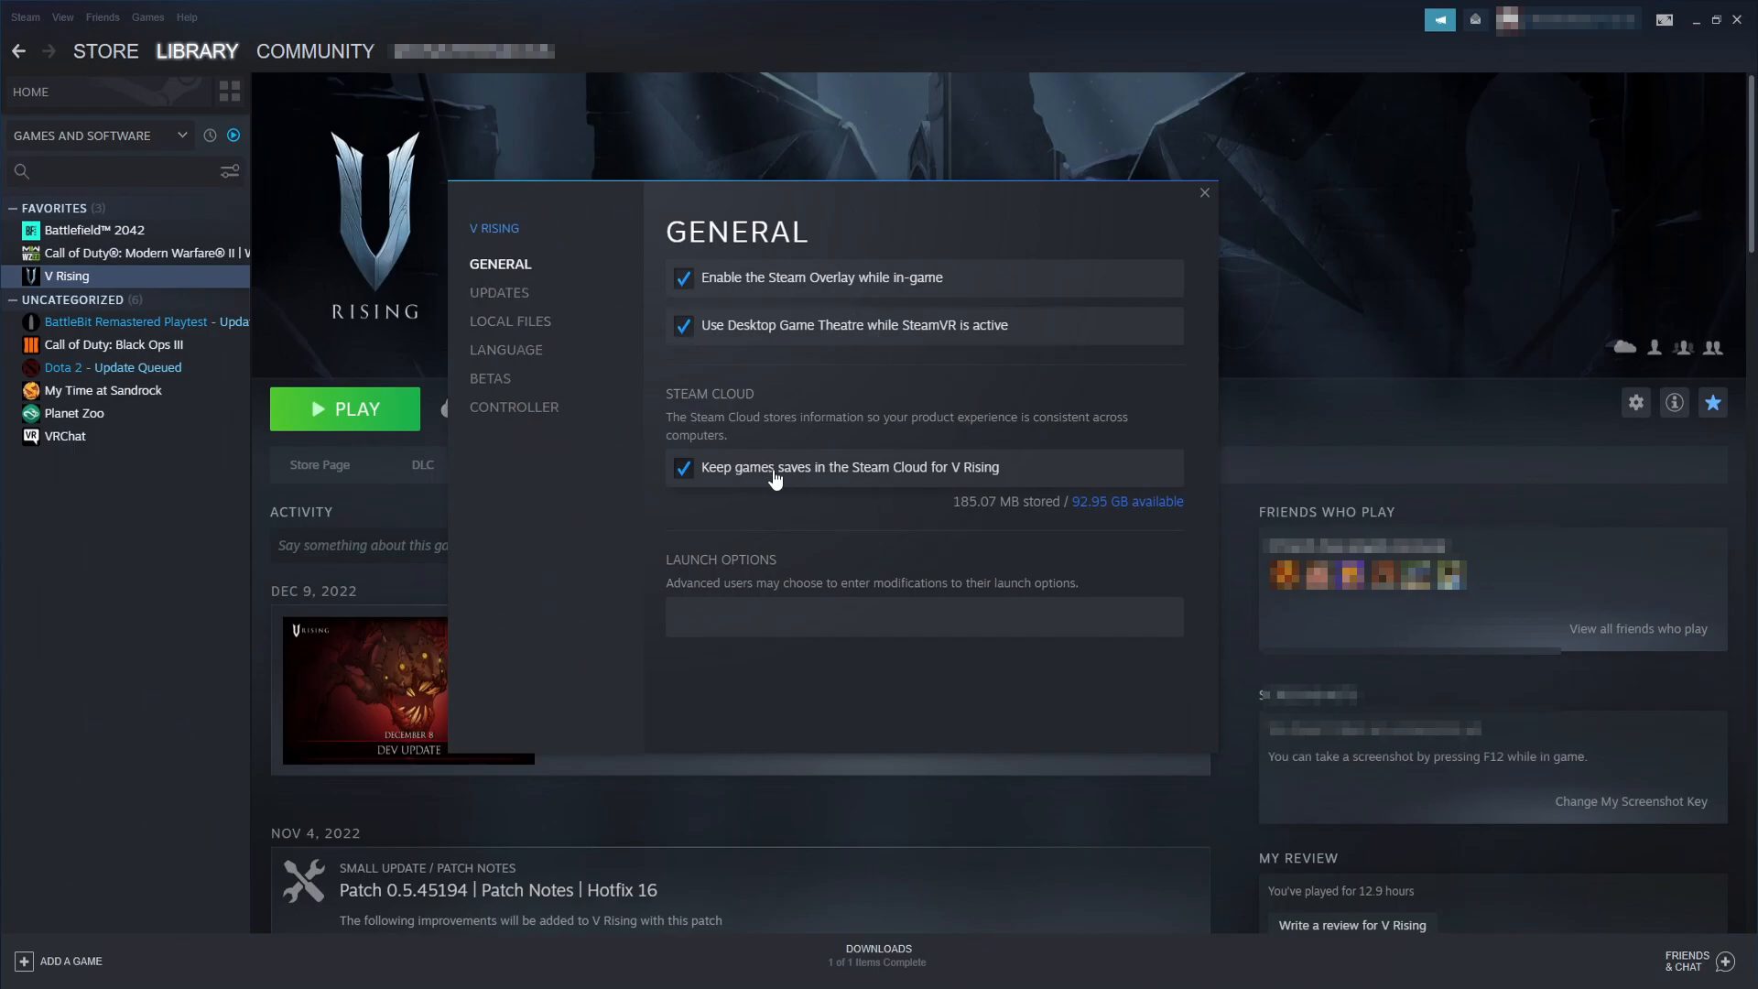
click(1205, 193)
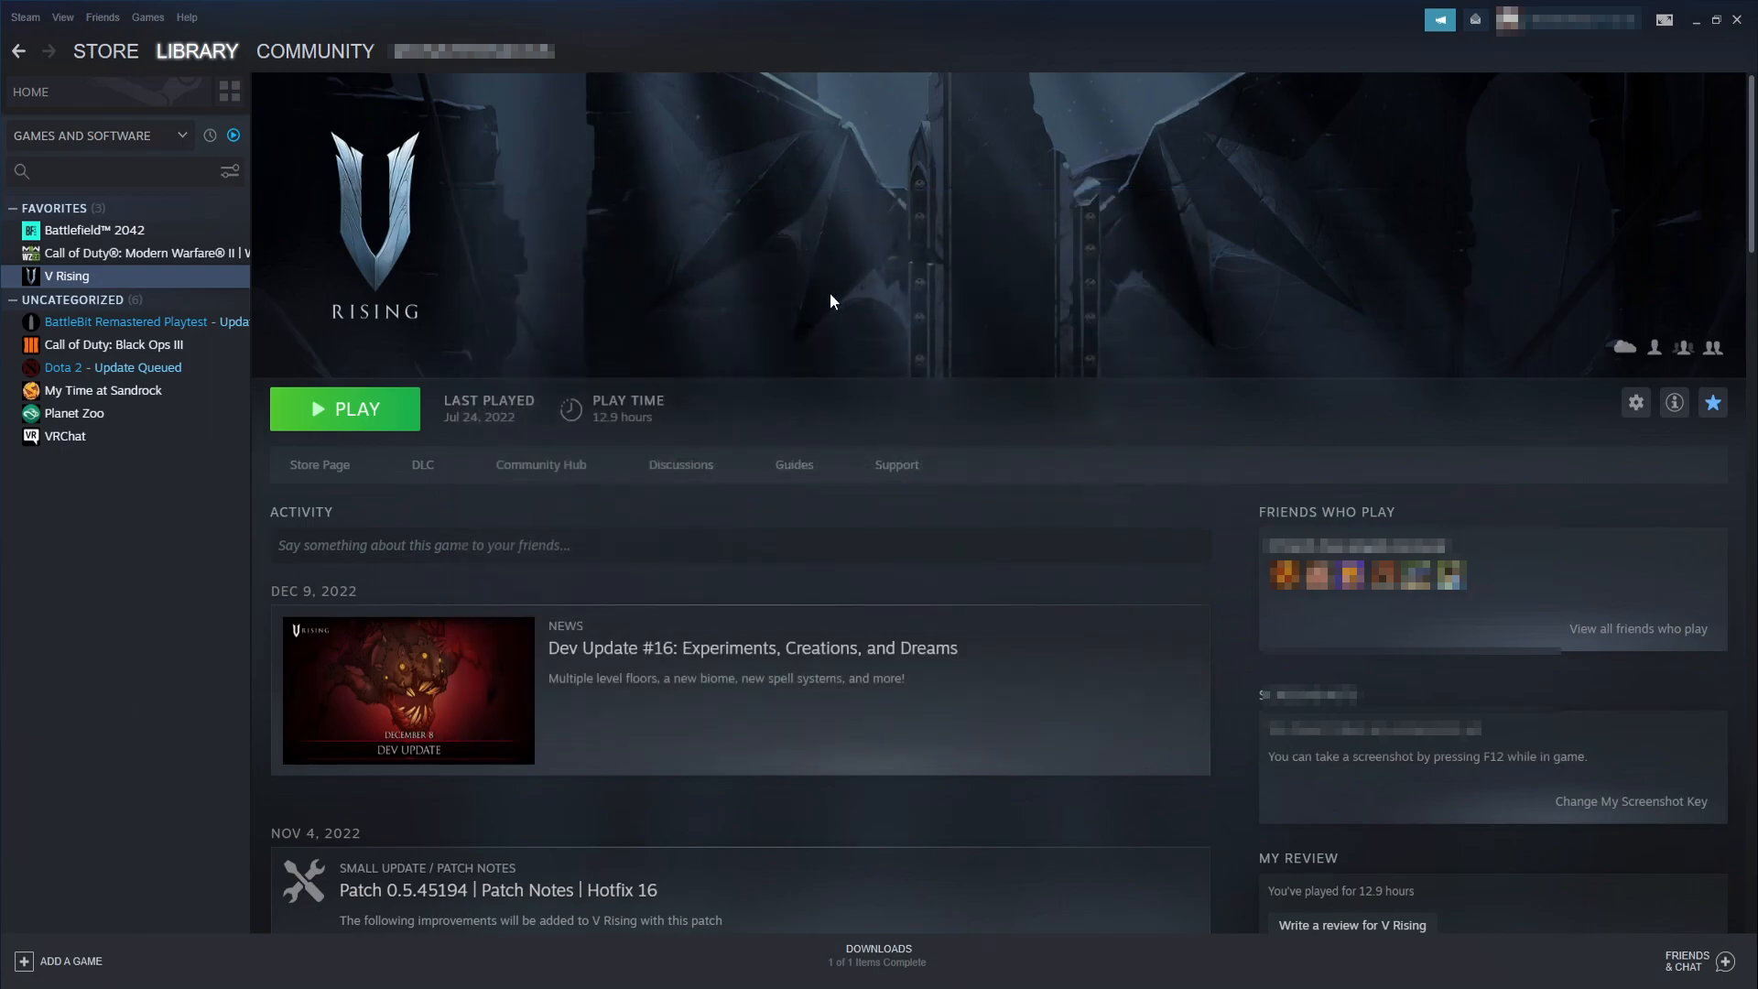
right_click(68, 276)
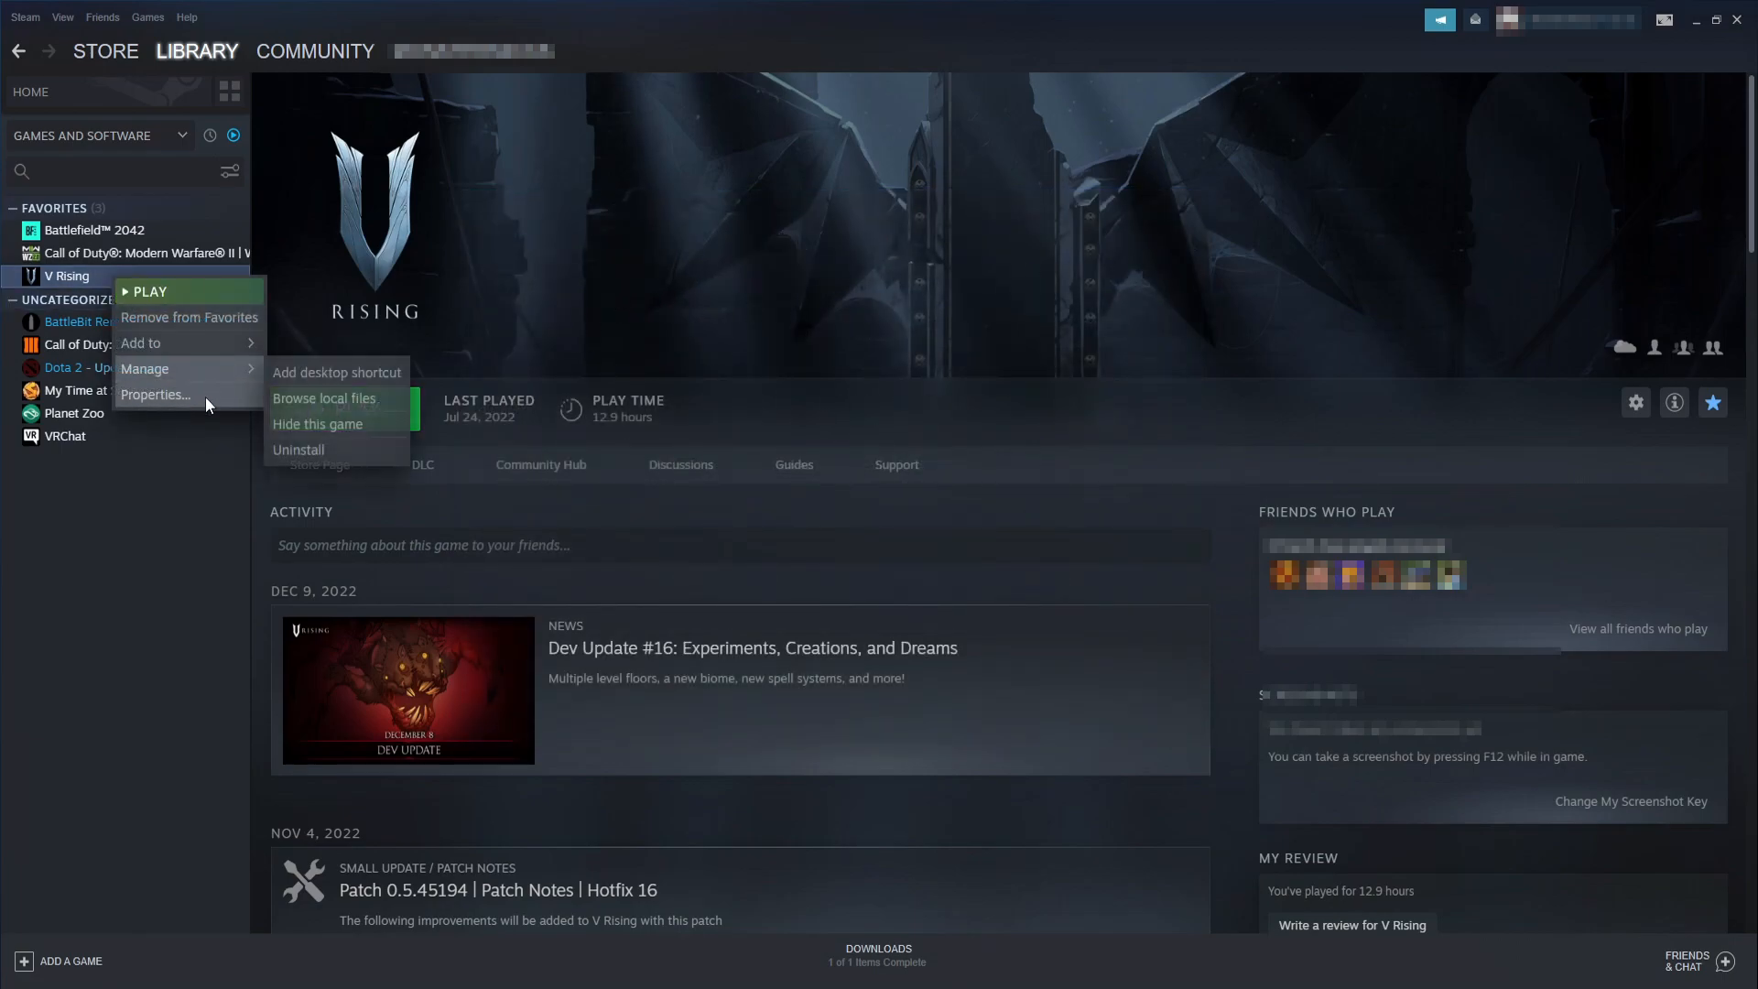
click(154, 394)
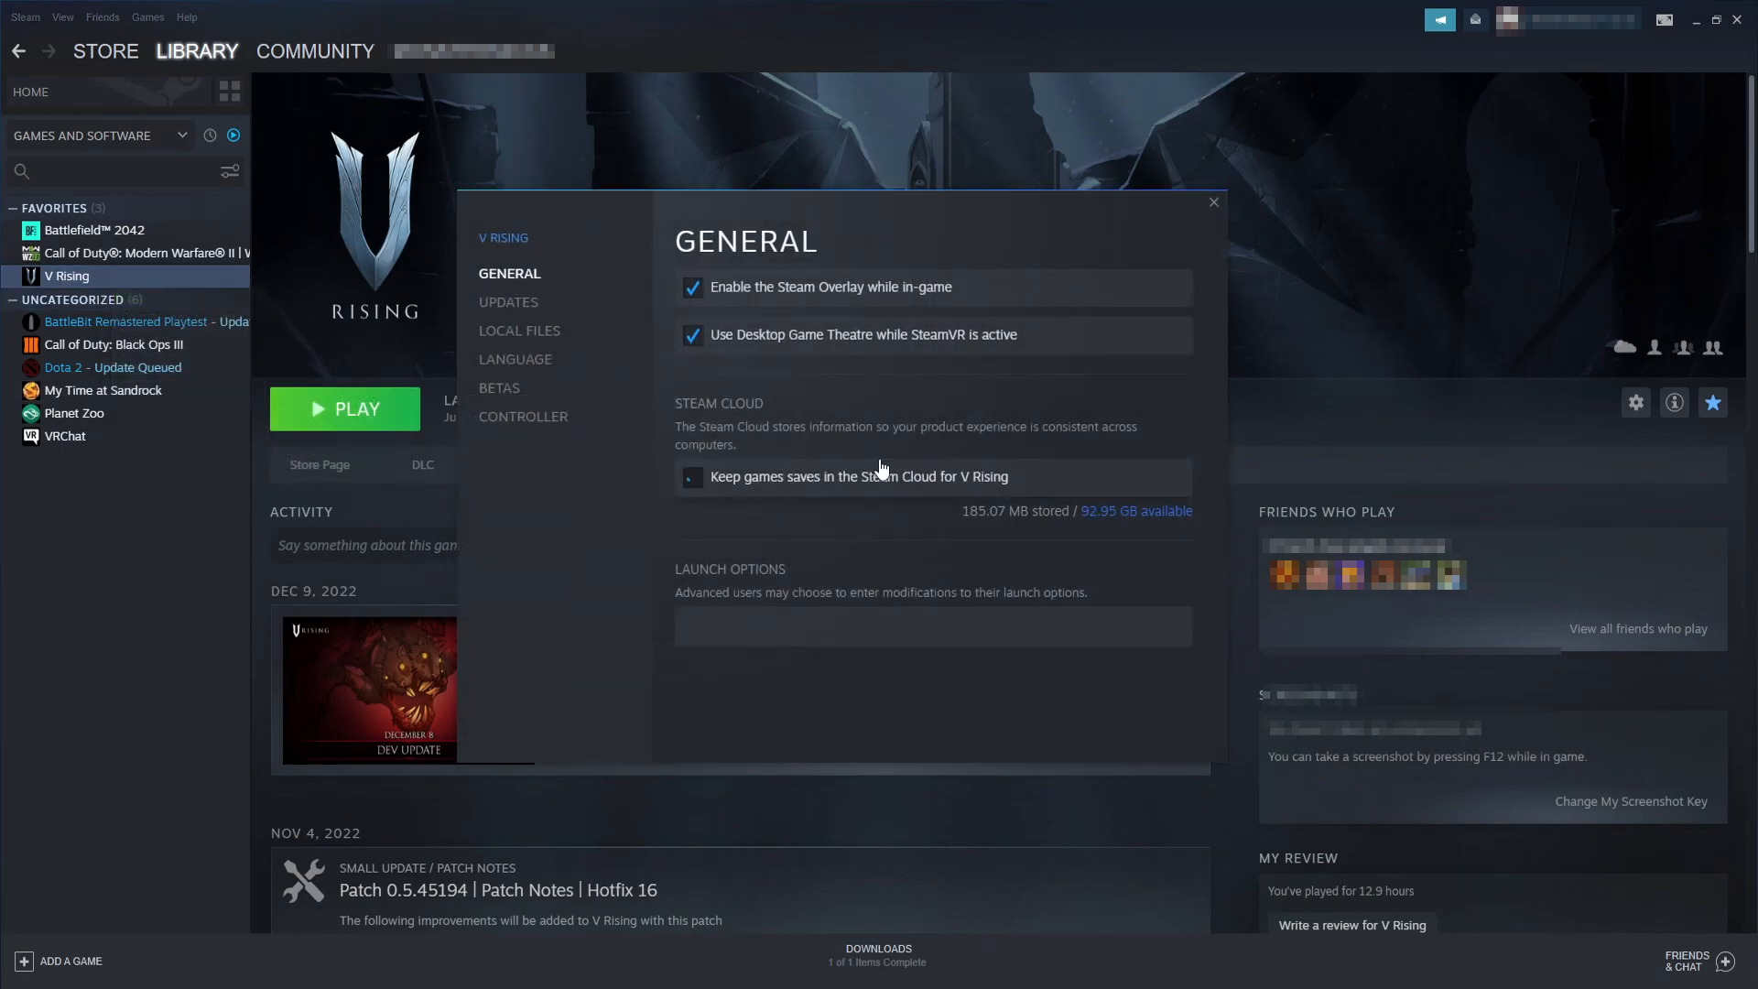
click(1212, 203)
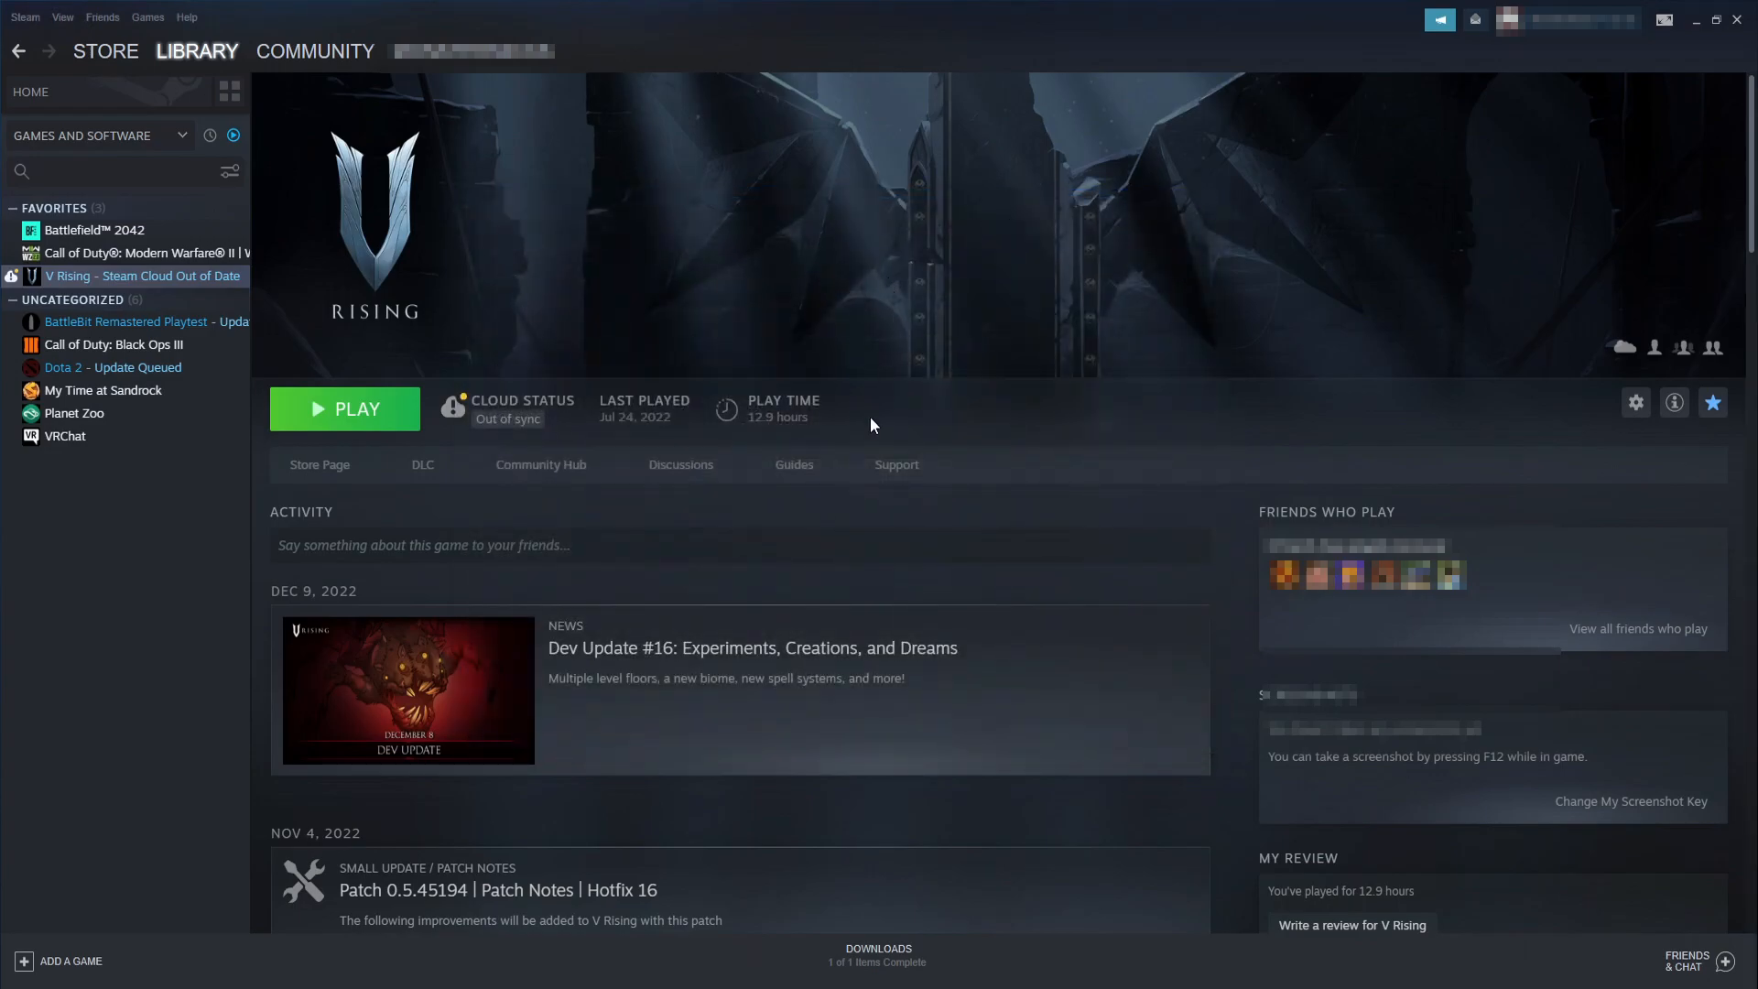
mouse_move(548, 495)
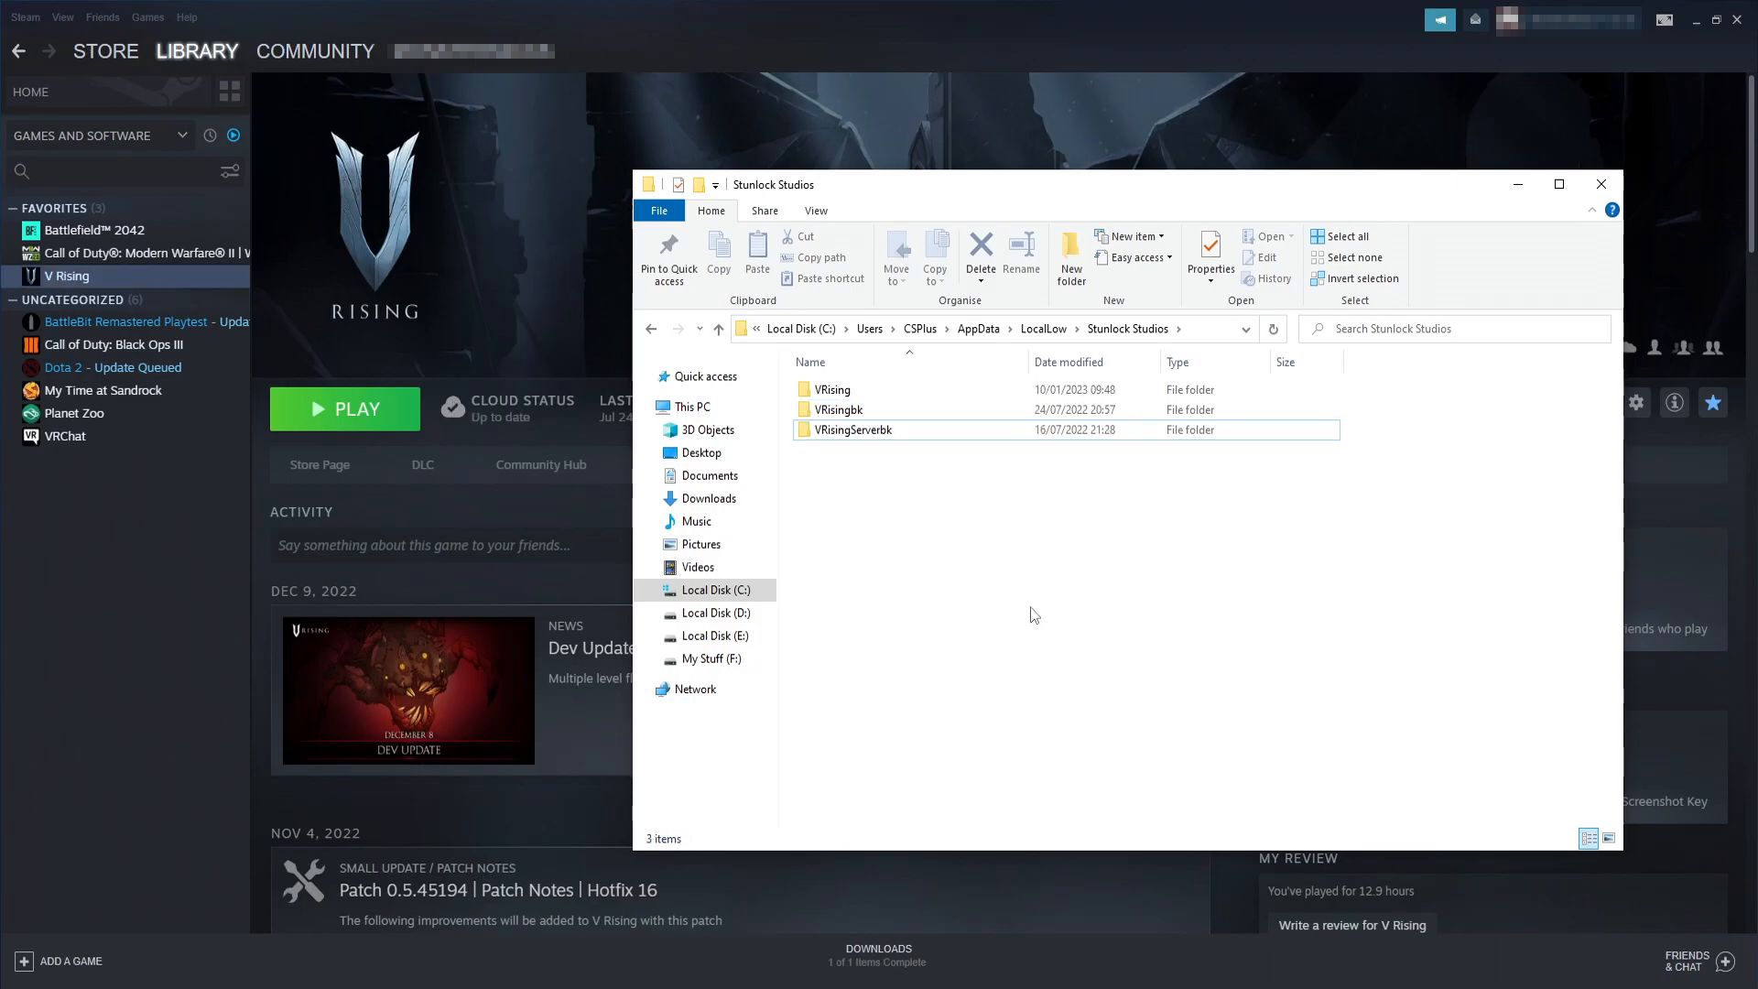
Check the re-downloaded VRising > CloudSaves > account folder, then navigate to Planet Zoo's Saved Games folder.
double_click(831, 388)
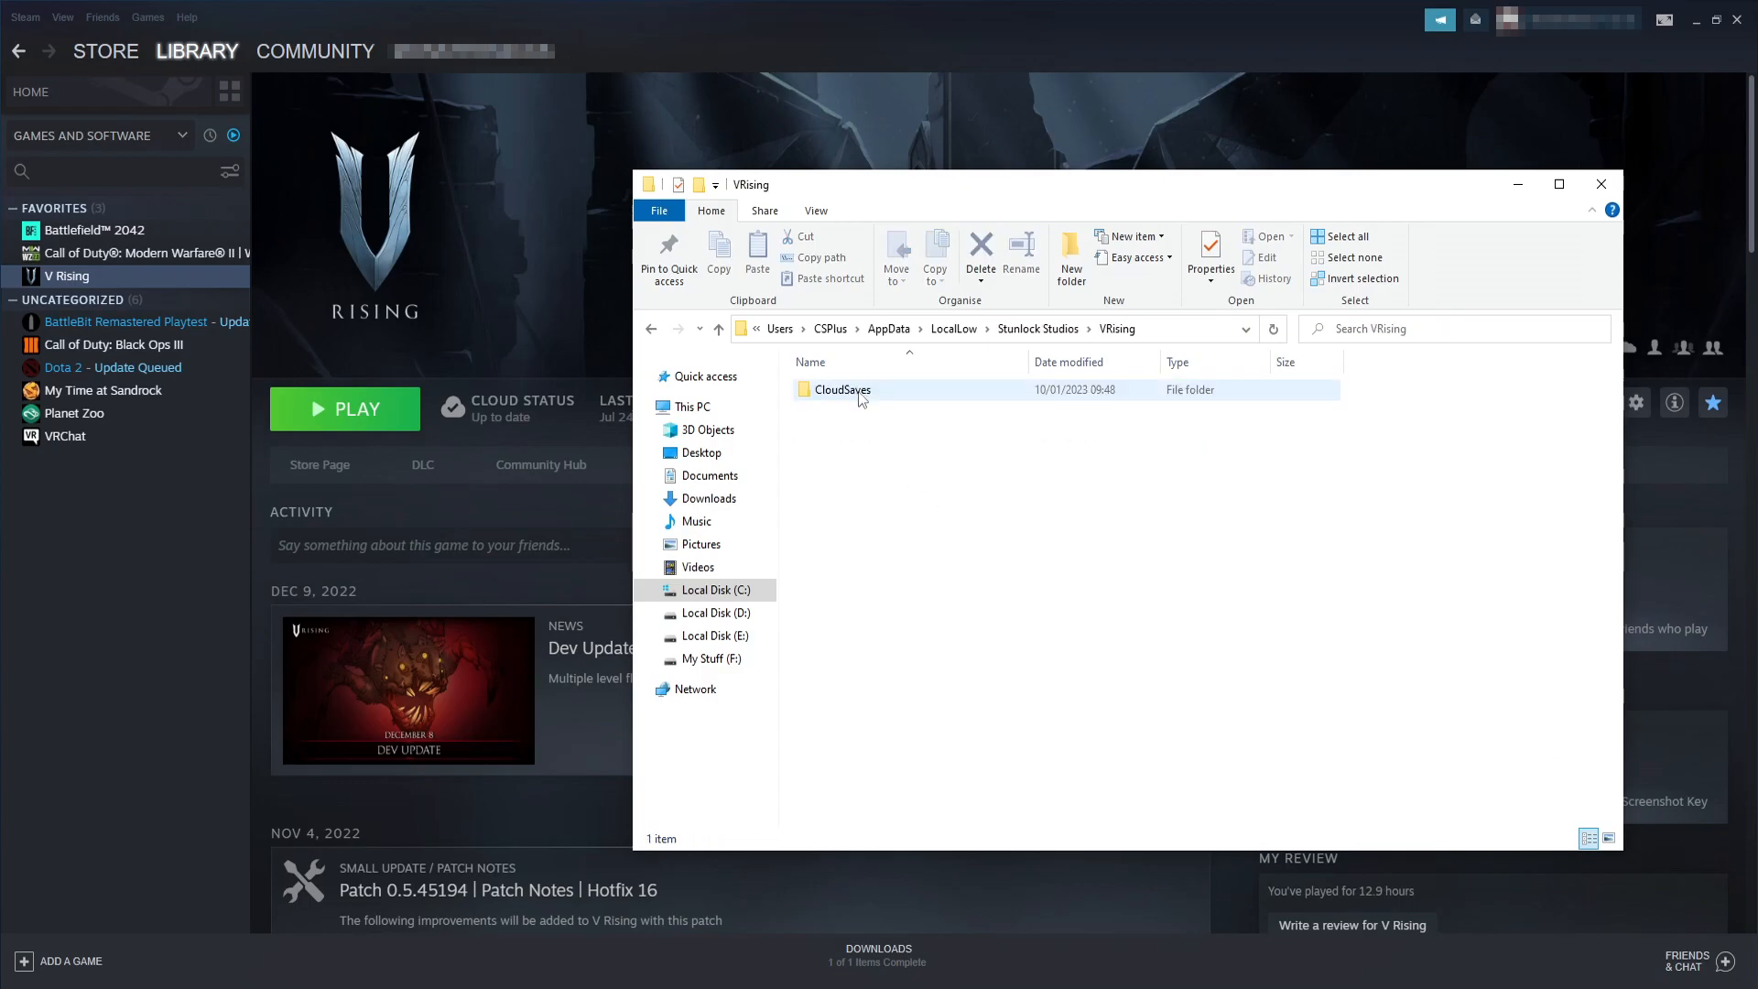
double_click(842, 388)
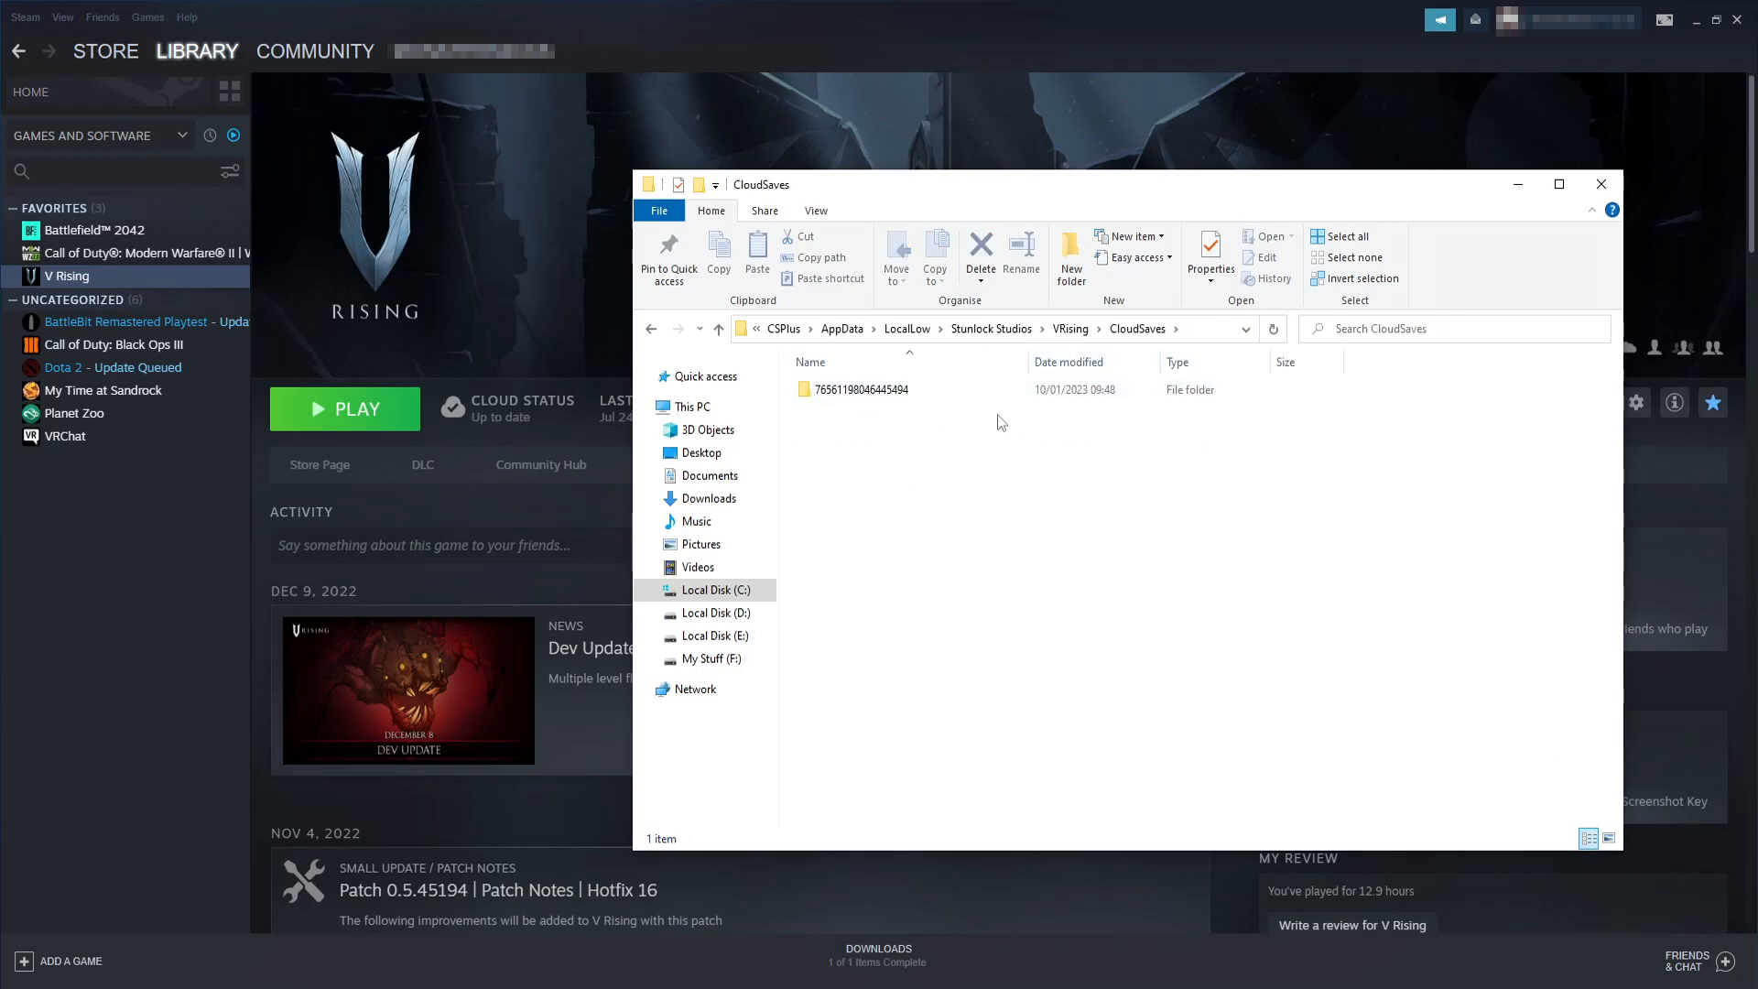
double_click(861, 388)
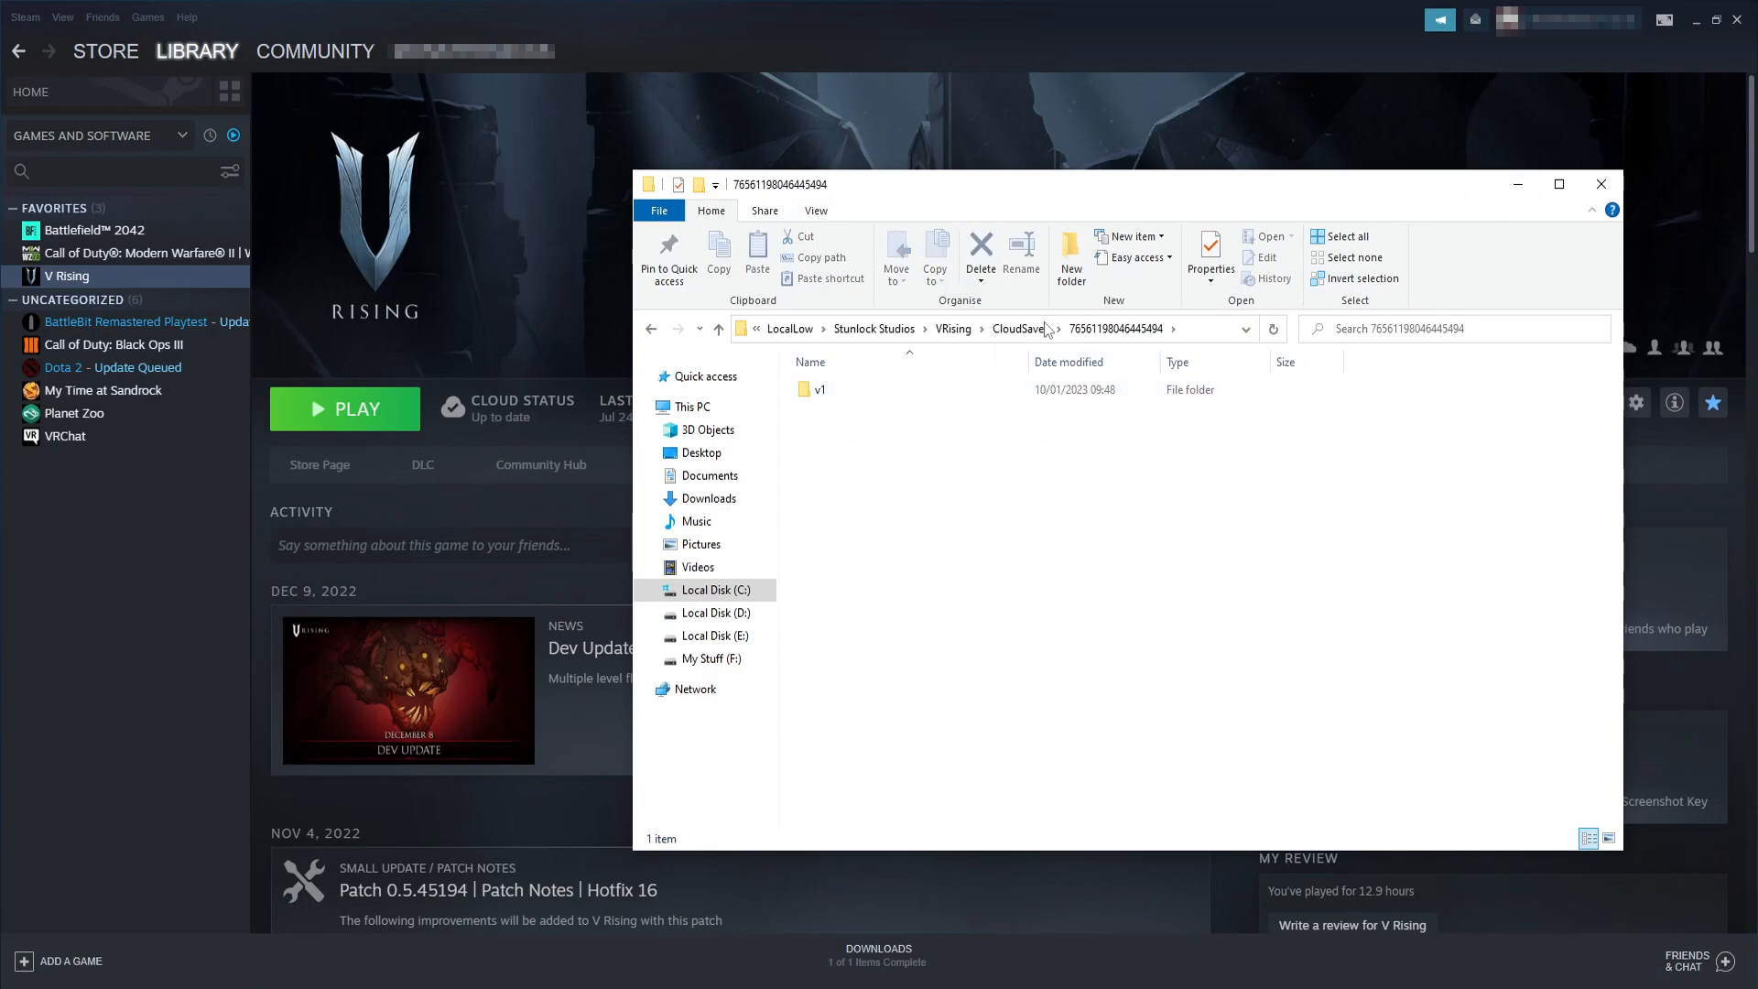
click(1600, 183)
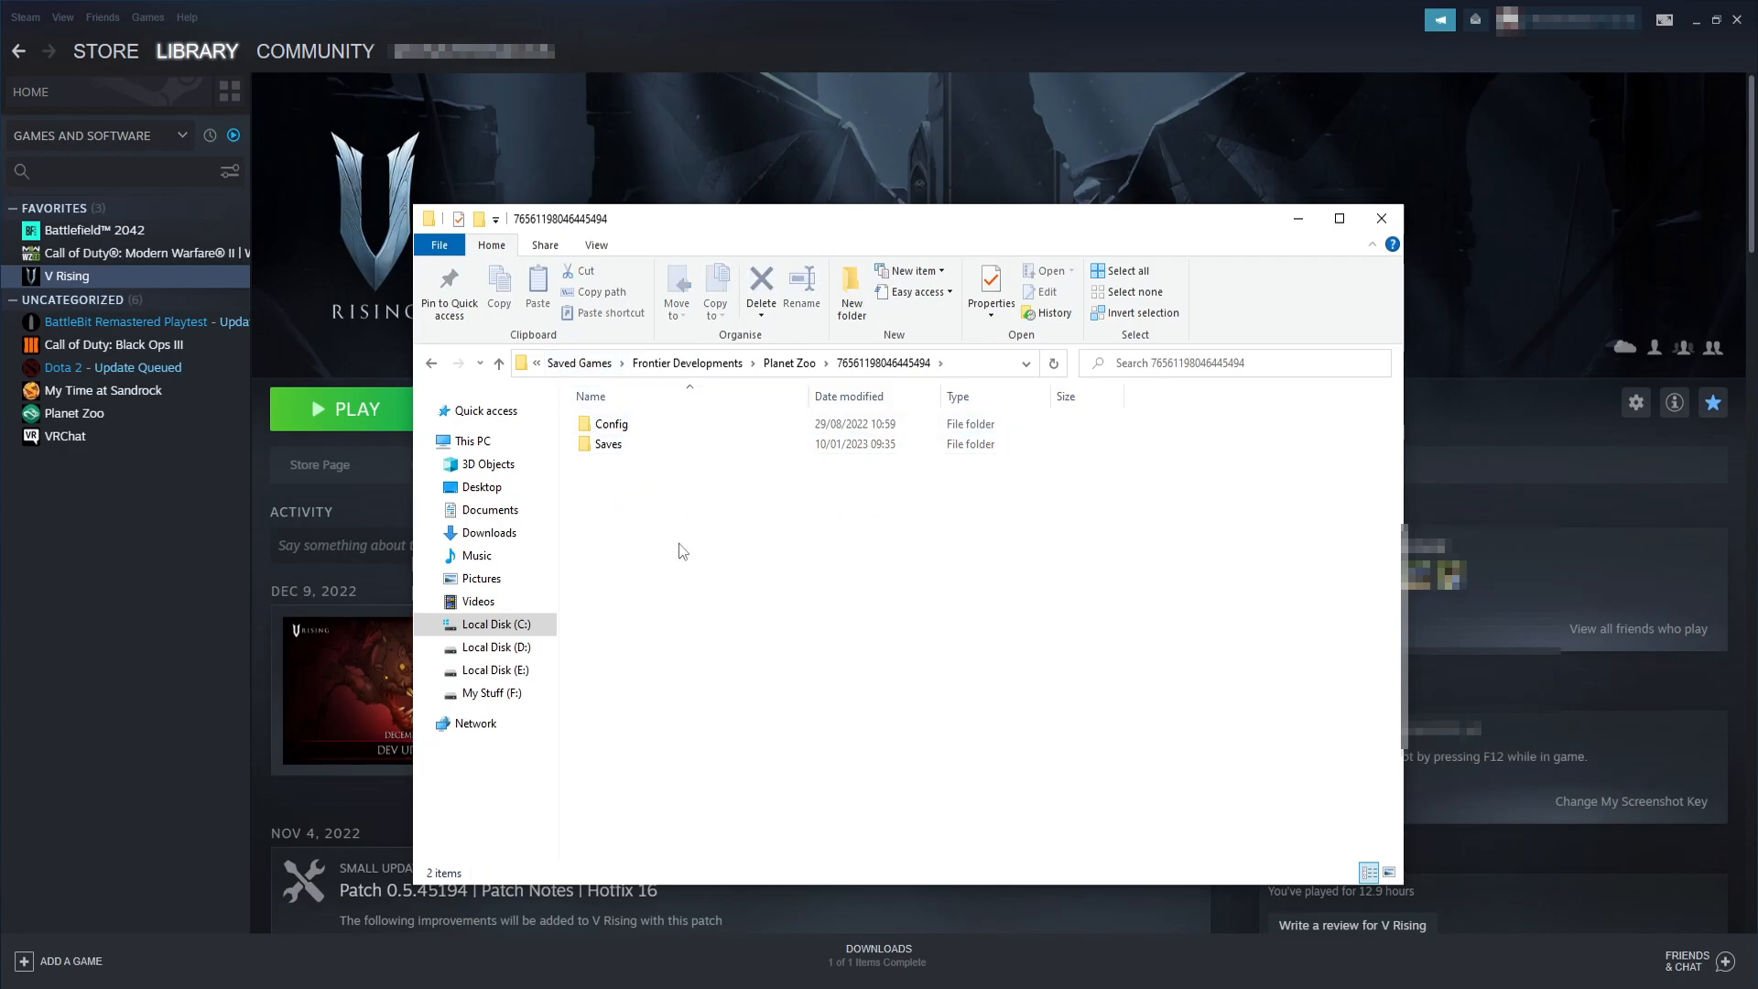
Rename Planet Zoo's Saves folder to Savesbk and bring Steam back to the front.
right_click(608, 443)
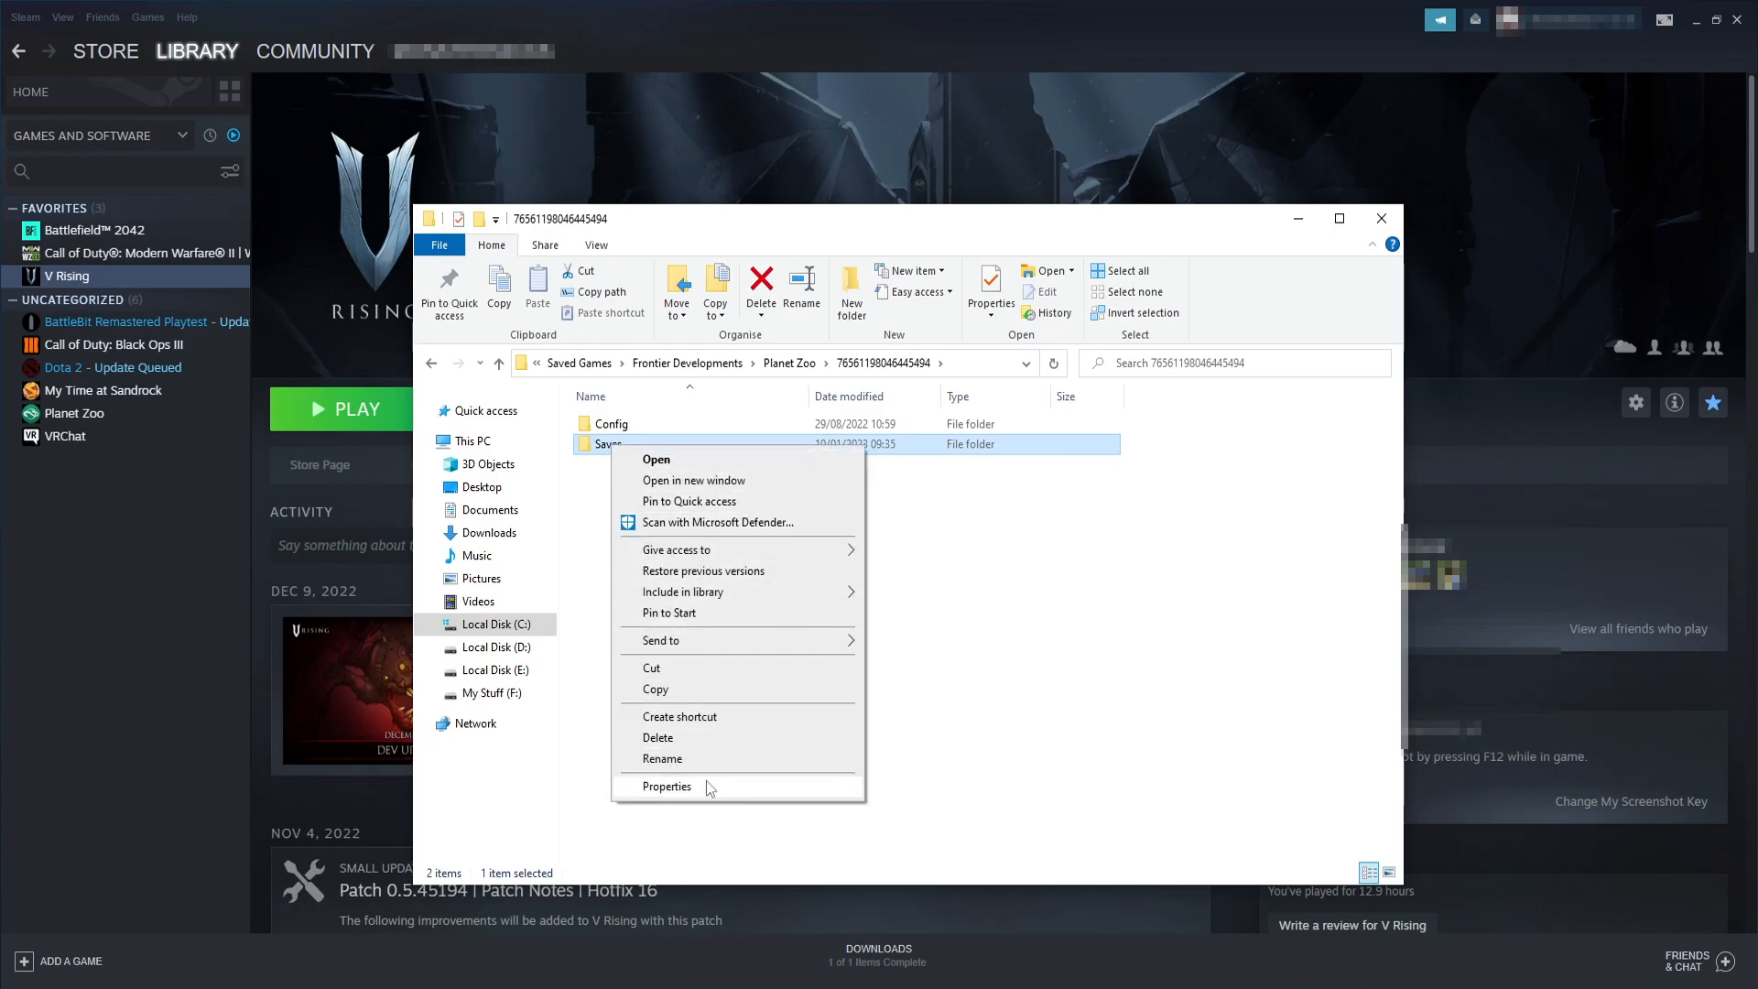
click(666, 786)
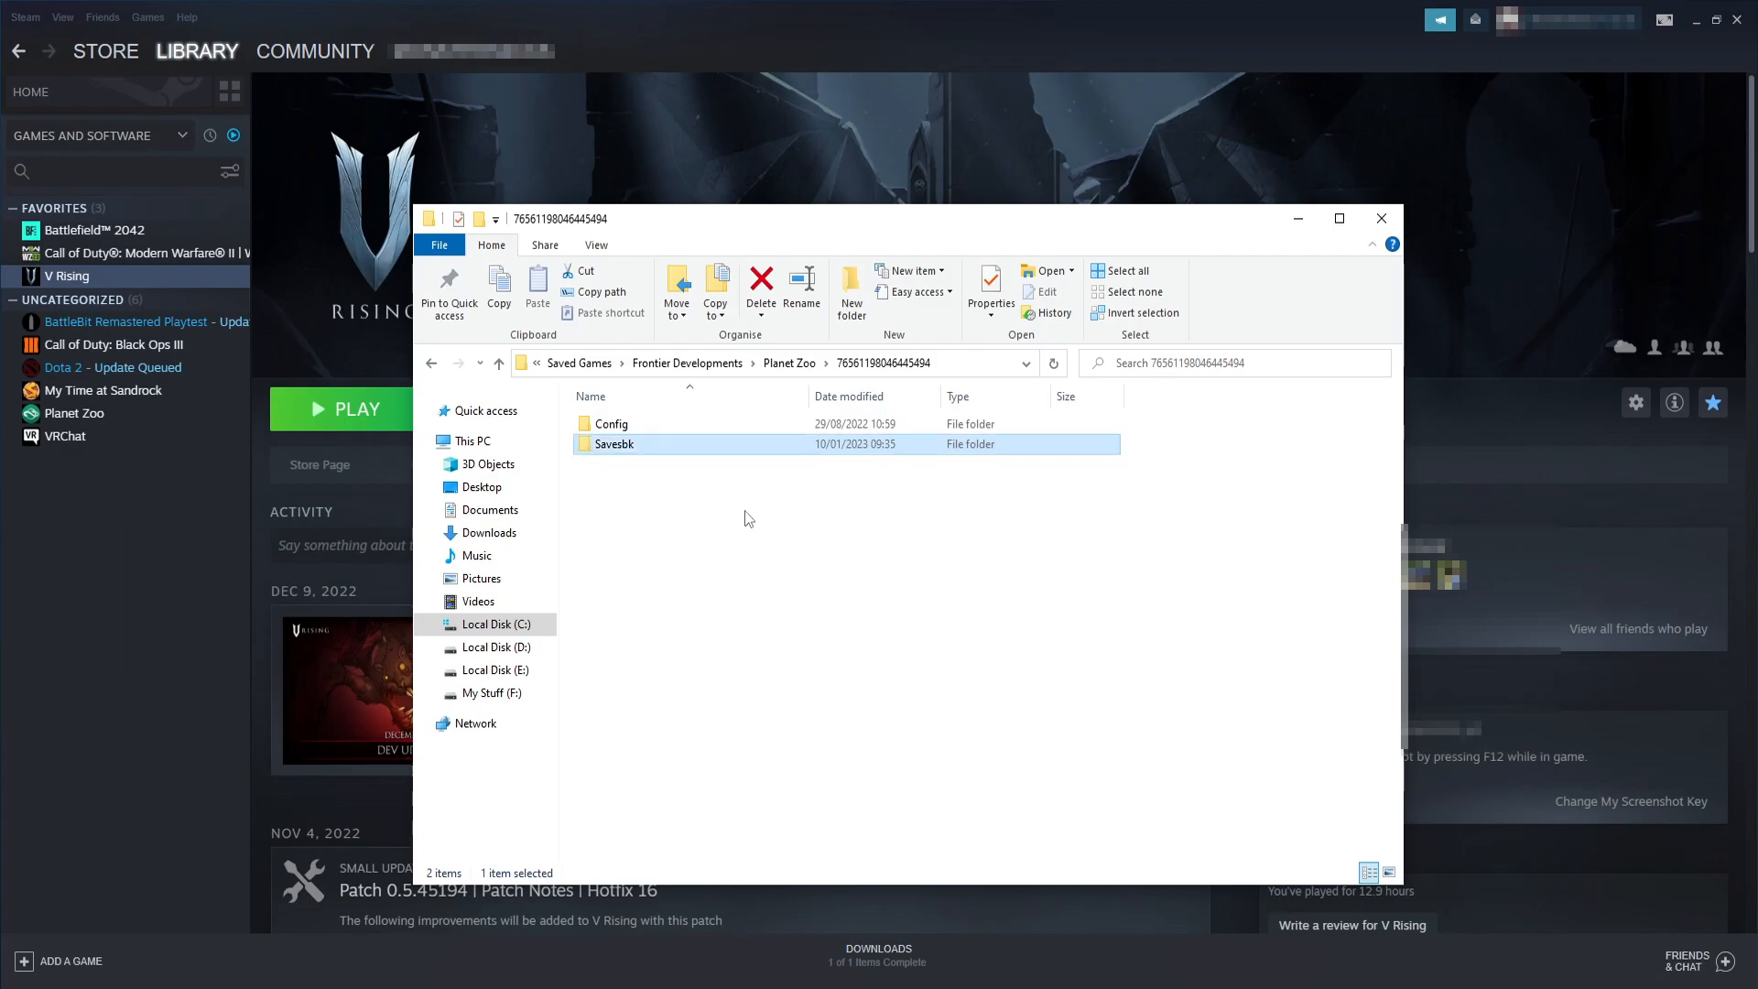
click(1381, 218)
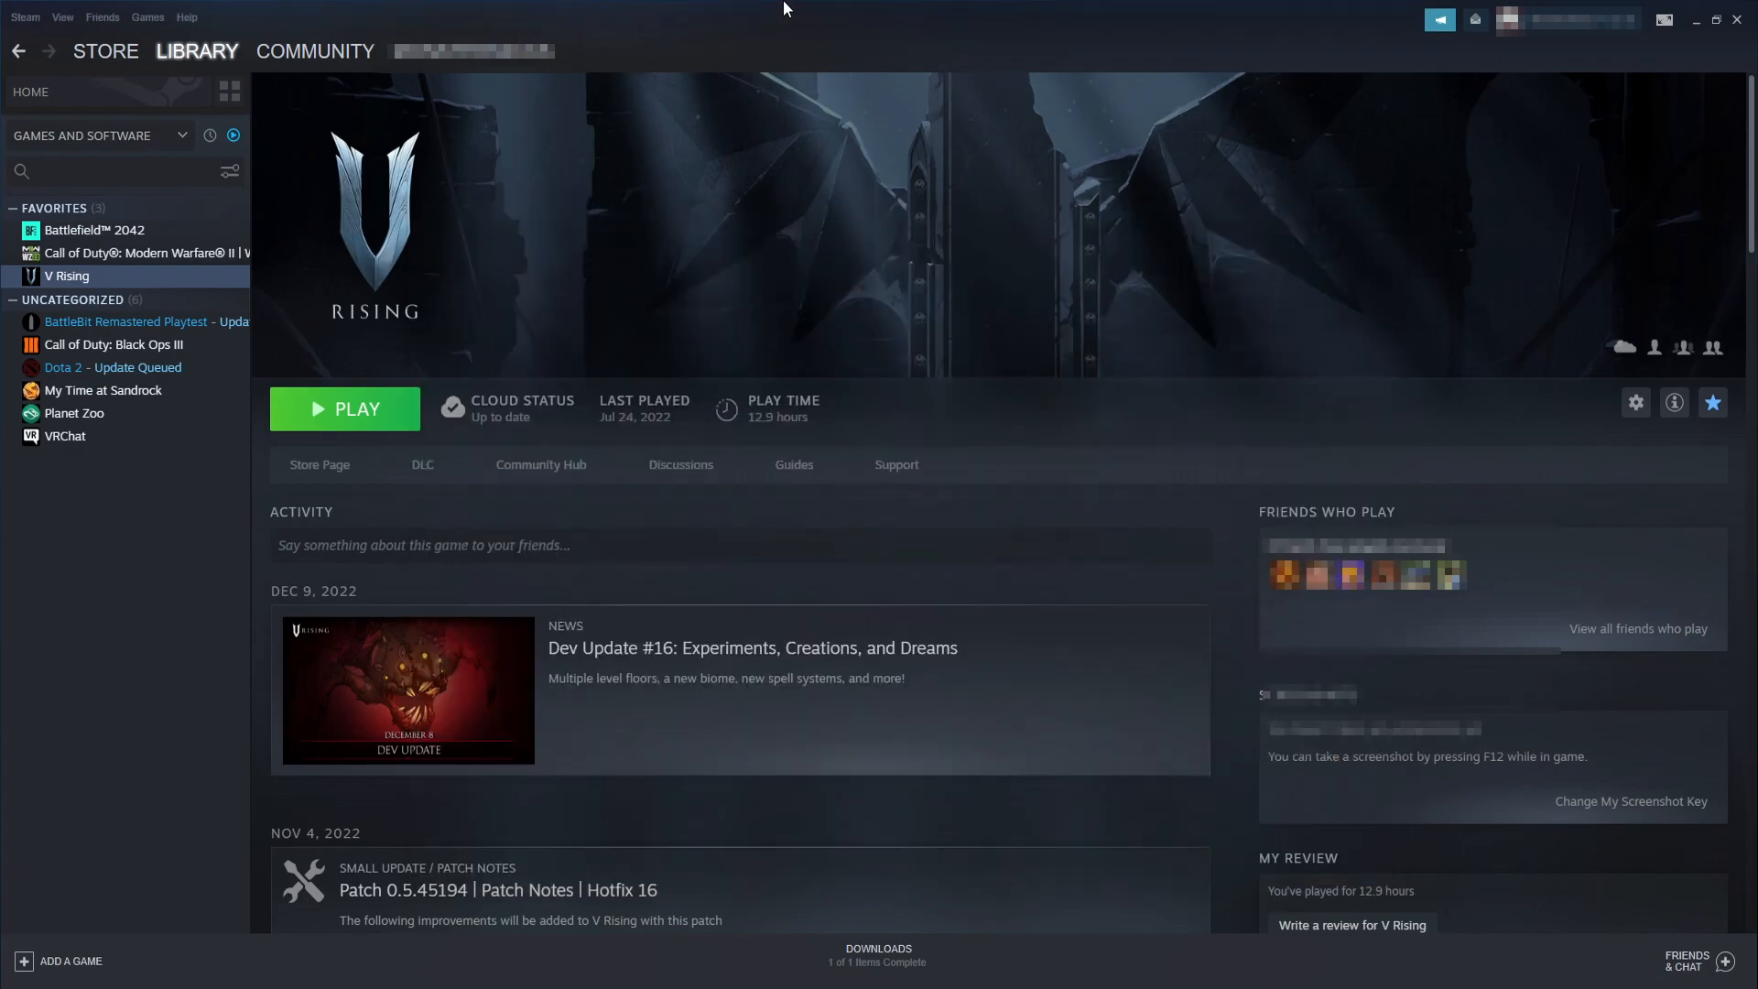
Turn off Steam Cloud saves for Planet Zoo in its Properties and close the window.
click(102, 412)
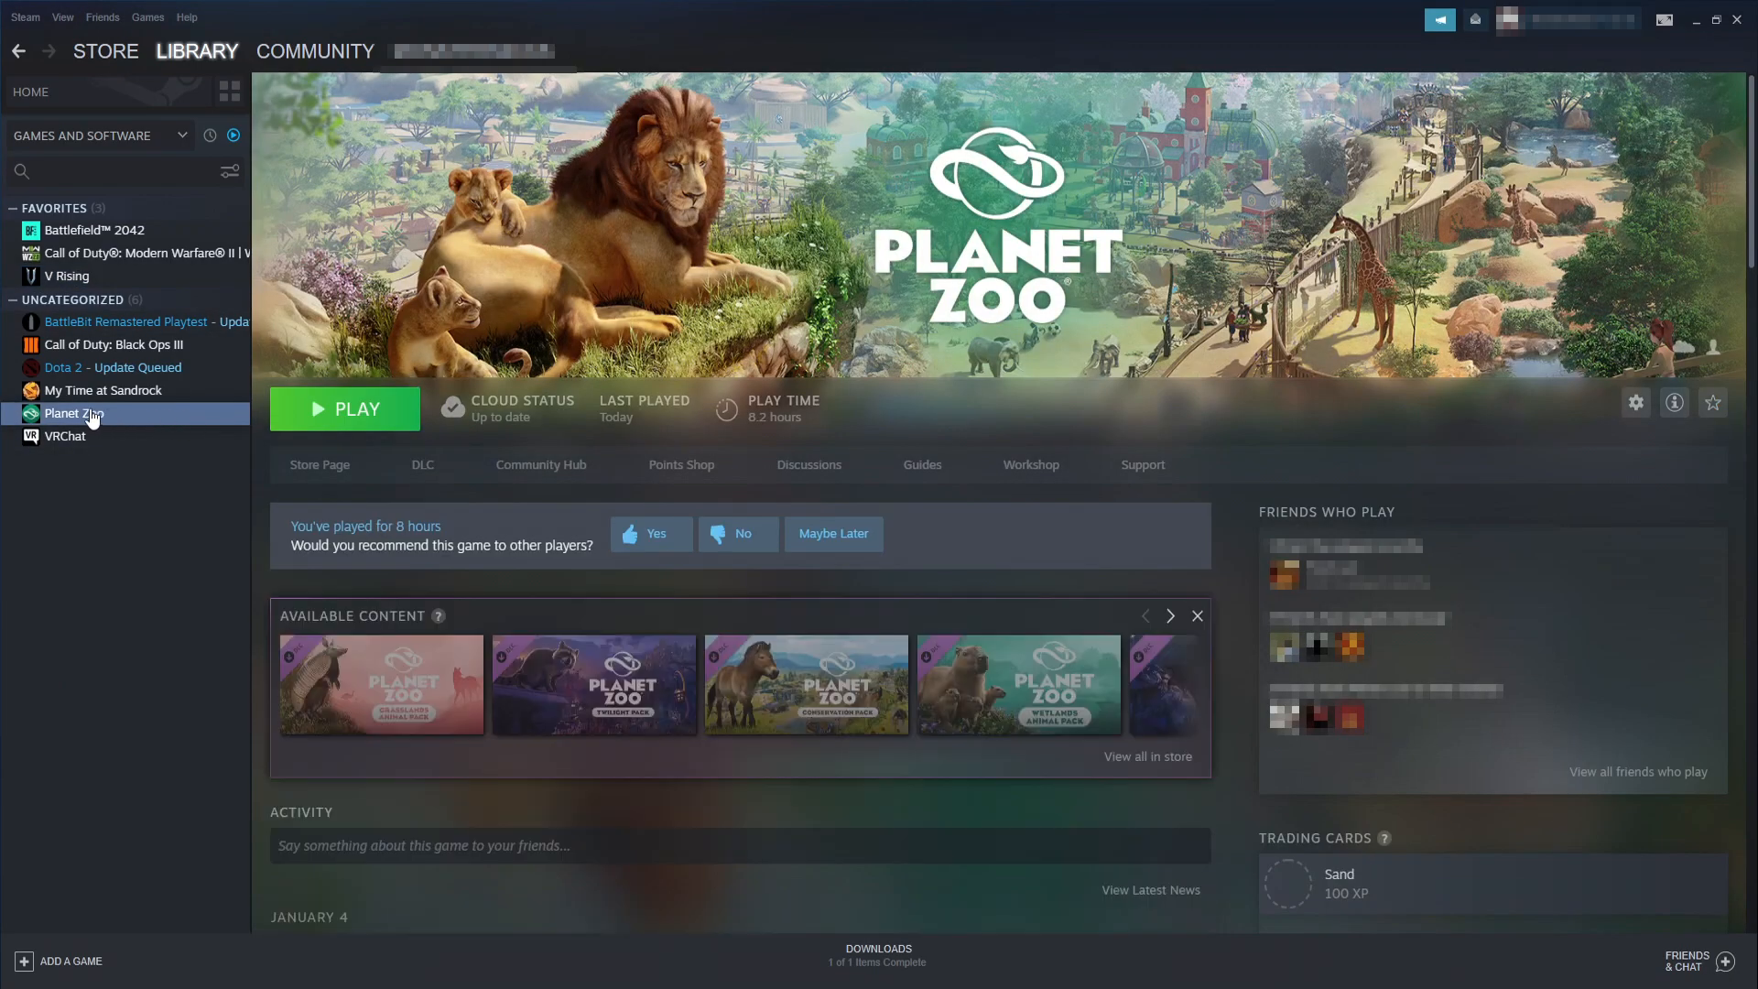
right_click(73, 412)
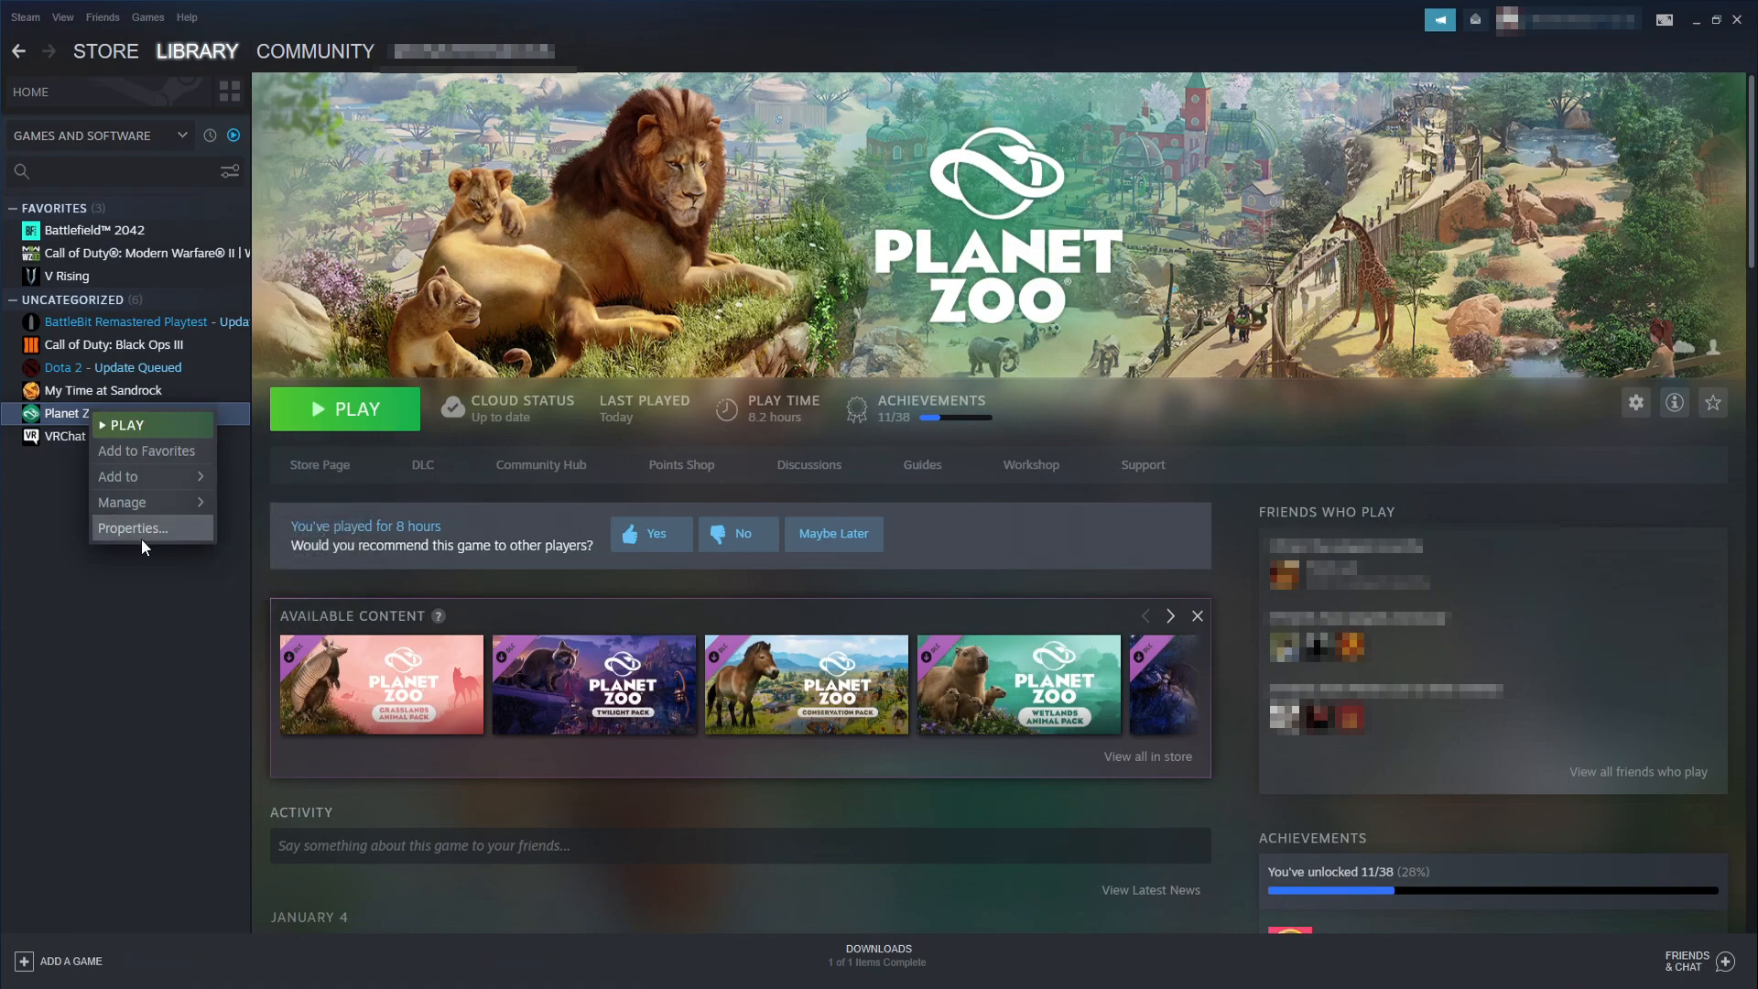
click(131, 527)
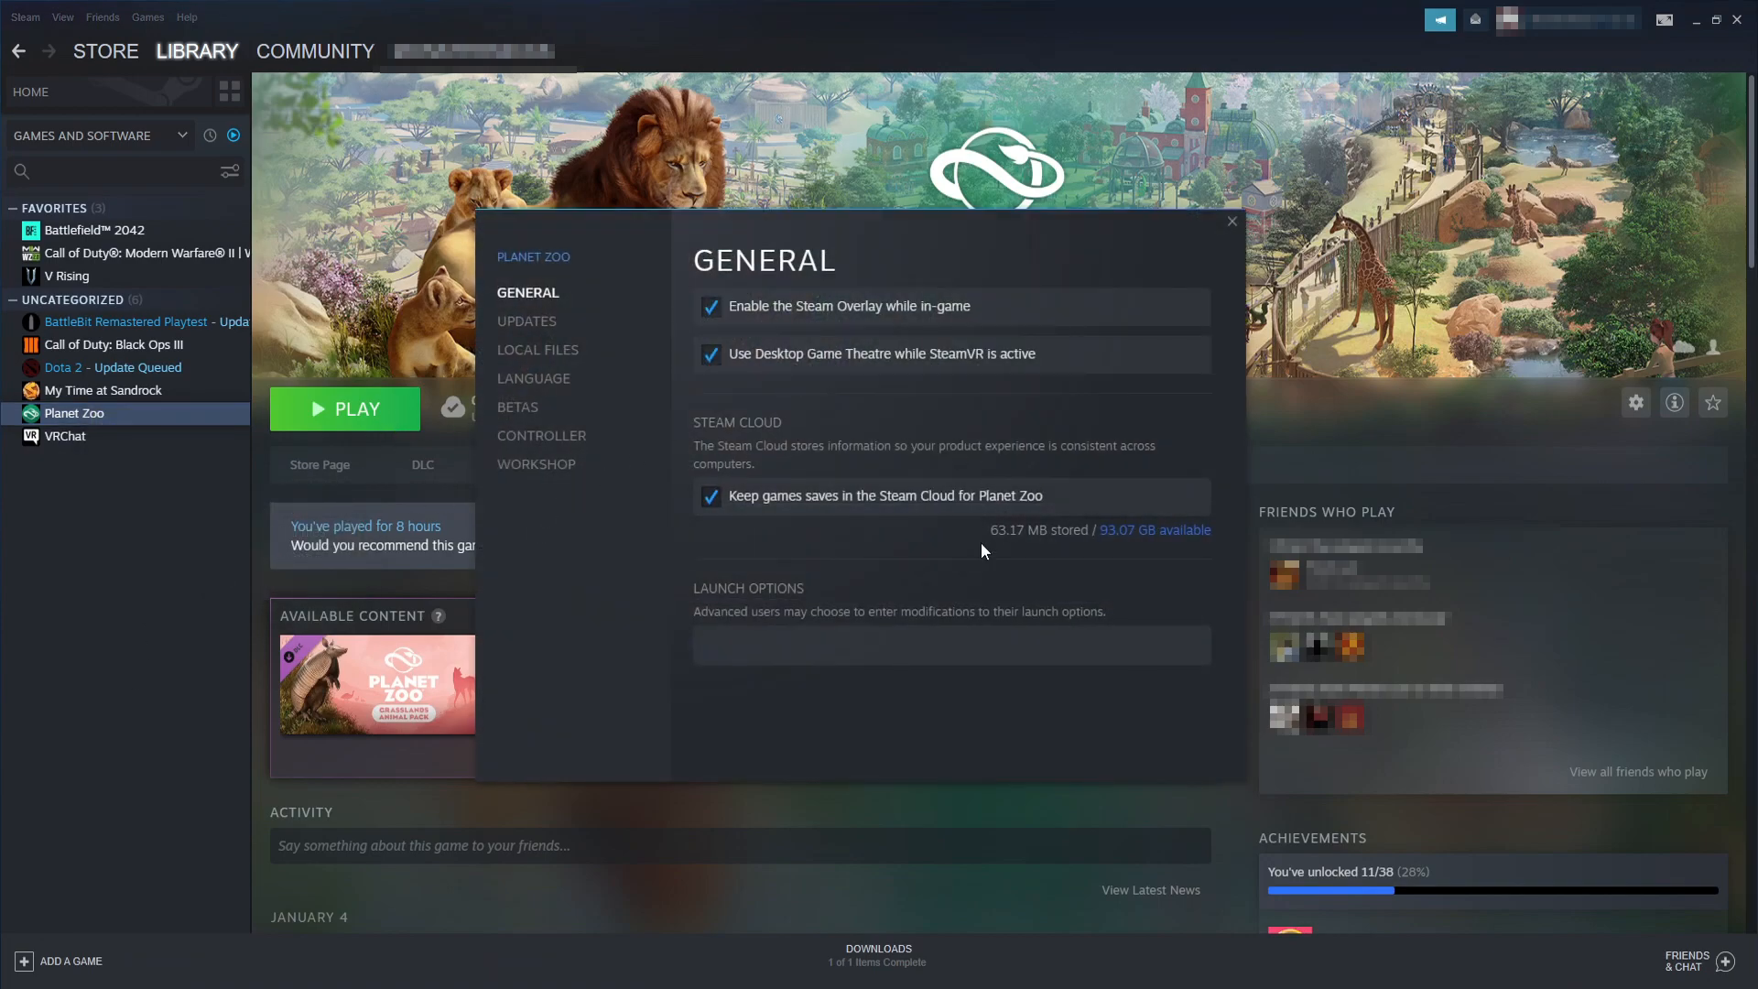
click(711, 497)
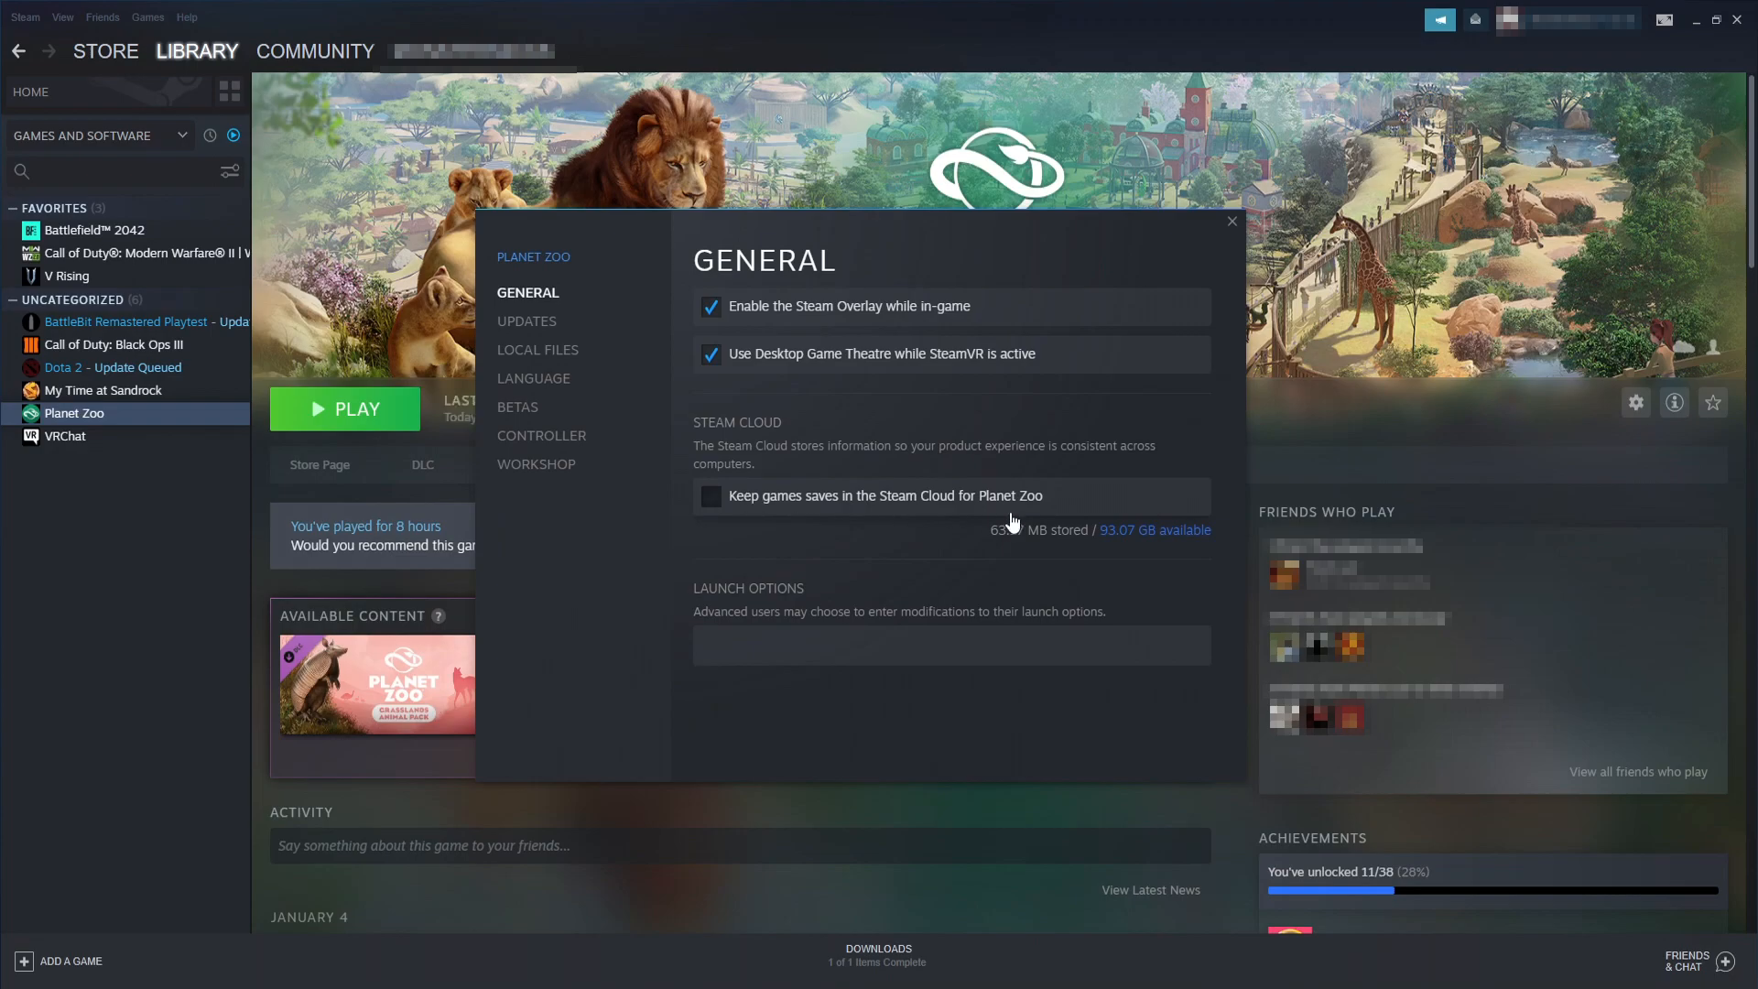
click(1231, 221)
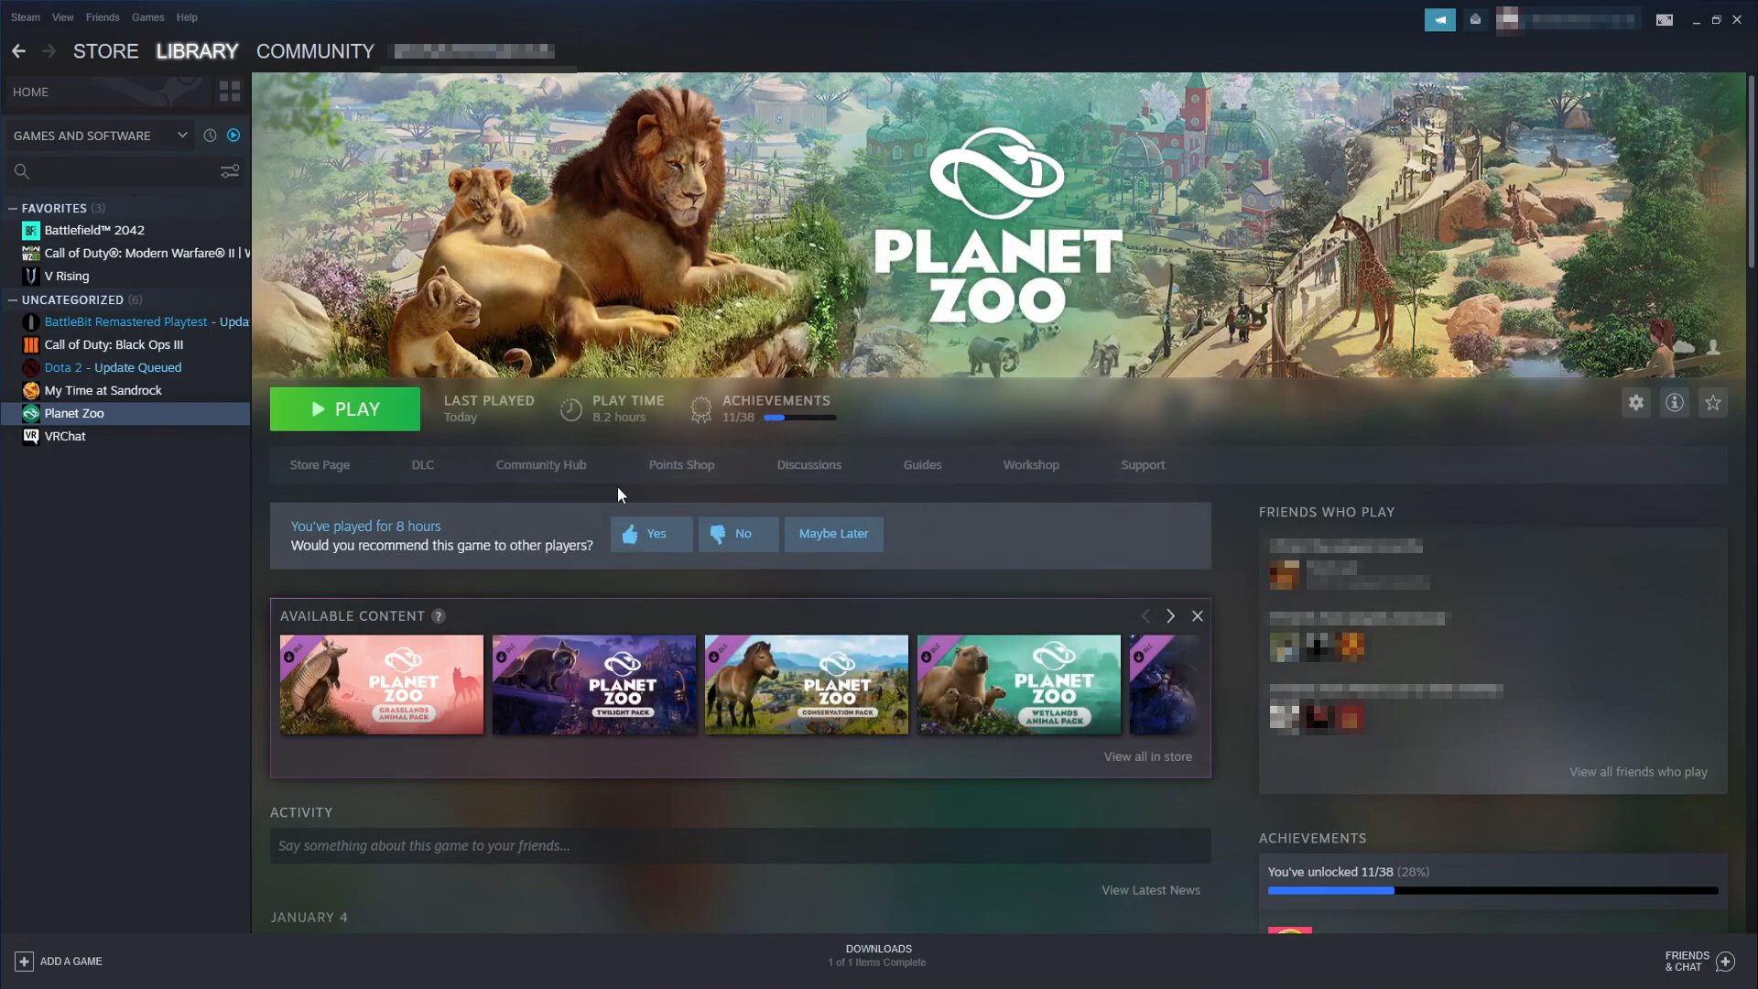
Reopen Planet Zoo's Properties and turn Steam Cloud saves back on so the saves re-sync.
right_click(74, 412)
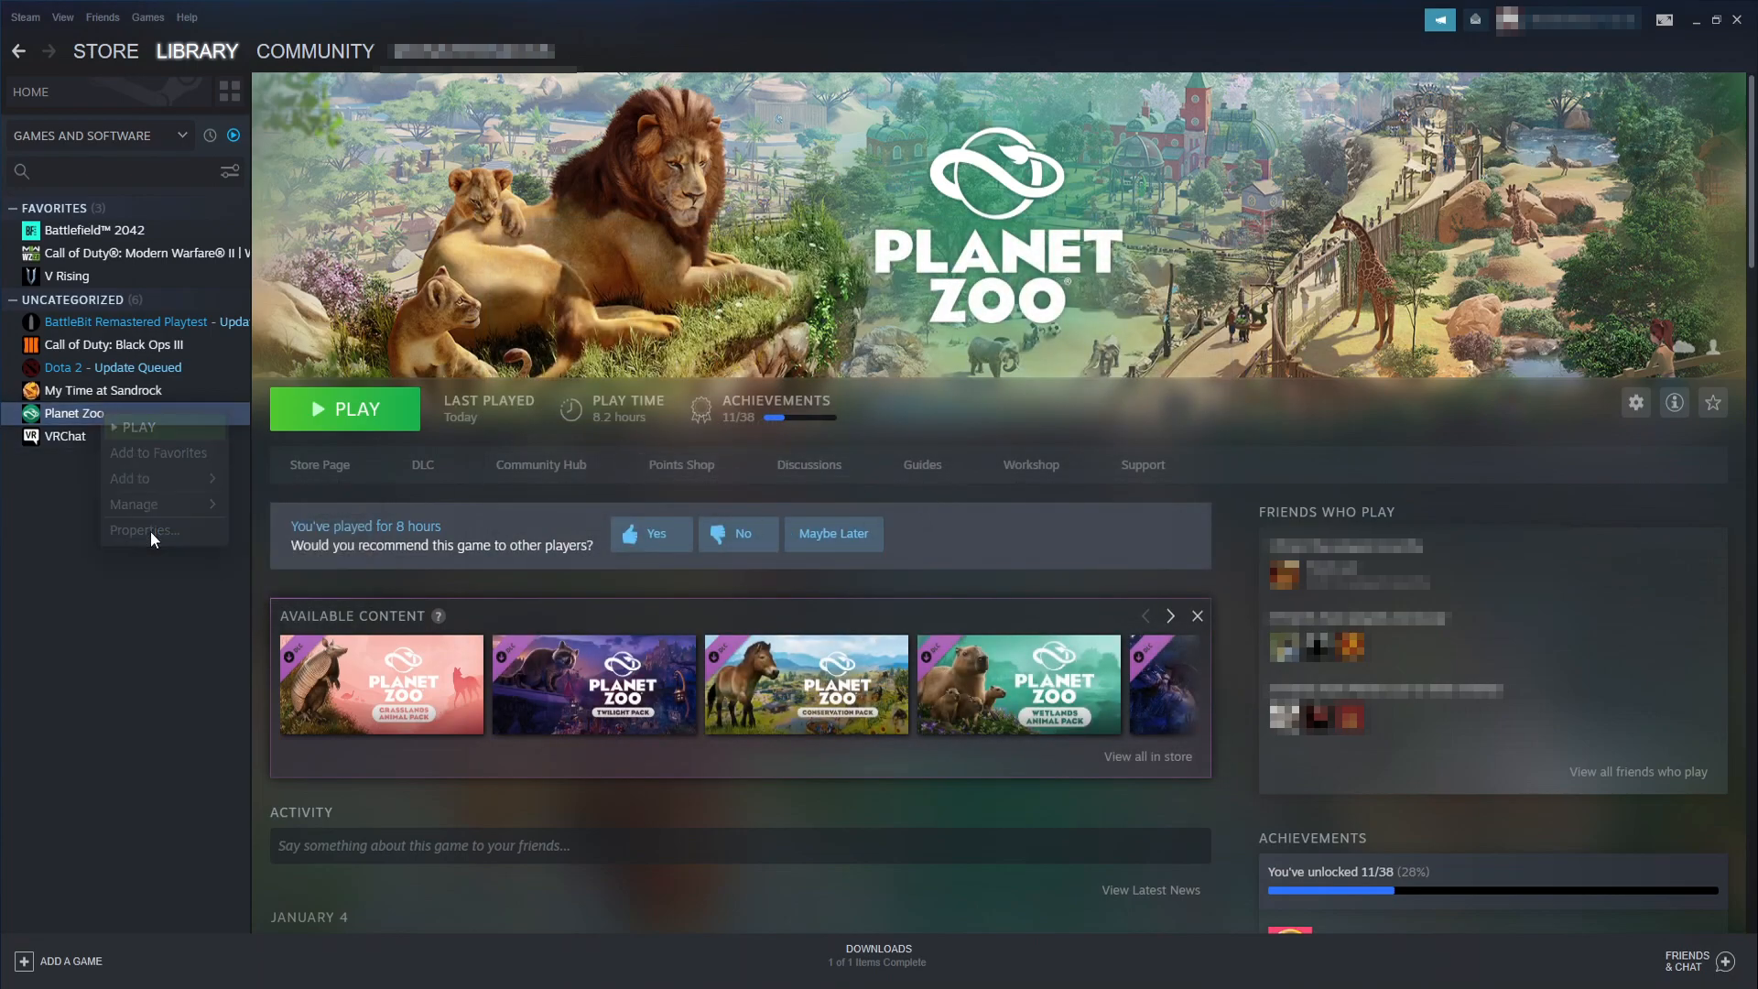
click(143, 529)
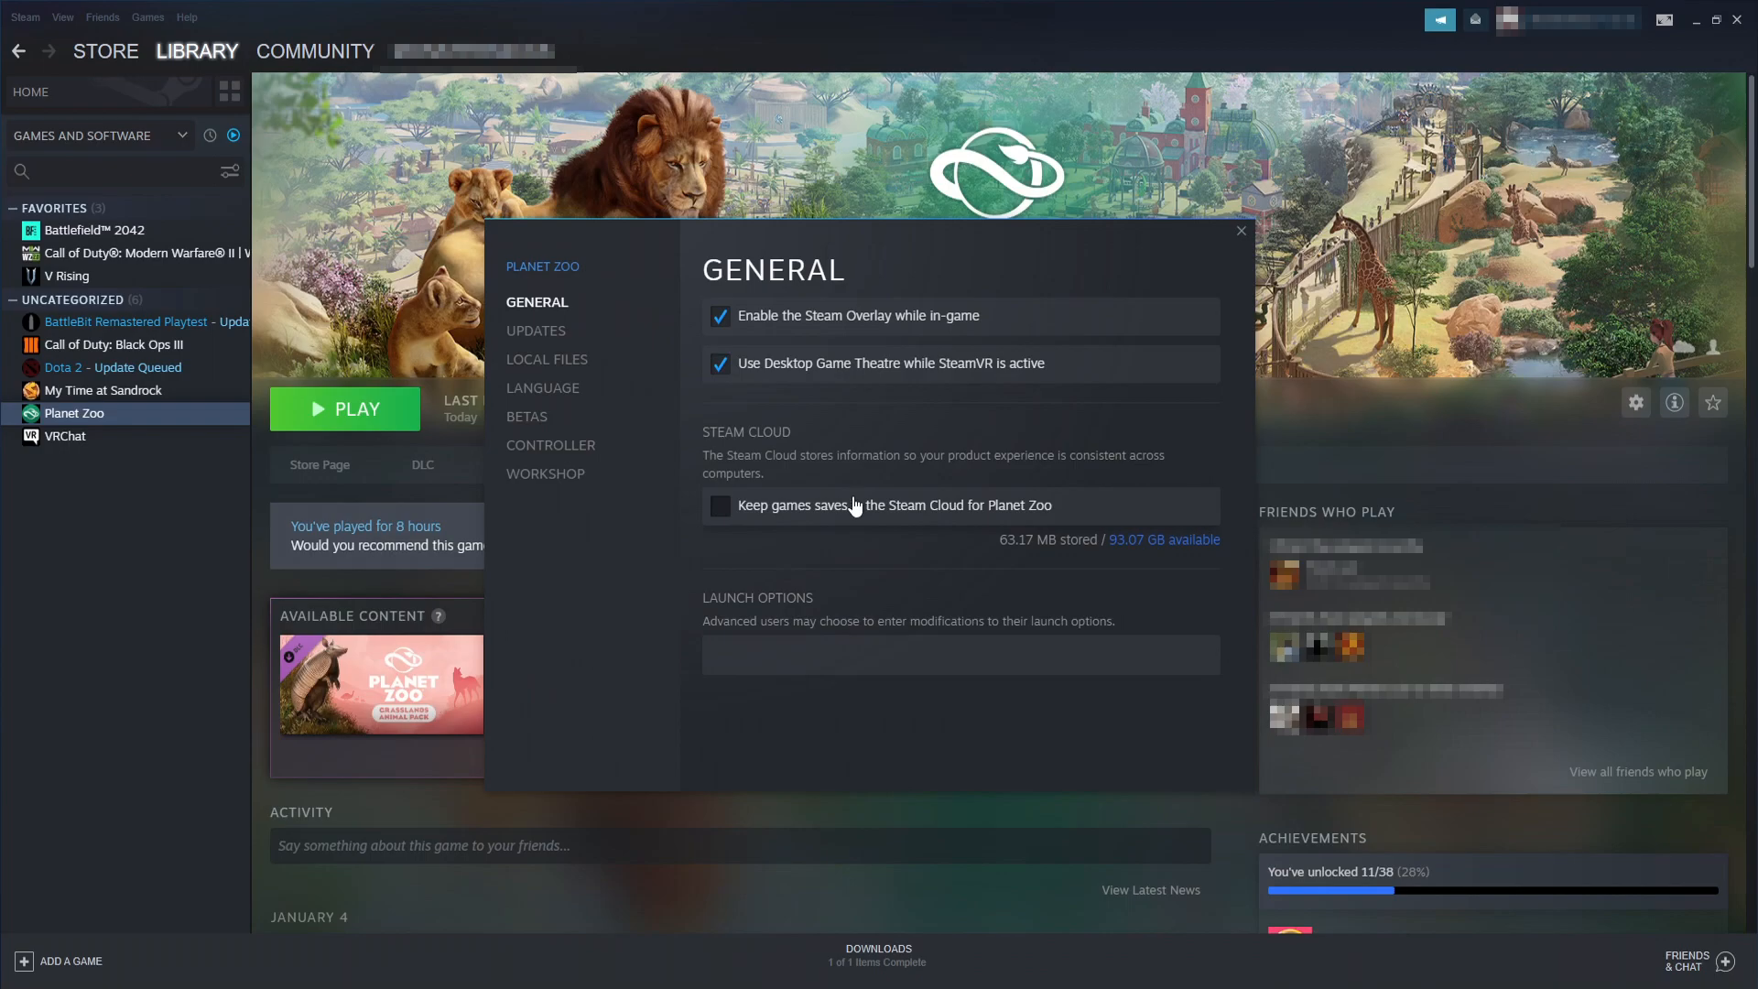
click(1240, 231)
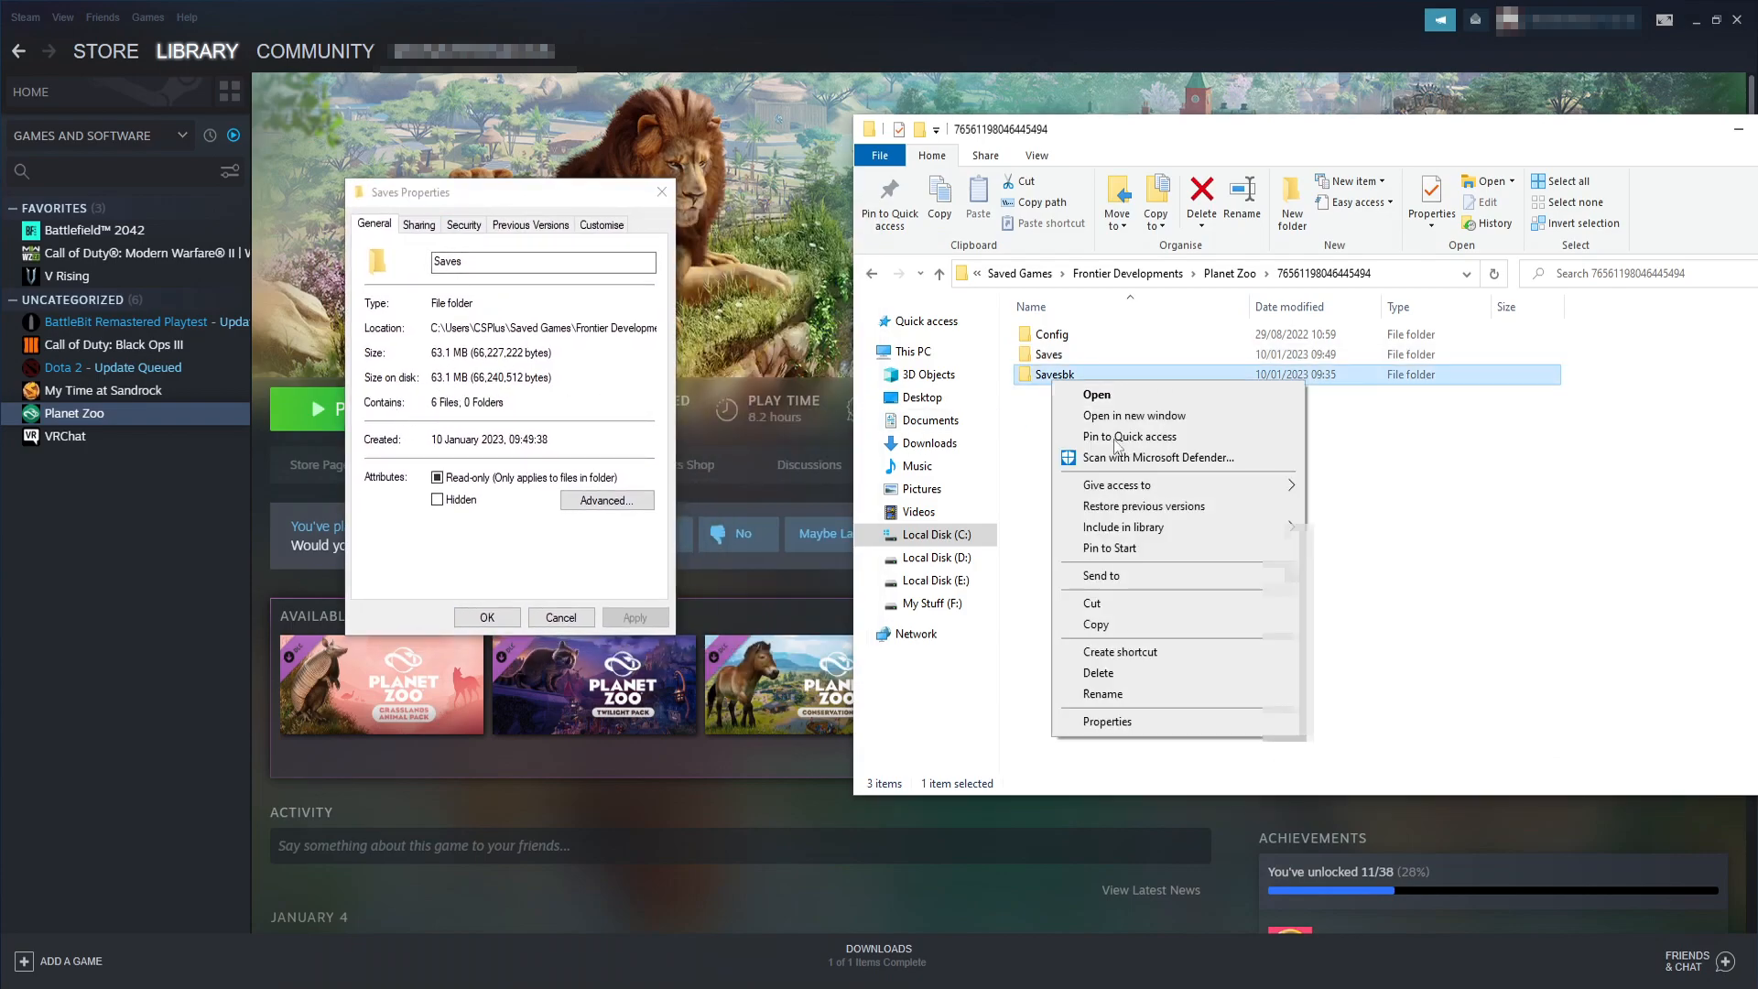
Confirm the Savesbk backup holds 6 files at 63.1 MB, matching the restored Saves folder.
click(1106, 721)
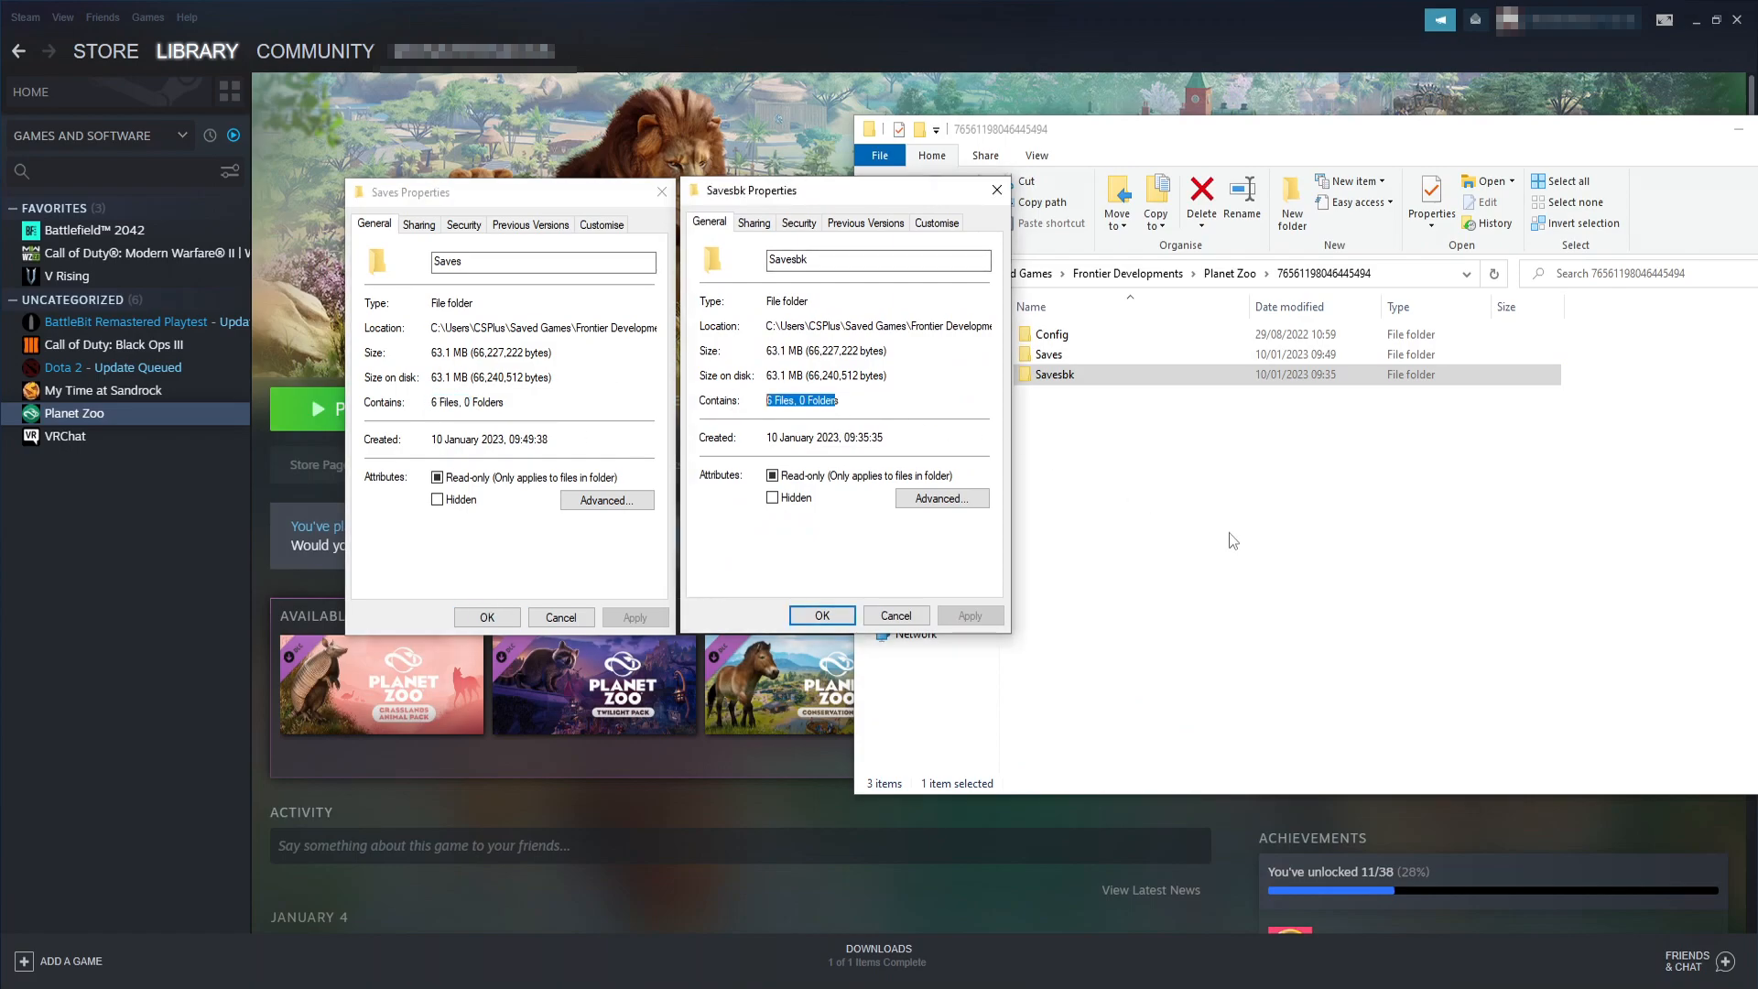
mouse_move(1249, 548)
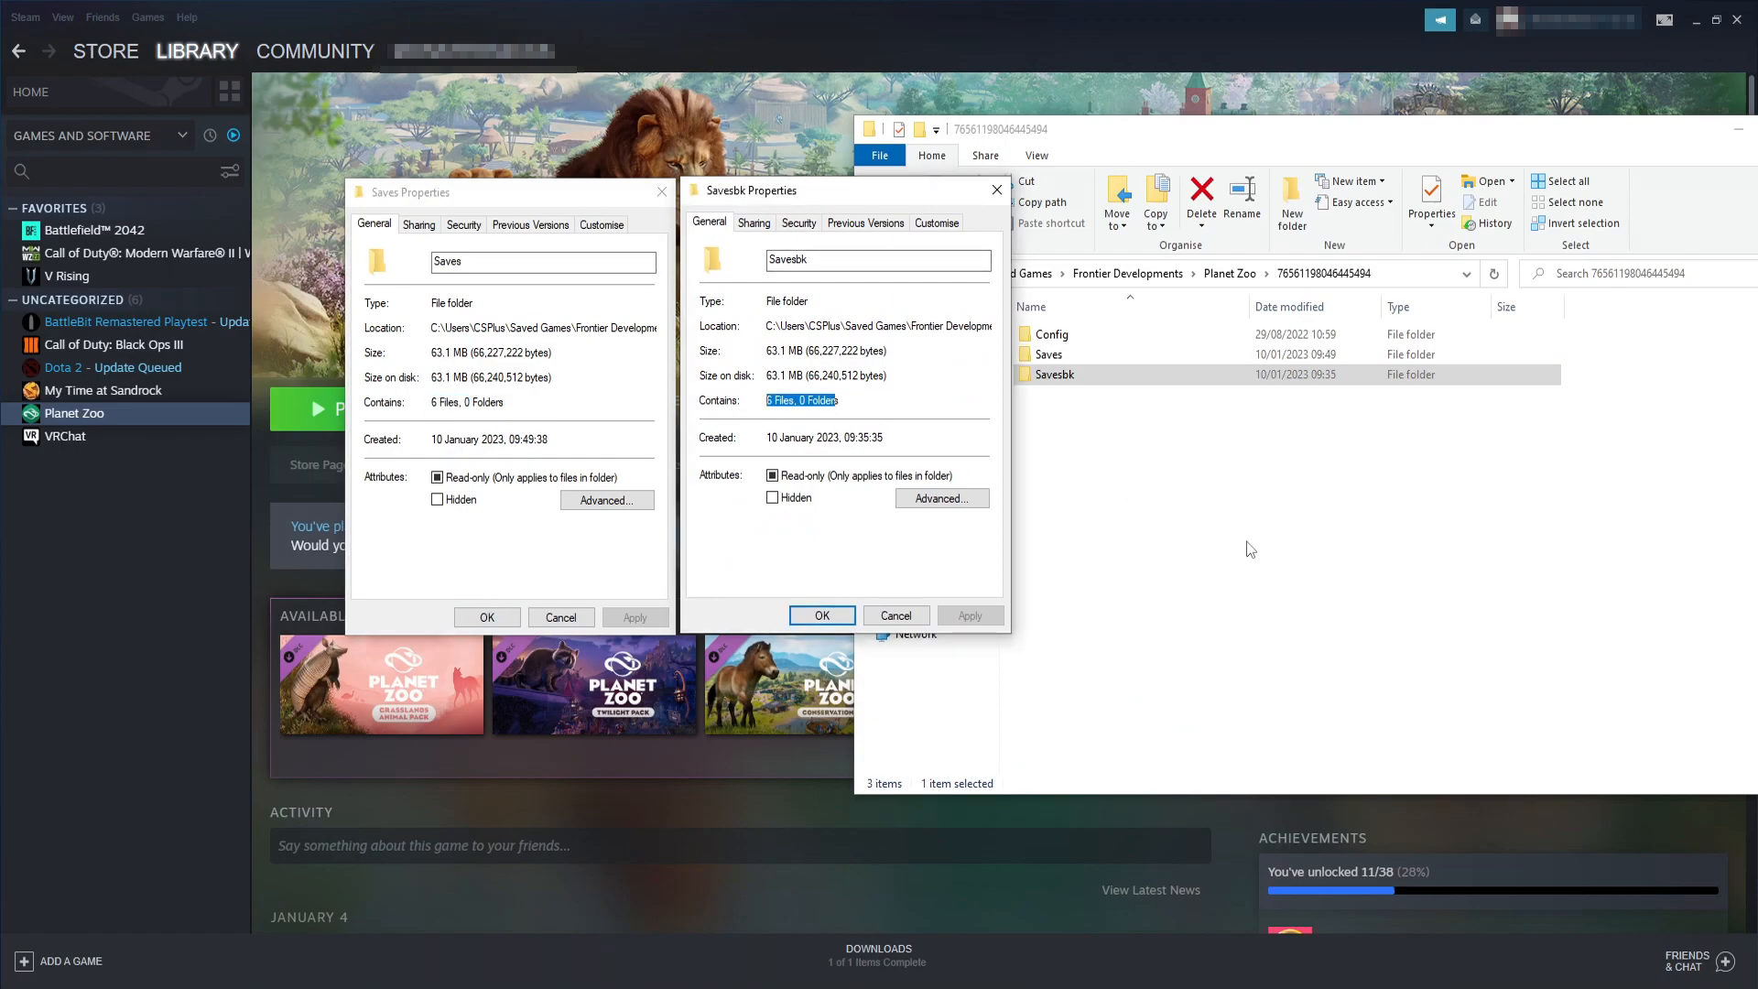